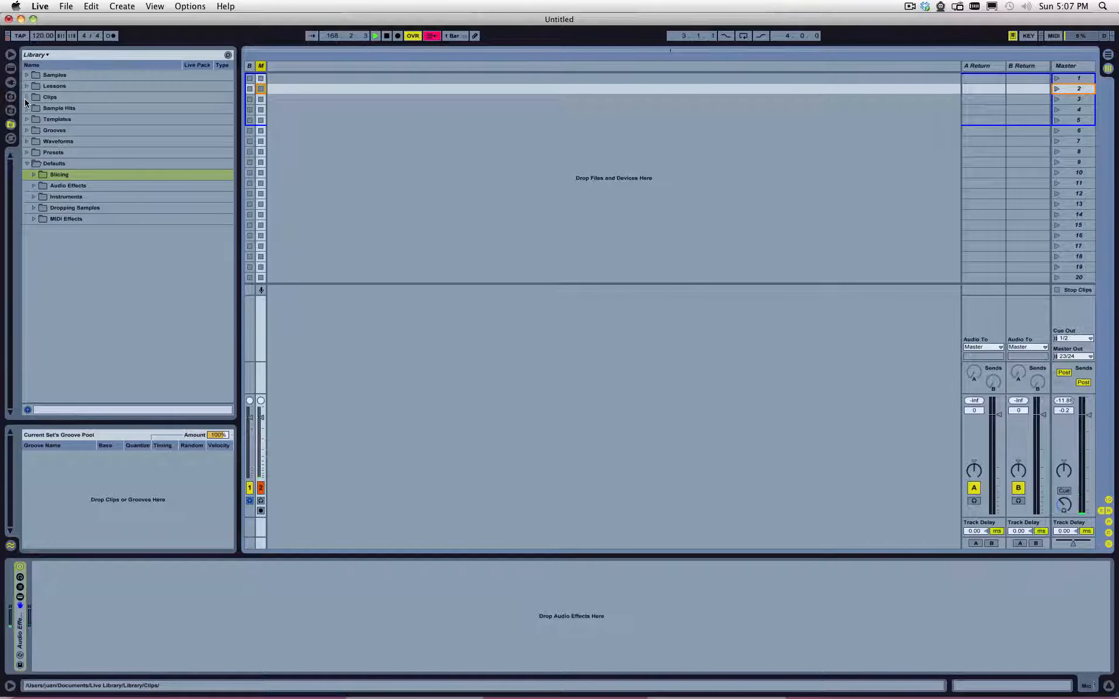
- Load the DrumStation RND_Editor set from the ~LittleDevil~ folder in library Clips
{"action": "left_click", "coordinate": [49, 96]}
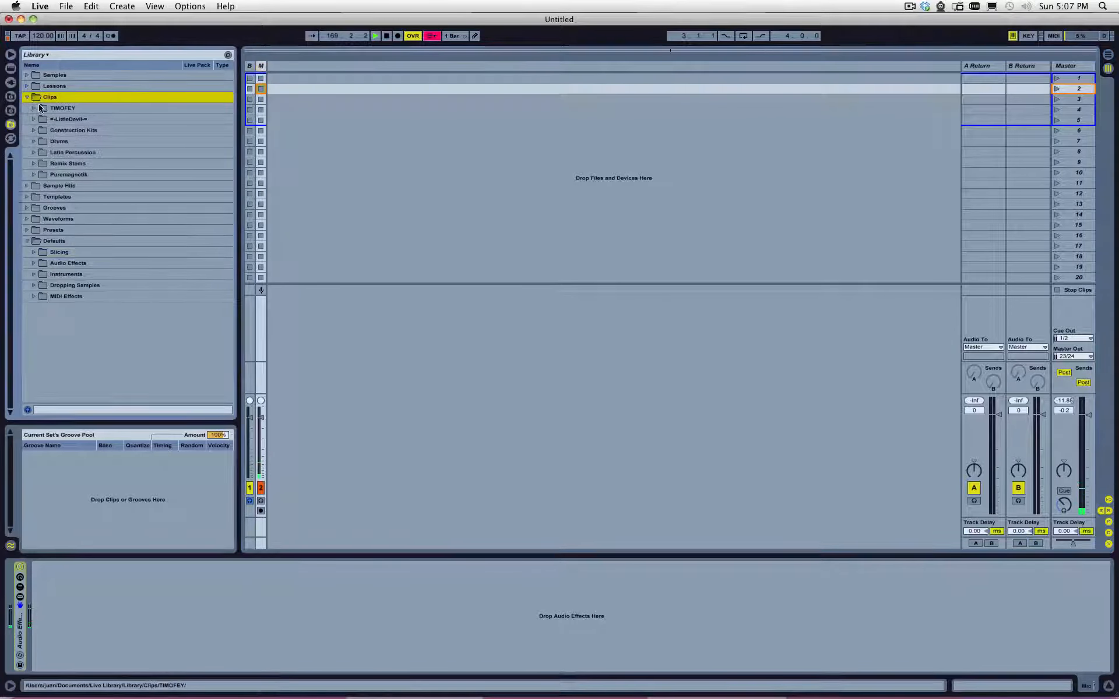
{"action": "left_click", "coordinate": [33, 118]}
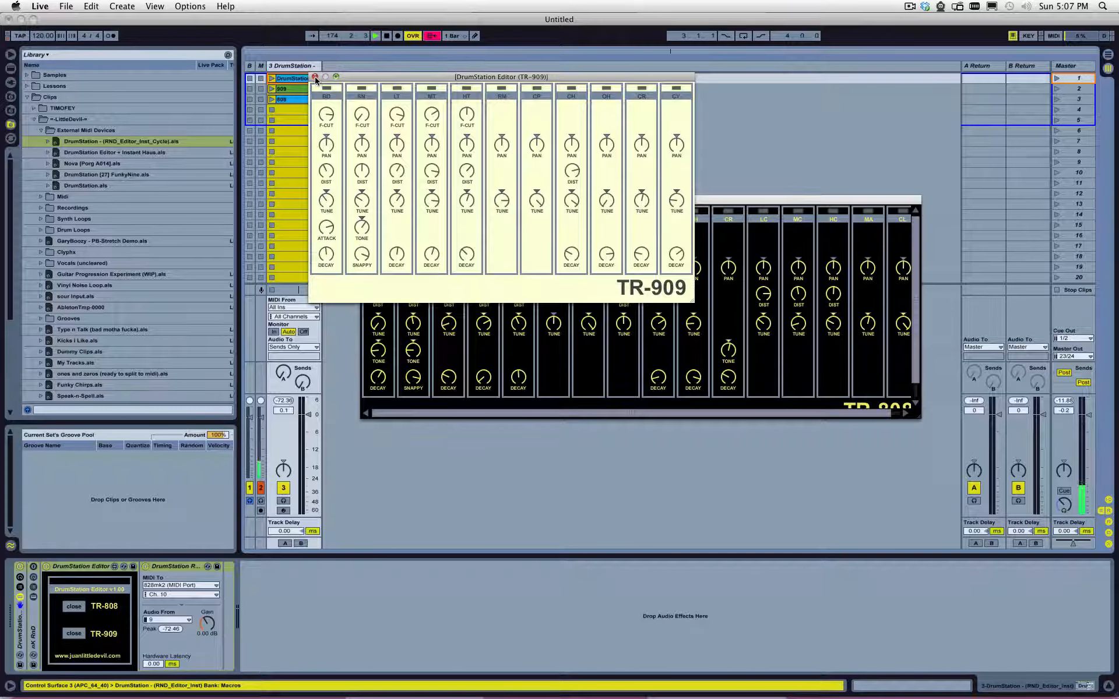
- Close the TR-909 and TR-808 editors and open the 909 clip in the piano roll
{"action": "left_click", "coordinate": [315, 77]}
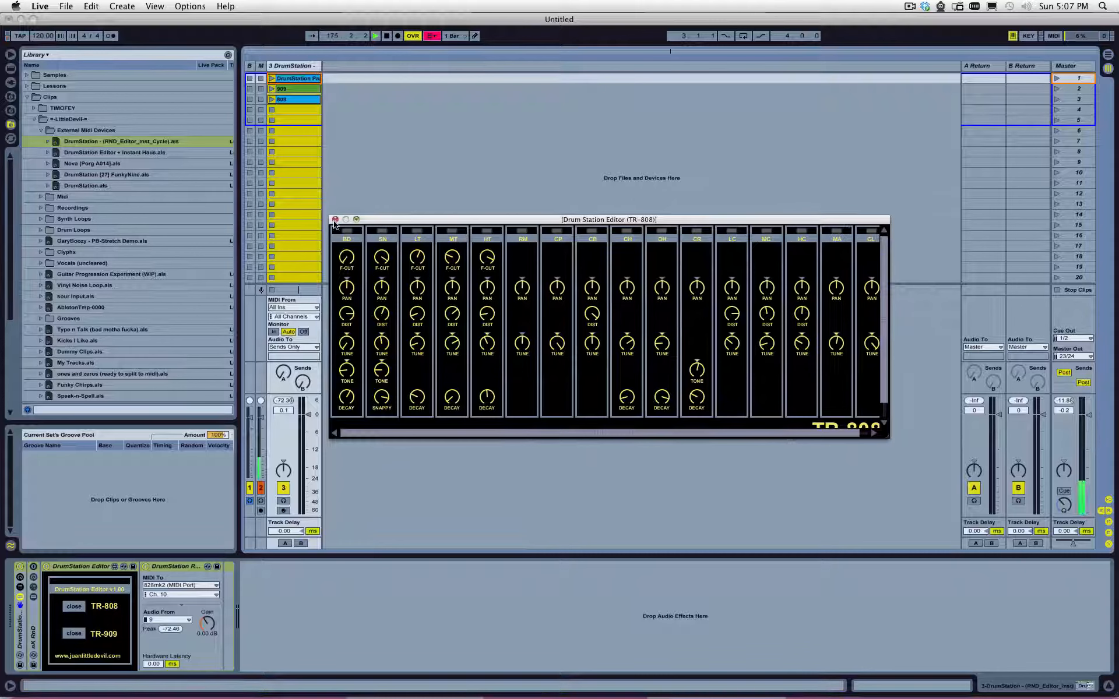
{"action": "left_click", "coordinate": [336, 219]}
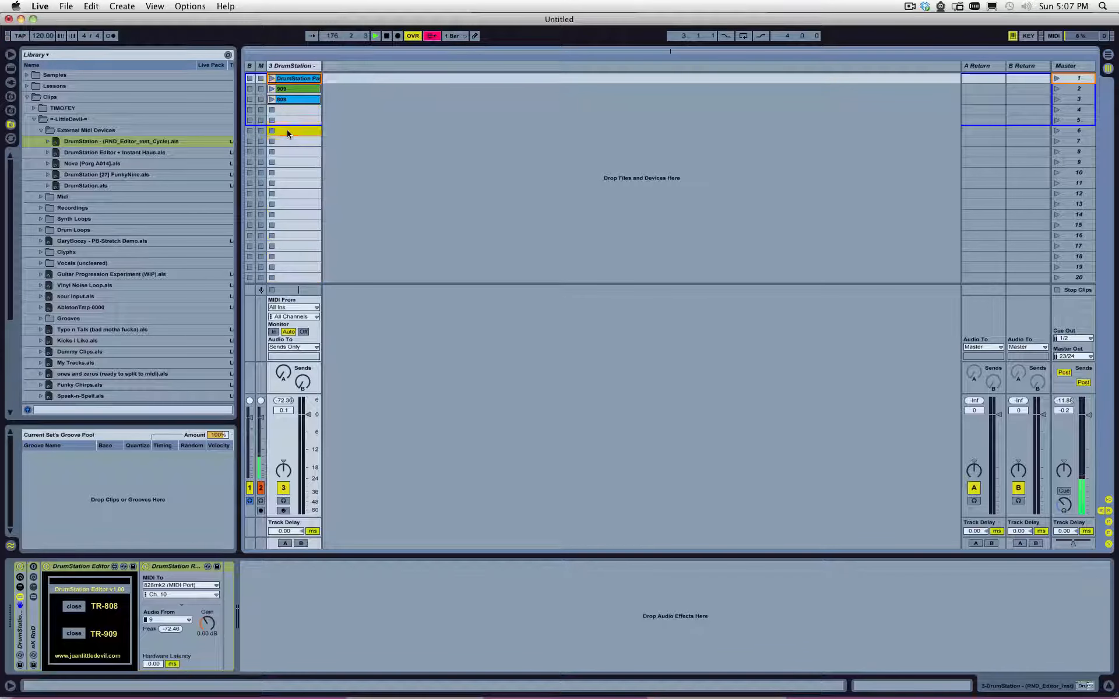
{"action": "left_click", "coordinate": [293, 99]}
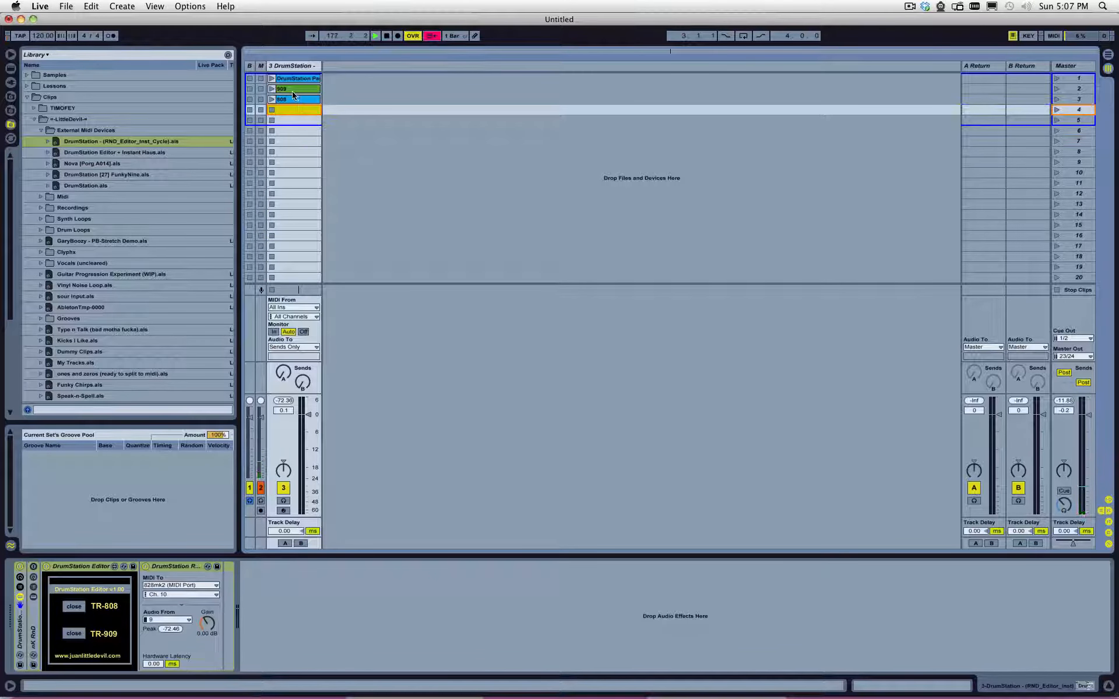
{"action": "left_click", "coordinate": [292, 88]}
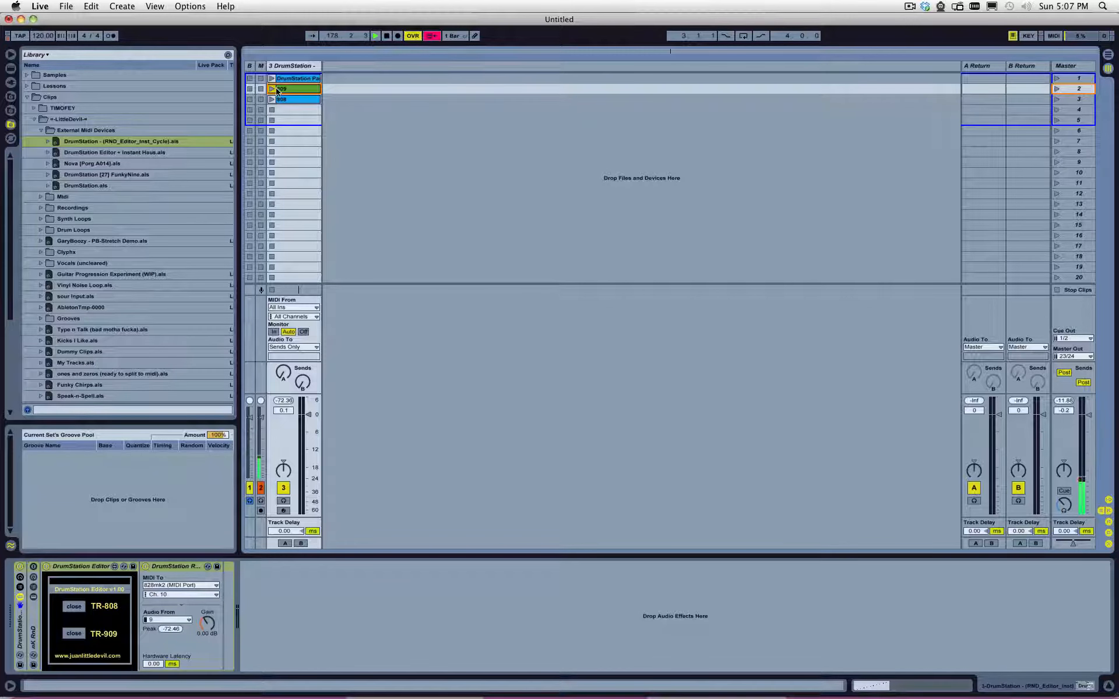
{"action": "double_click", "coordinate": [281, 88]}
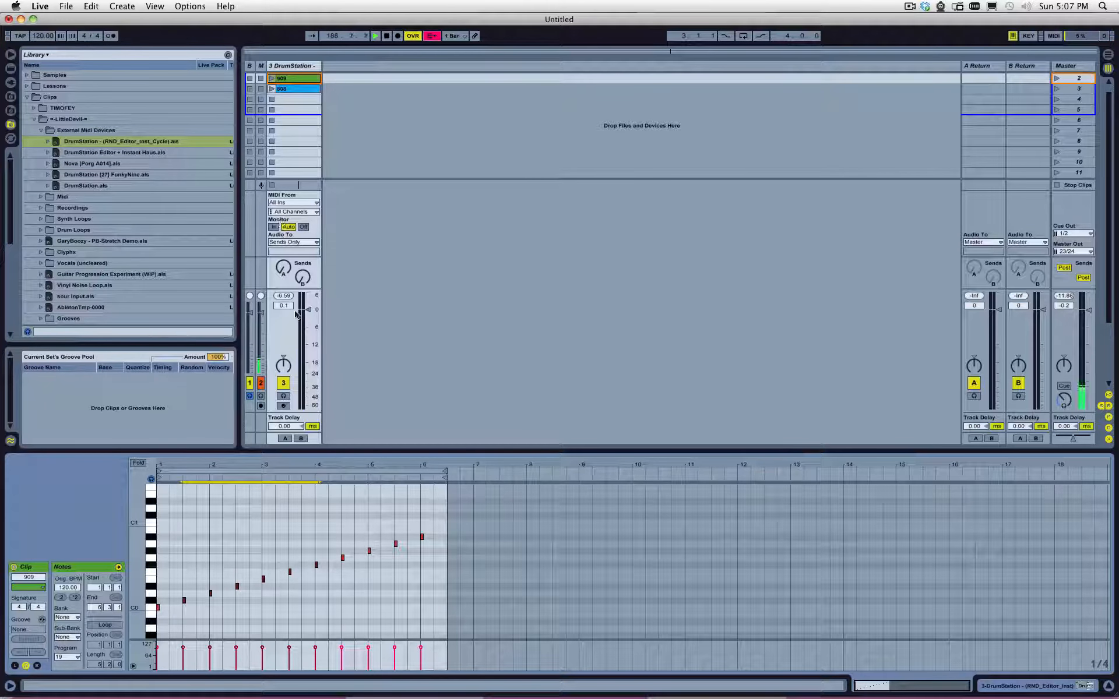
- Set the DrumStation track's Audio To output to Bus
{"action": "left_click", "coordinate": [292, 241]}
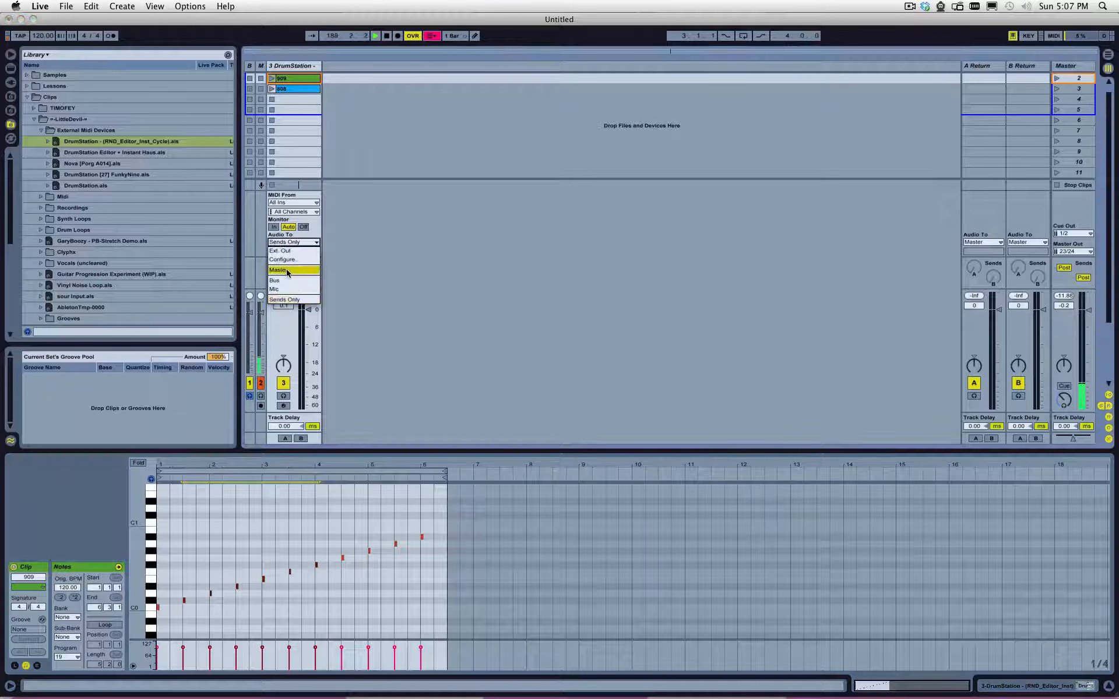
{"action": "left_click", "coordinate": [274, 280]}
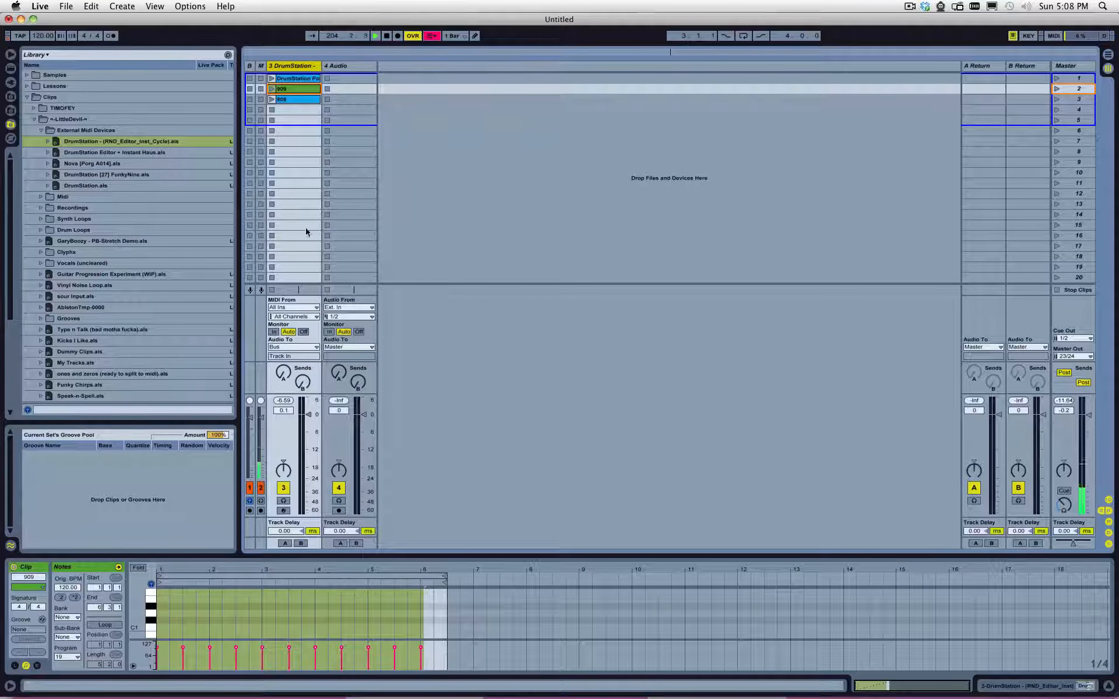
- Set the 4 Audio track's Audio From input, trying DrumStation before another source
{"action": "left_click", "coordinate": [348, 308]}
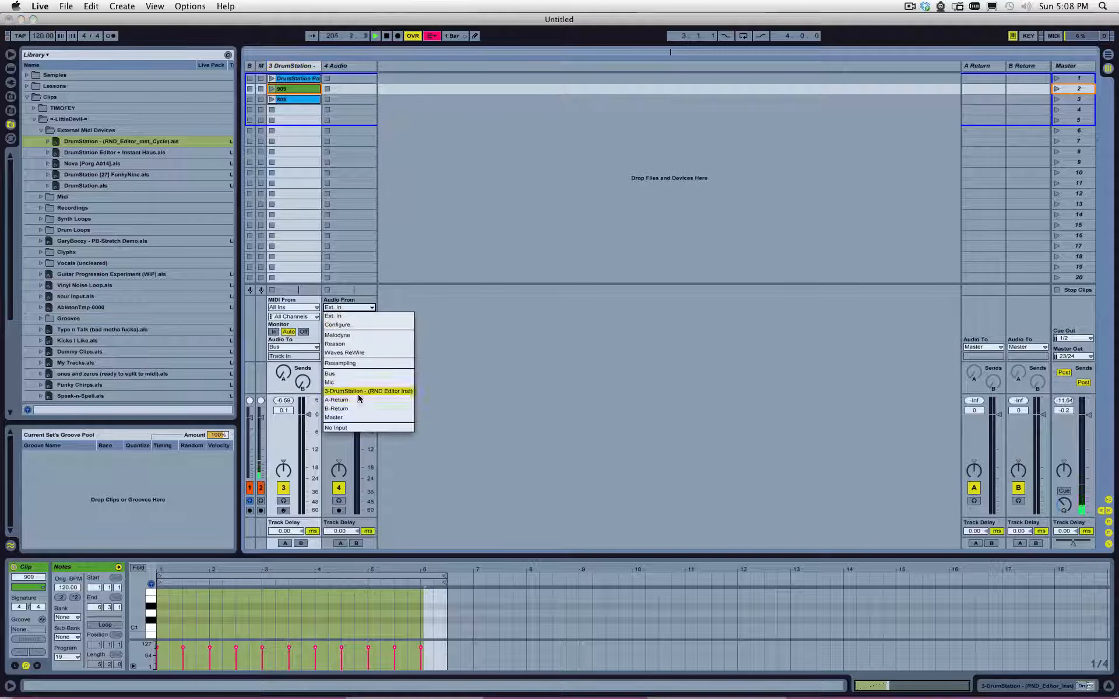
{"action": "left_click", "coordinate": [368, 391]}
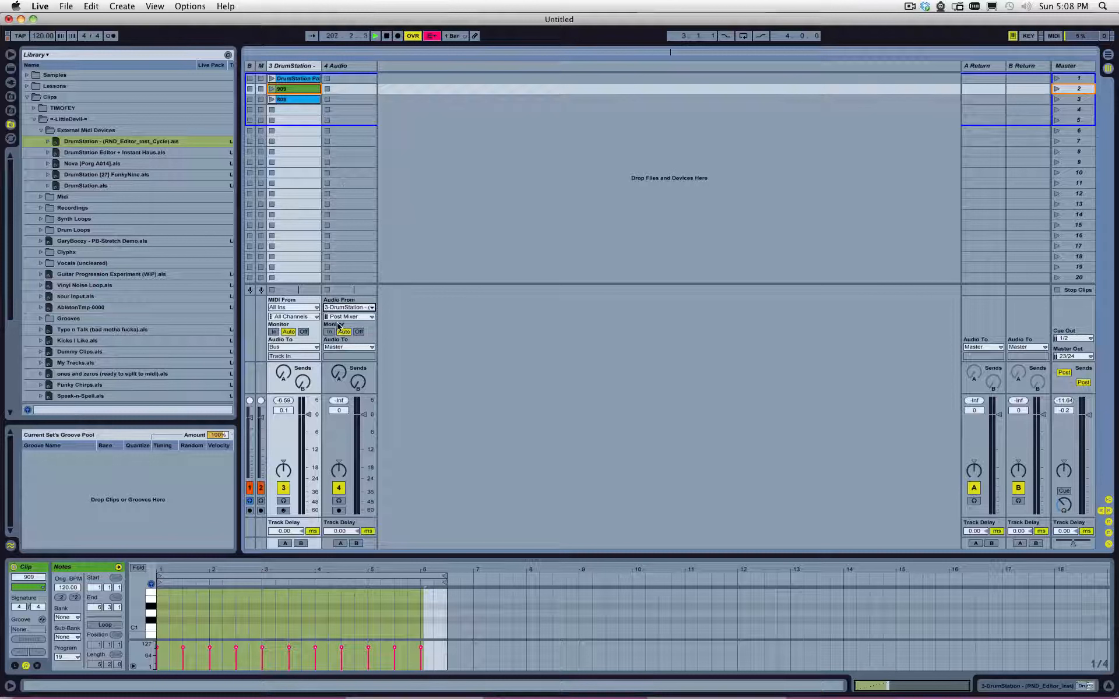
{"action": "left_click", "coordinate": [349, 307]}
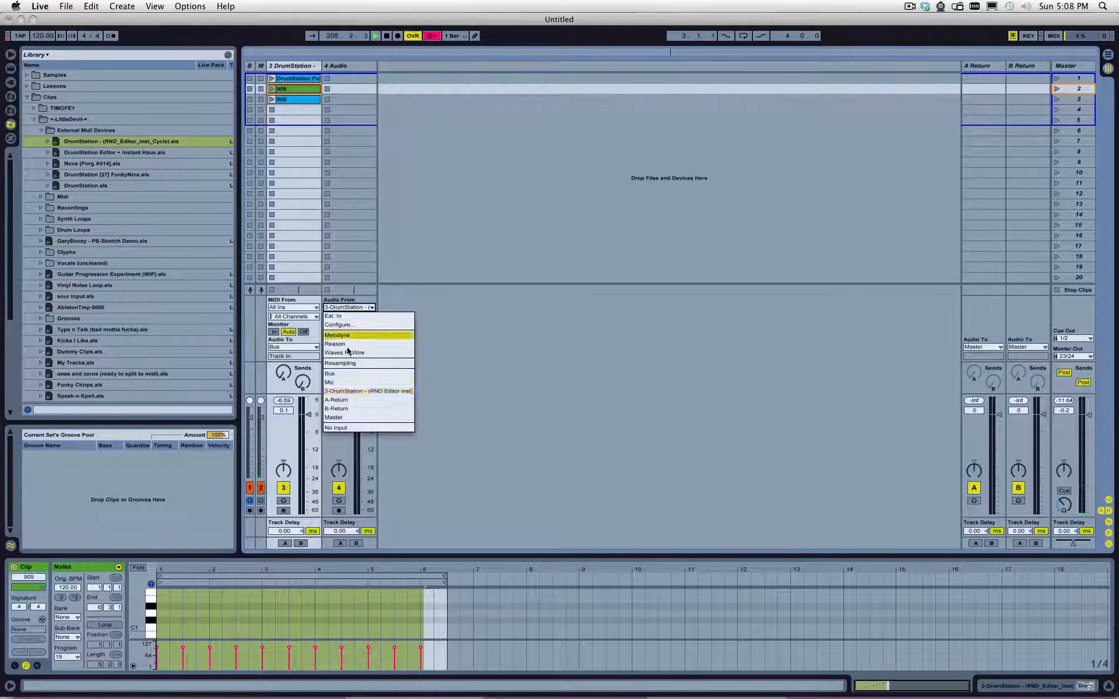
{"action": "mouse_move", "coordinate": [356, 400]}
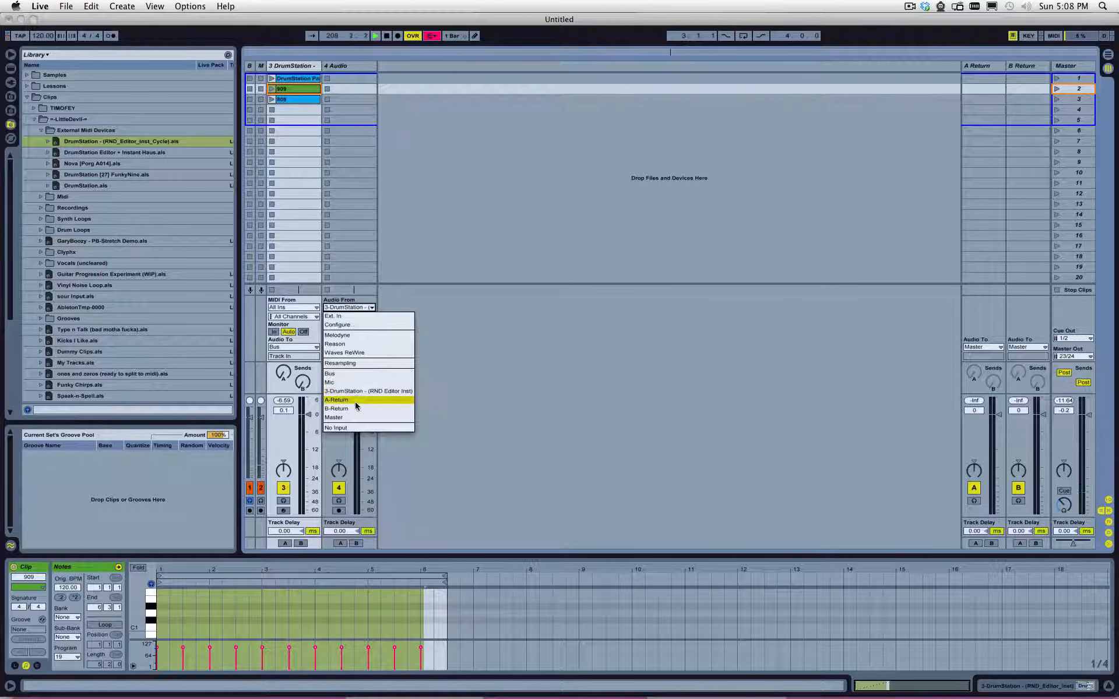
{"action": "left_click", "coordinate": [333, 316]}
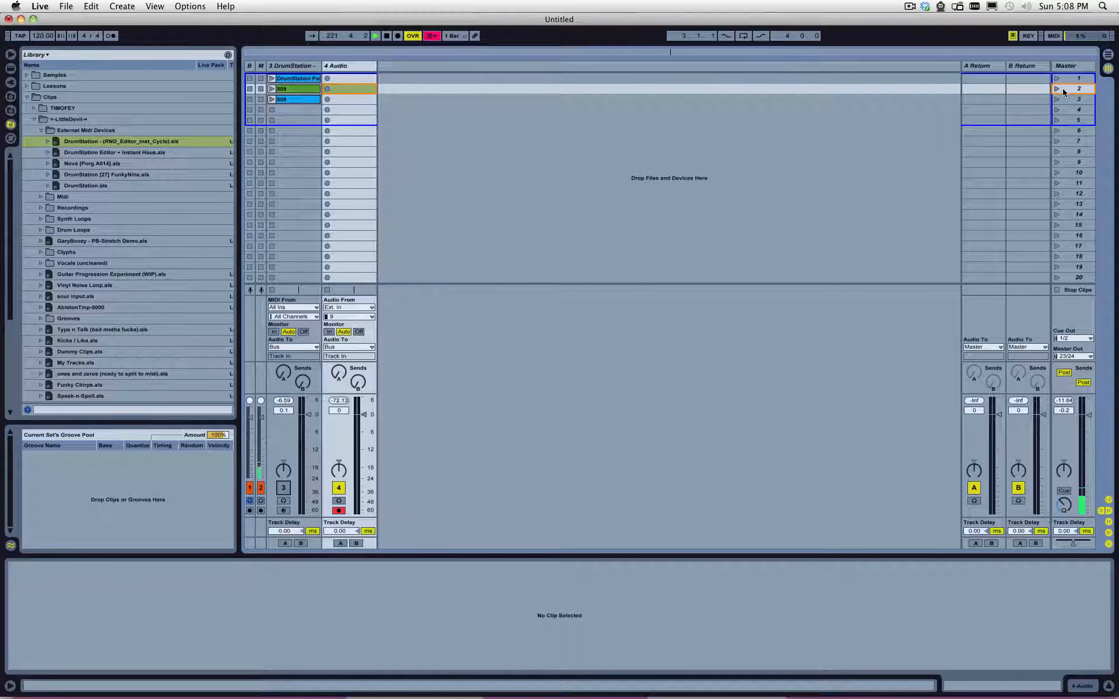
- Launch scene 2 to record the 909 pattern into the 4-Audio-3 clip, then stop recording
{"action": "left_click", "coordinate": [1077, 88]}
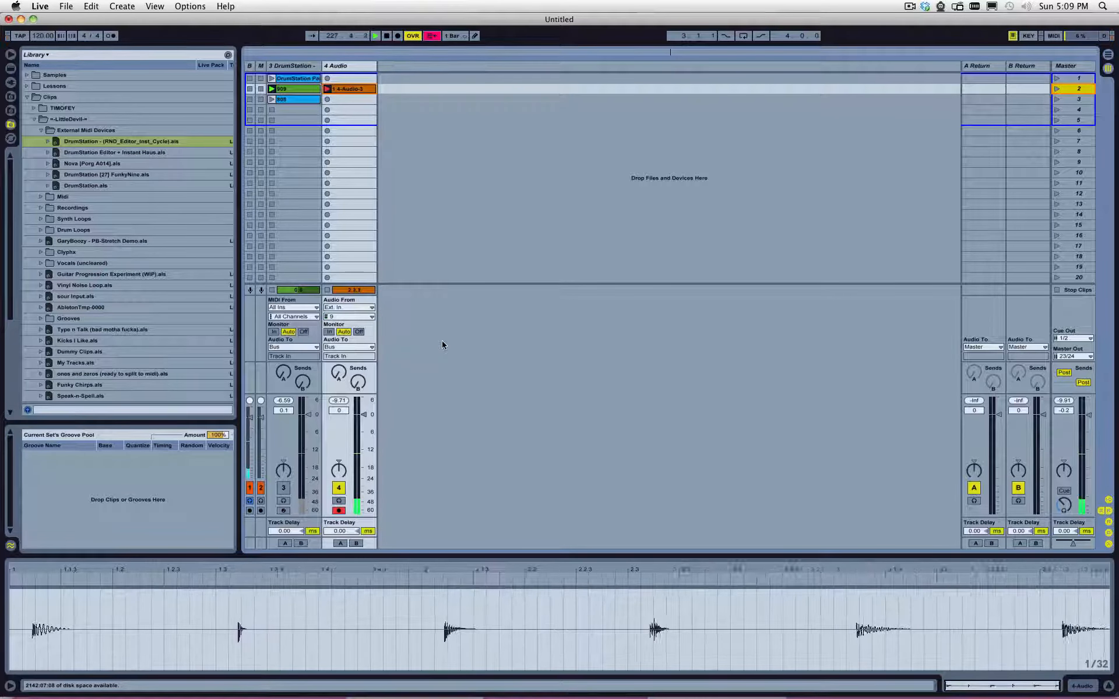
{"action": "left_click", "coordinate": [375, 36]}
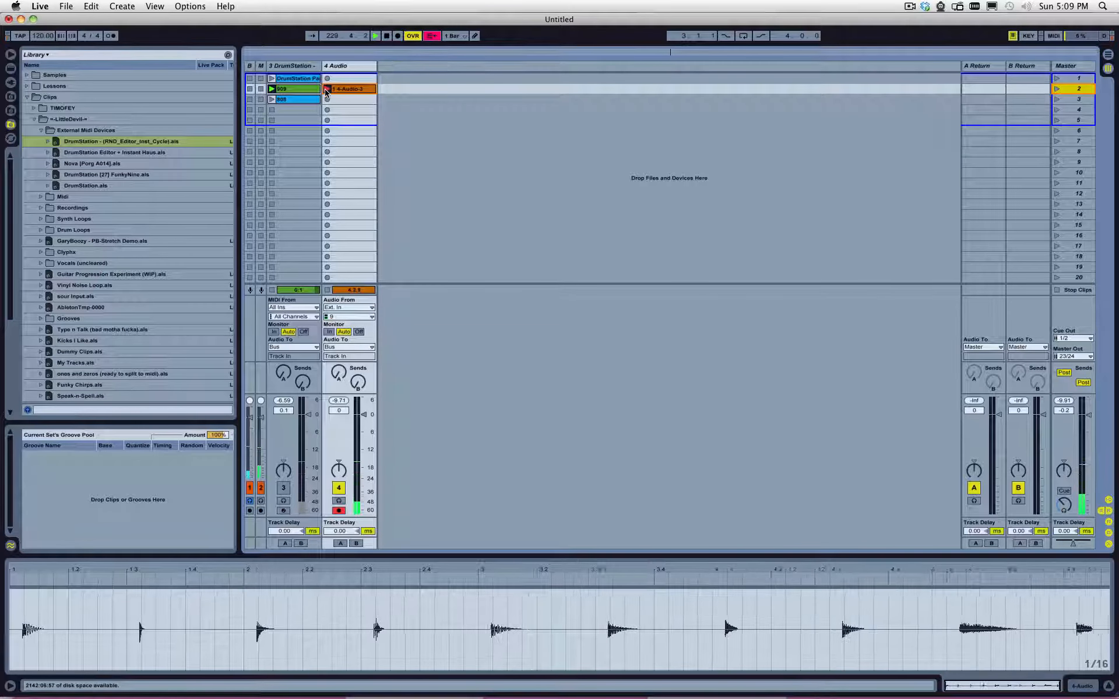
{"action": "left_click", "coordinate": [376, 35]}
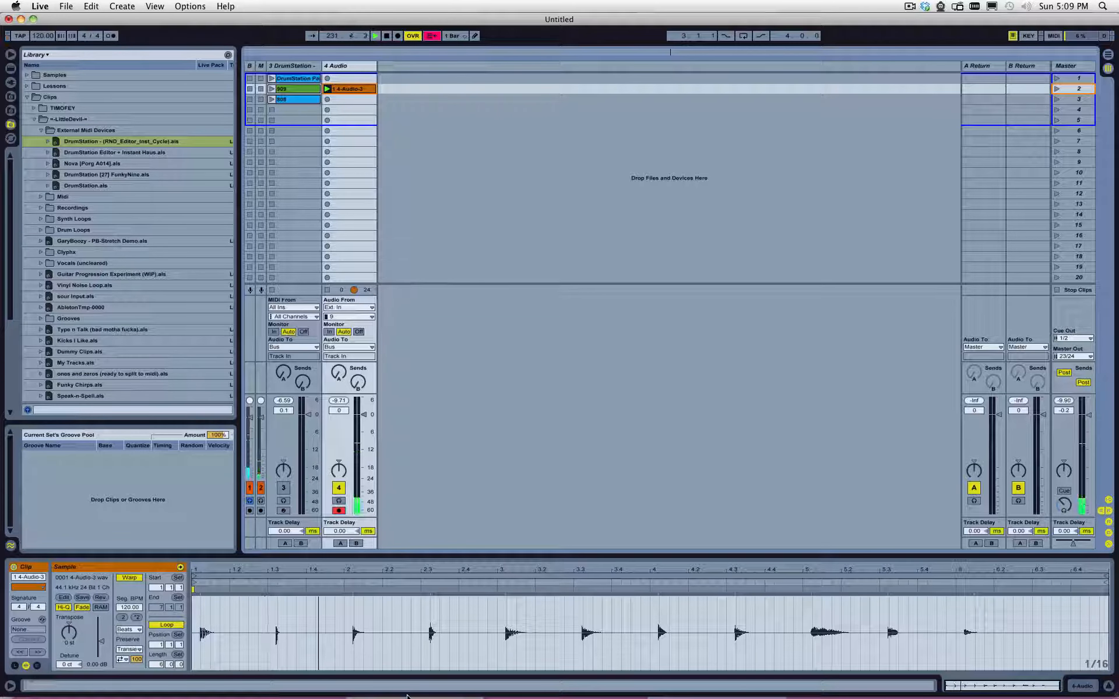
{"action": "left_click", "coordinate": [282, 88]}
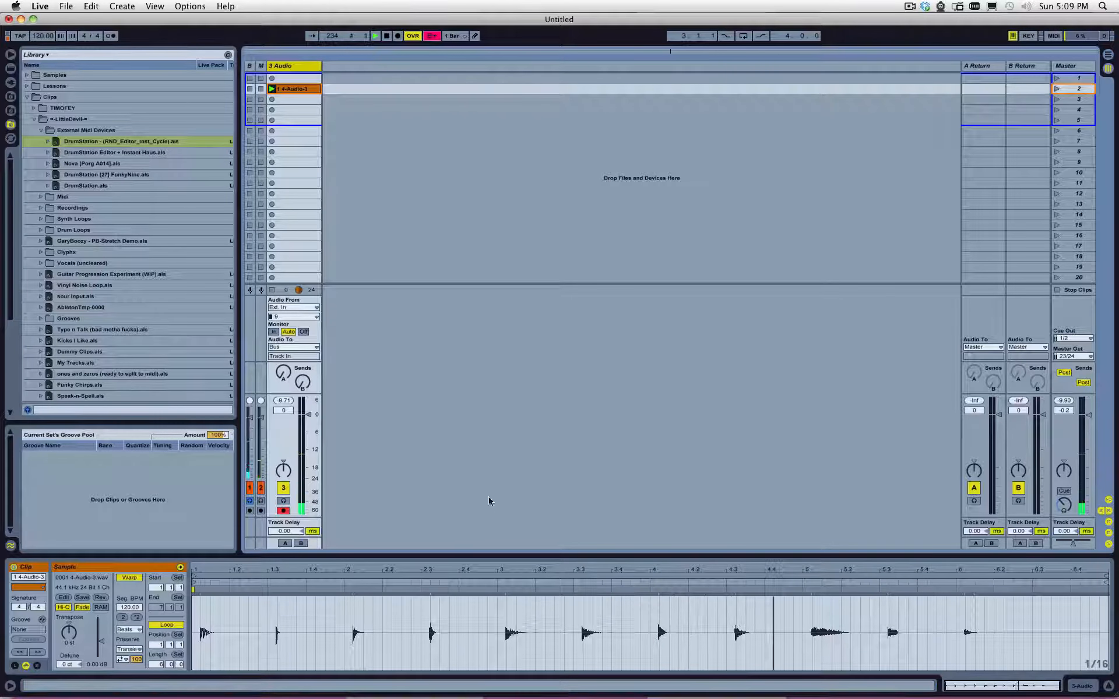
{"action": "mouse_move", "coordinate": [489, 497]}
{"action": "type", "text": "909"}
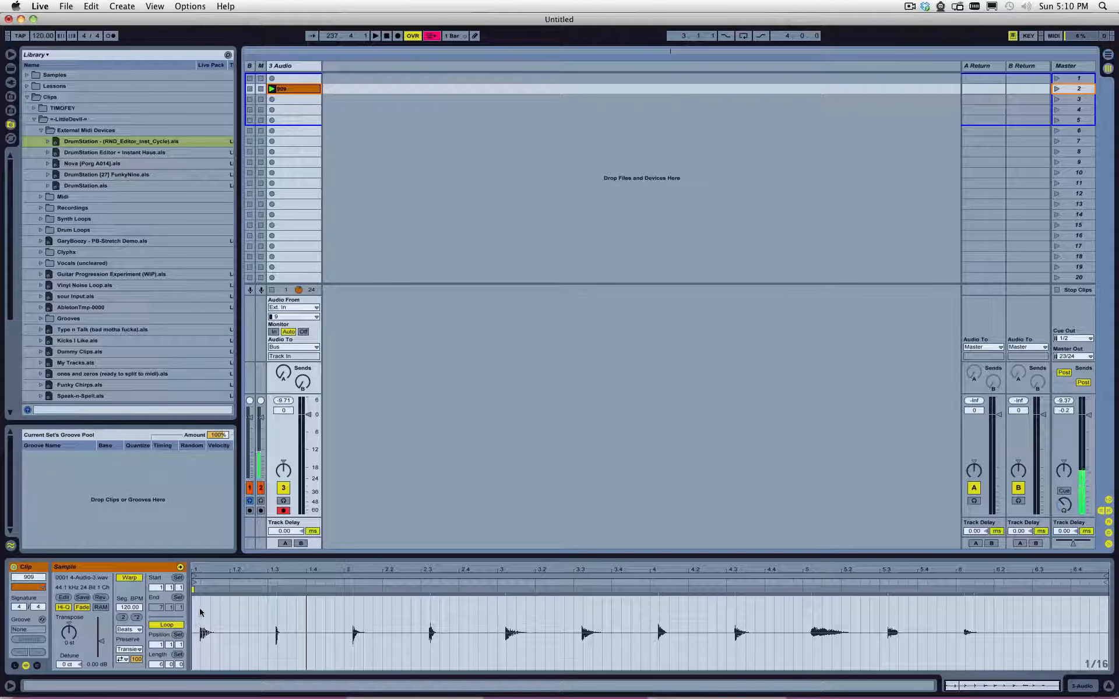
{"action": "mouse_move", "coordinate": [196, 610]}
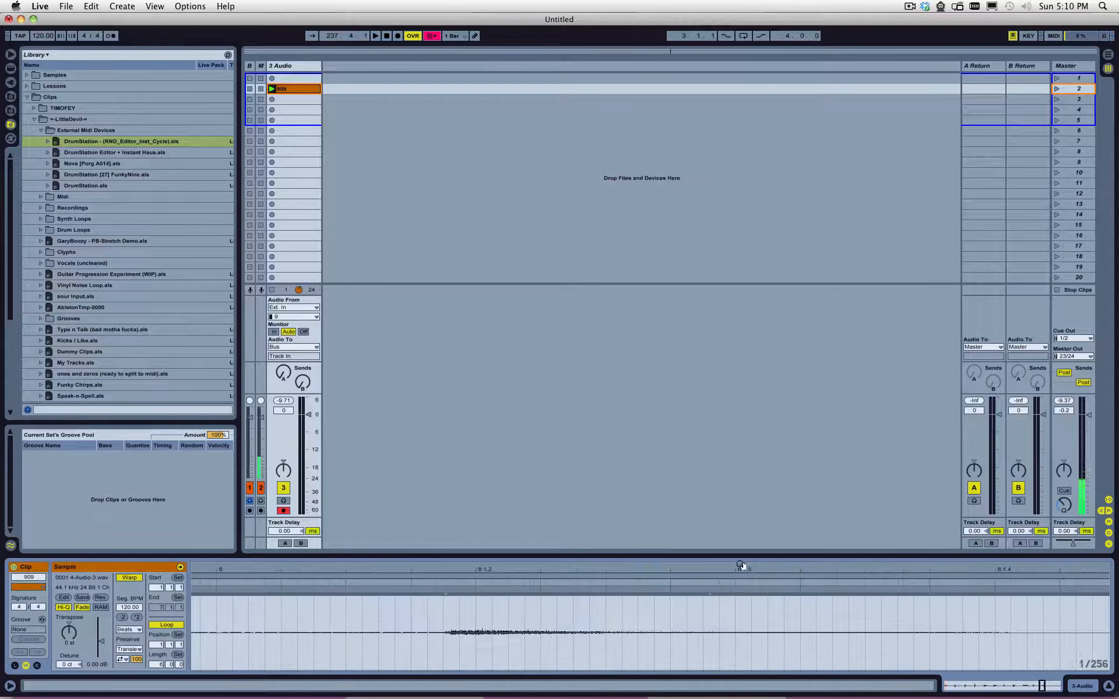
- Mark a drum-hit start and set the Sample Editor to a Fixed Grid of 1/16
{"action": "right_click", "coordinate": [742, 566]}
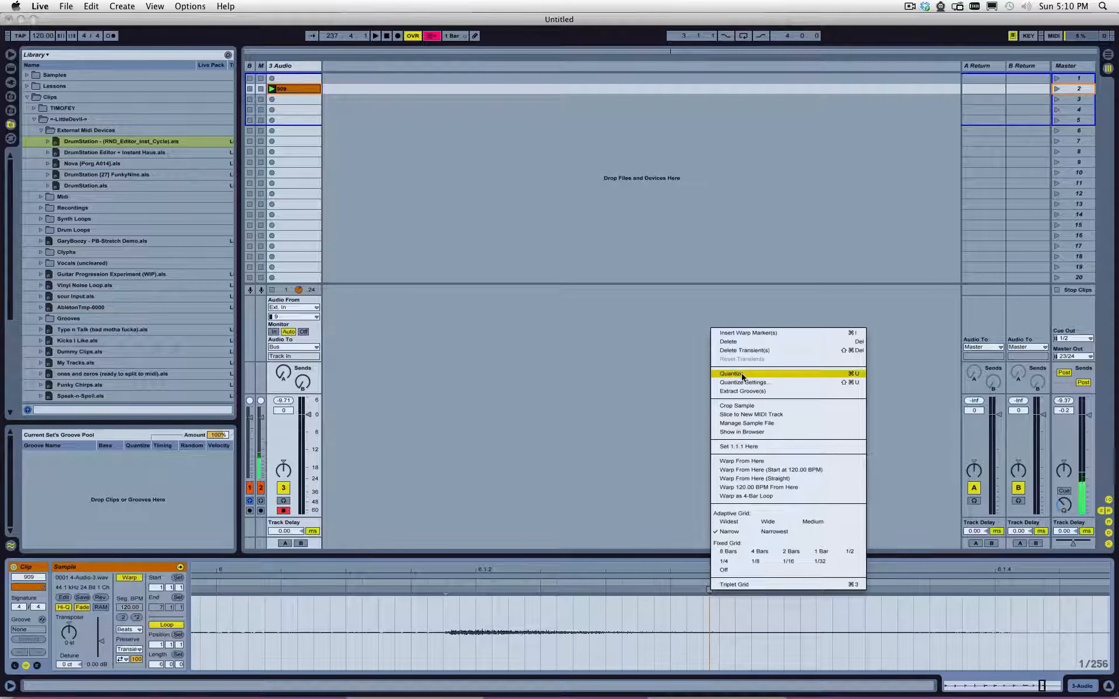
{"action": "mouse_move", "coordinate": [744, 350]}
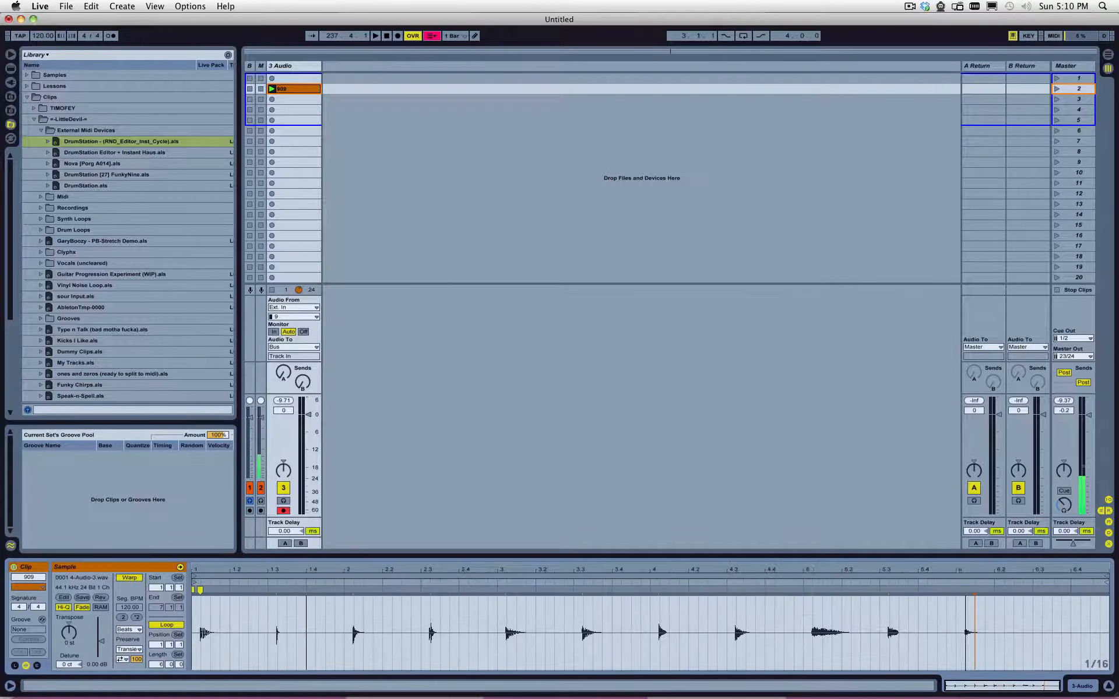
{"action": "left_click", "coordinate": [413, 628]}
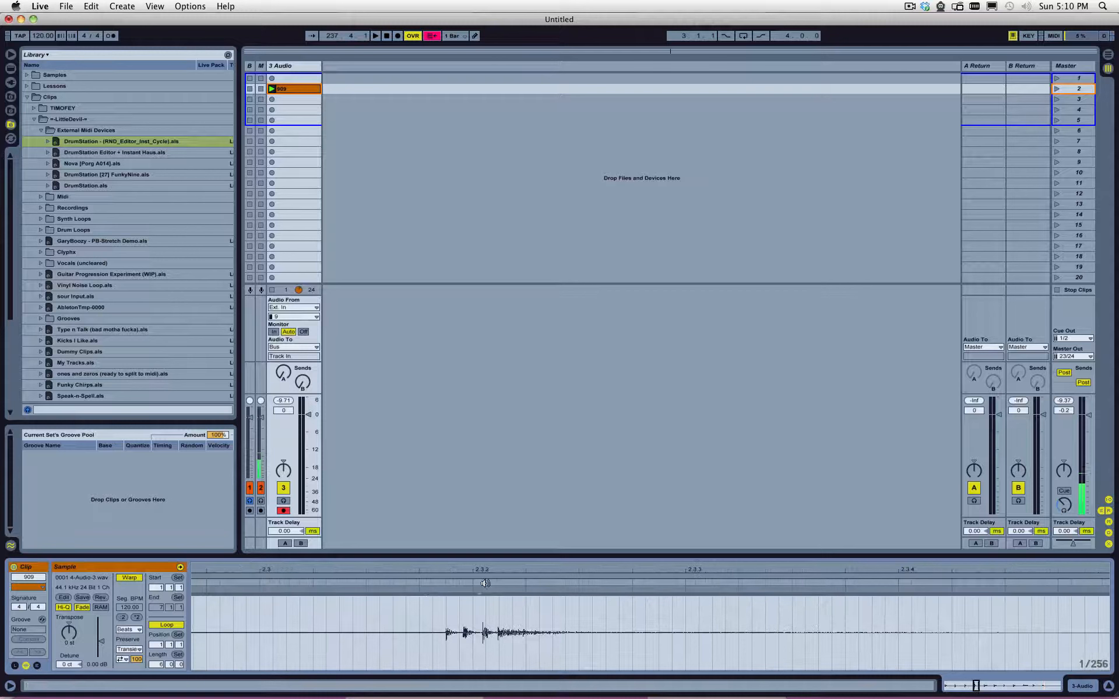
{"action": "left_click", "coordinate": [478, 615]}
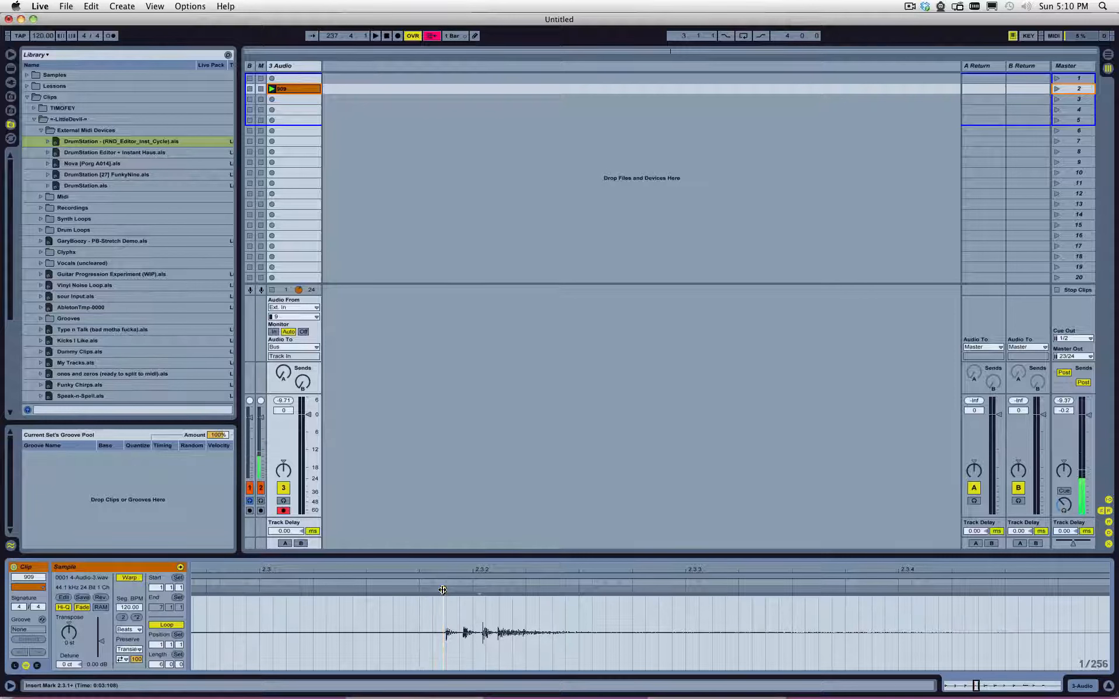
{"action": "right_click", "coordinate": [442, 590]}
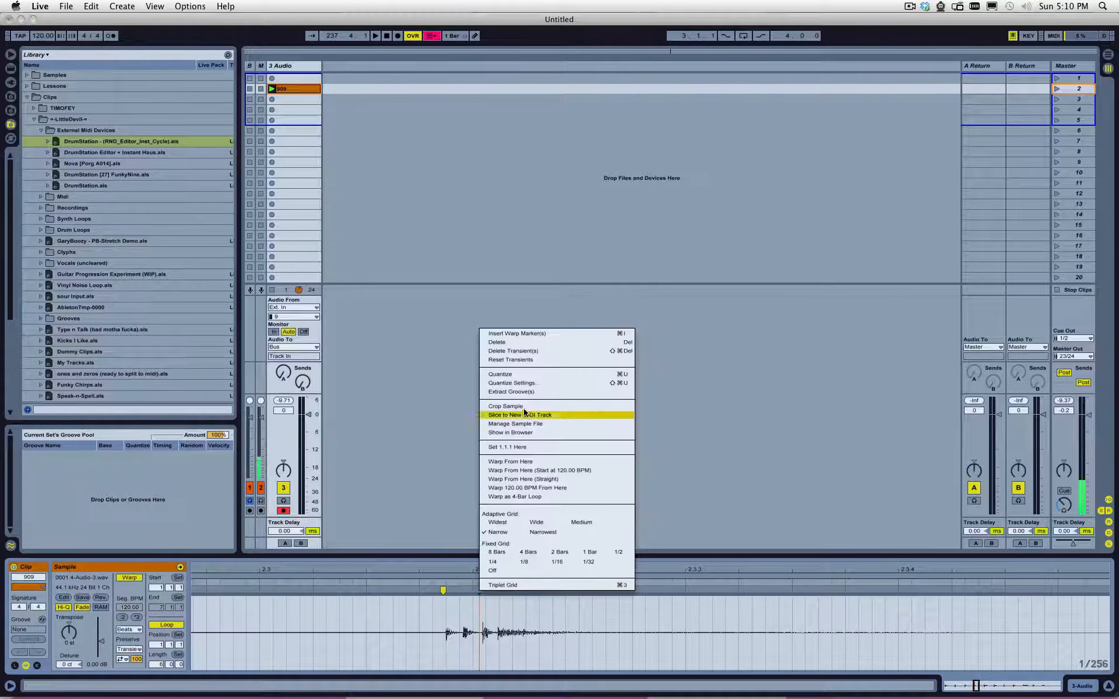
{"action": "left_click", "coordinate": [518, 359]}
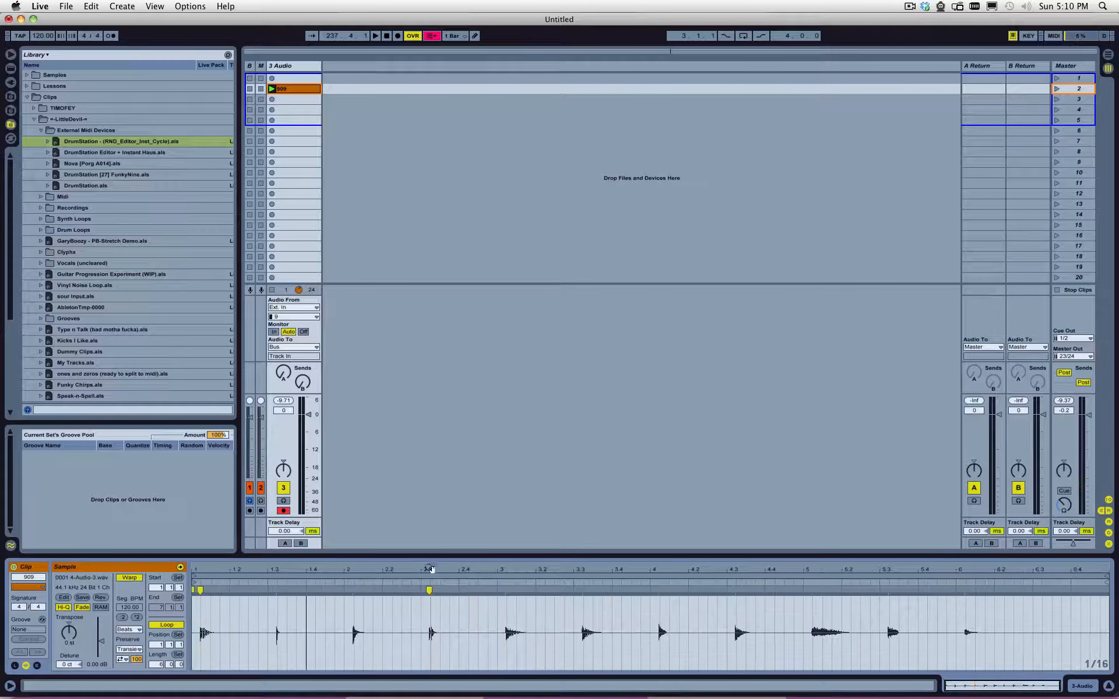
{"action": "left_click", "coordinate": [277, 590]}
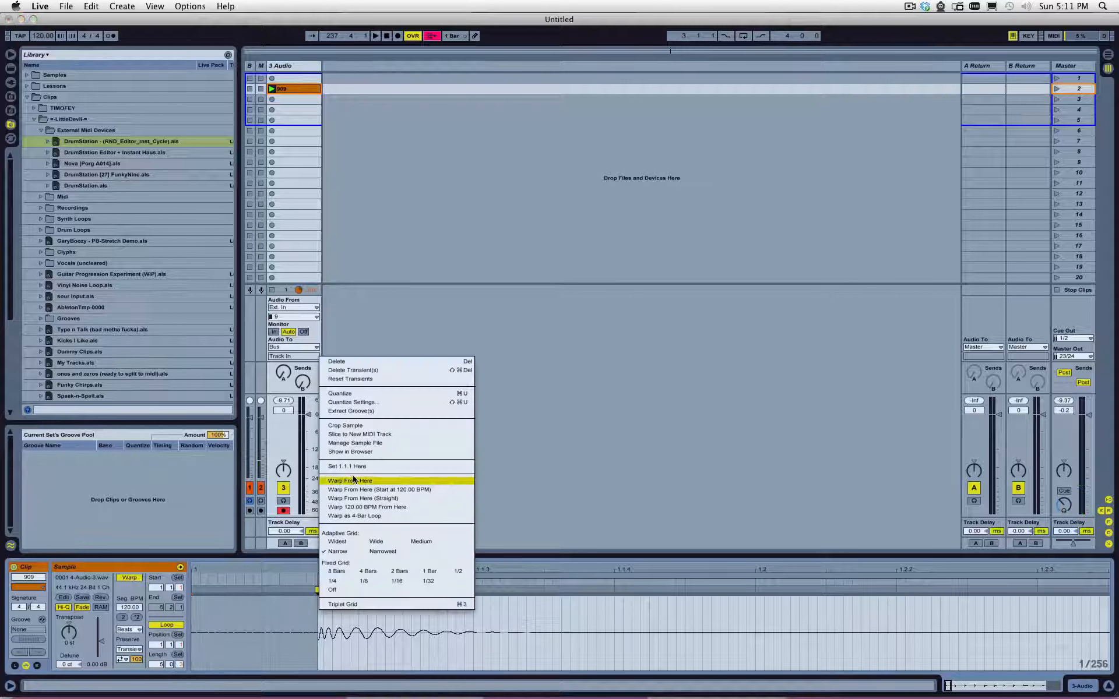
- Apply Warp From Here at the first drum transient
{"action": "left_click", "coordinate": [349, 480]}
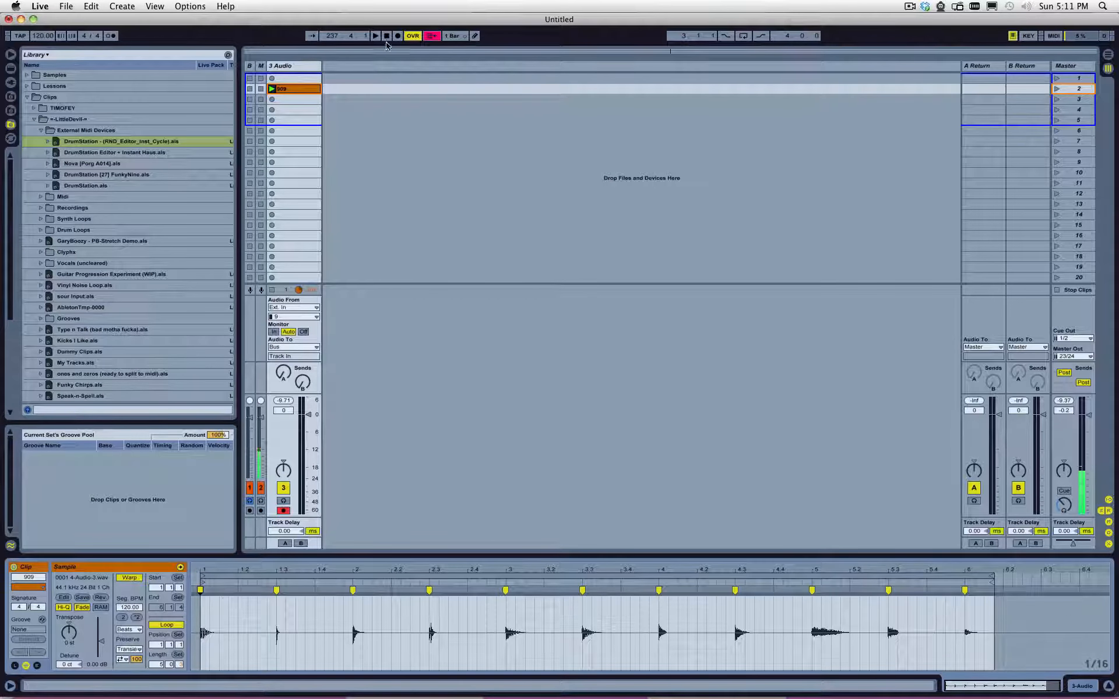
- Crop the 909 clip, then choose Slice to New MIDI Track from its menu
{"action": "right_click", "coordinate": [285, 88]}
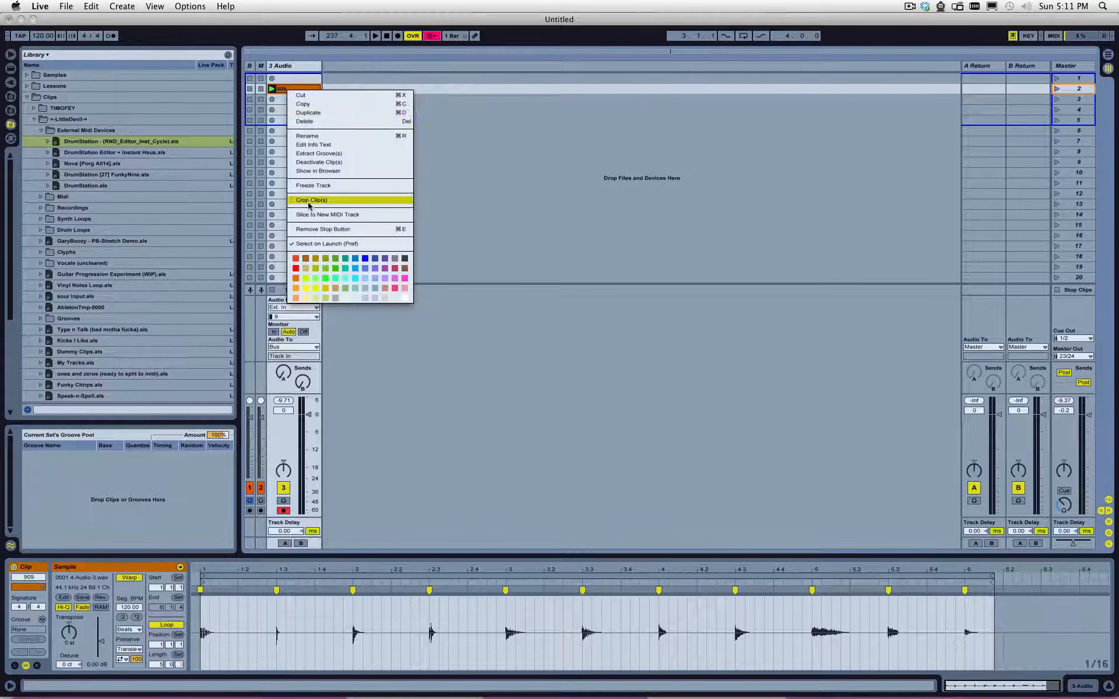
{"action": "left_click", "coordinate": [311, 200]}
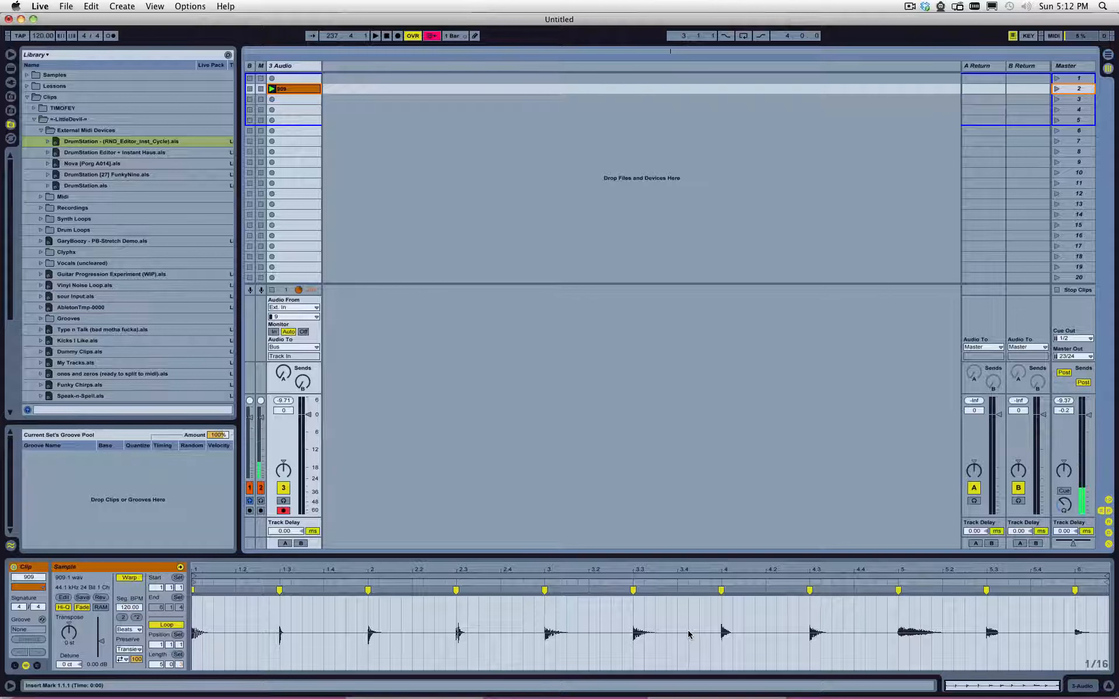
{"action": "right_click", "coordinate": [280, 88]}
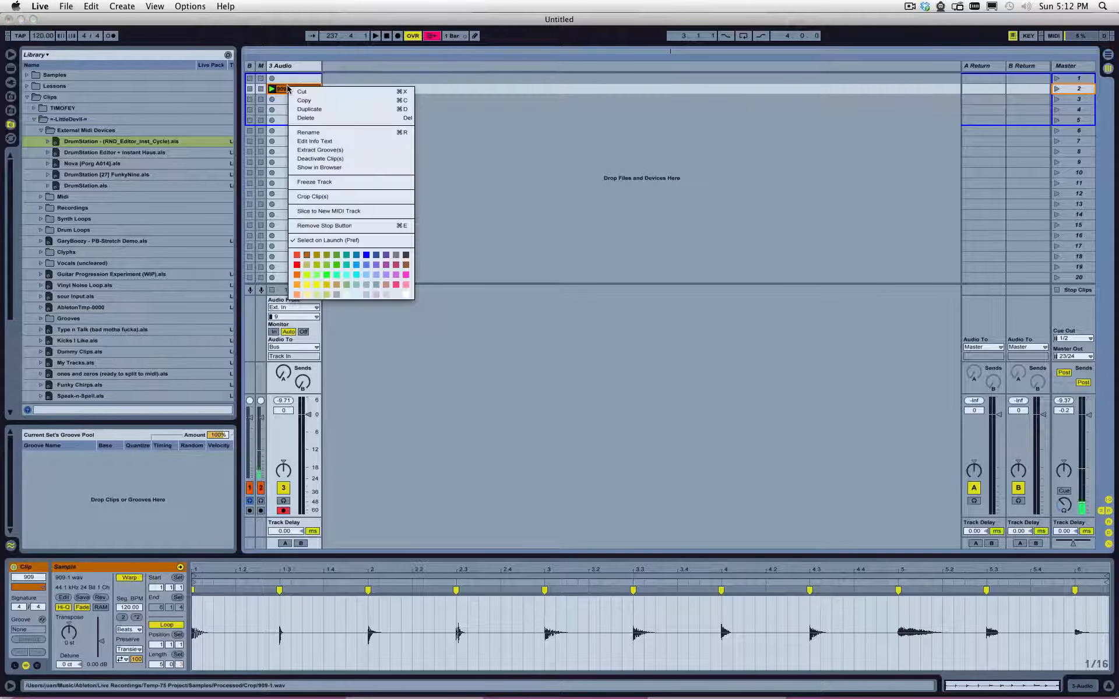
{"action": "mouse_move", "coordinate": [322, 91]}
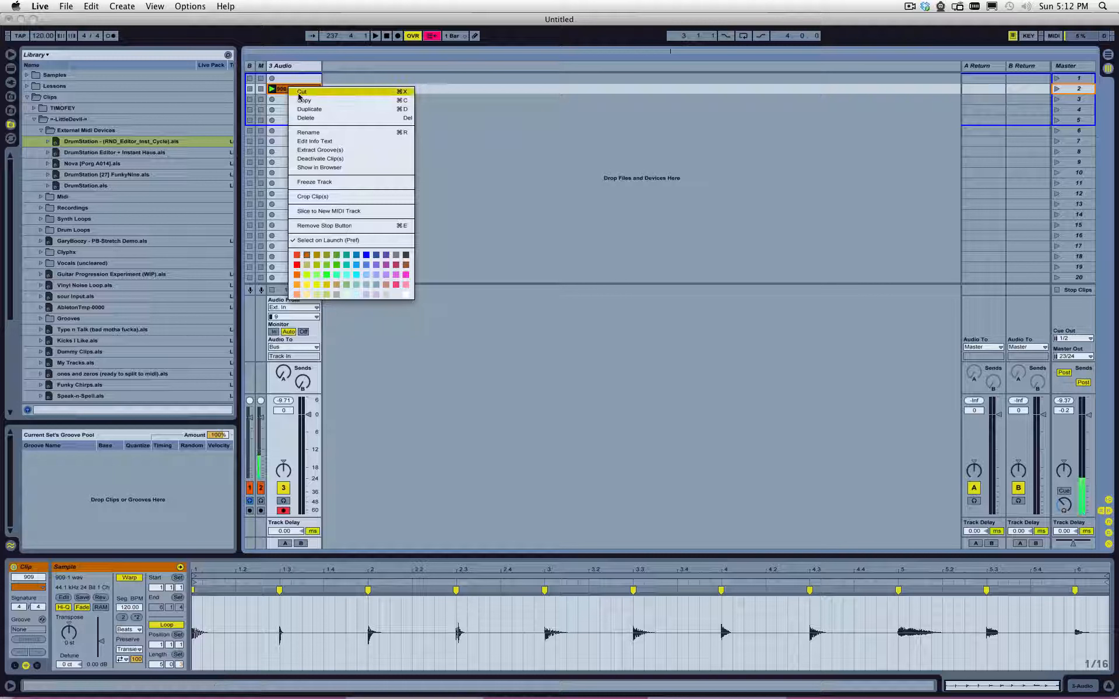
{"action": "mouse_move", "coordinate": [333, 223]}
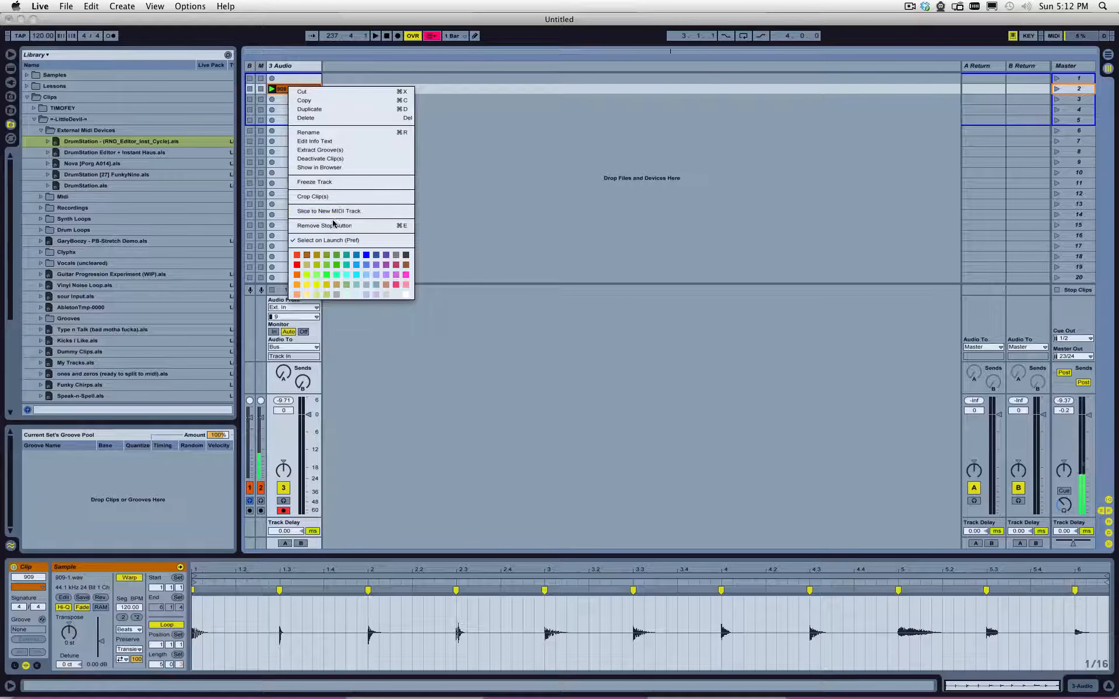
{"action": "mouse_move", "coordinate": [328, 210]}
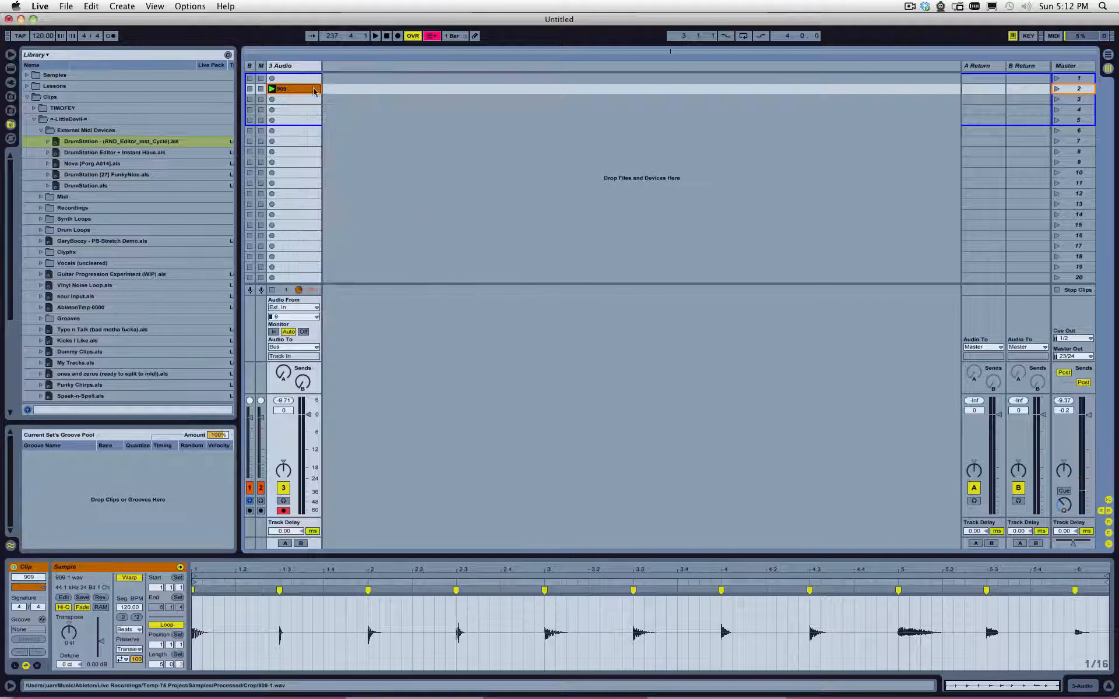
{"action": "right_click", "coordinate": [282, 88]}
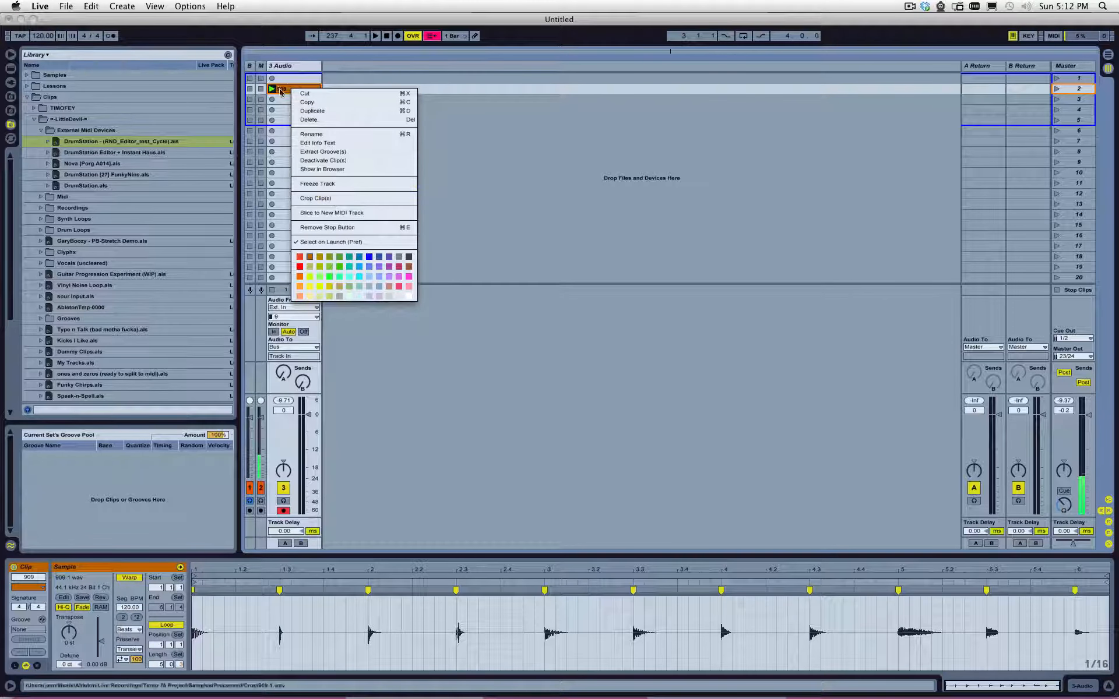
{"action": "left_click", "coordinate": [331, 213]}
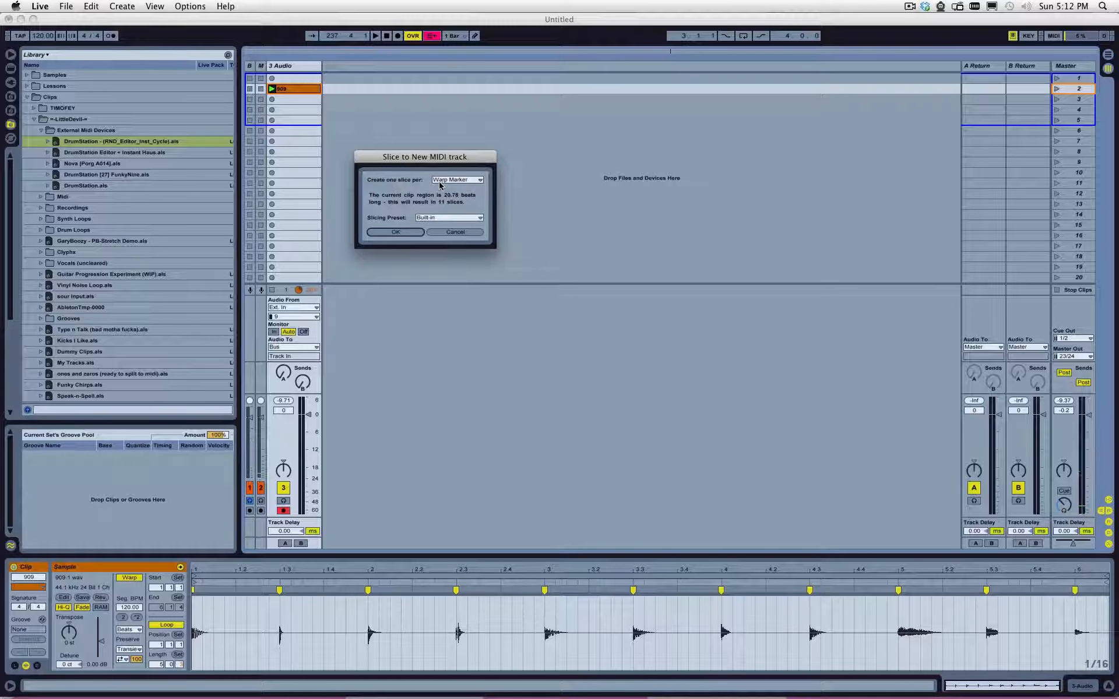
- Keep one slice per warp marker and the Built-in preset, then cancel the dialog
{"action": "left_click", "coordinate": [457, 179]}
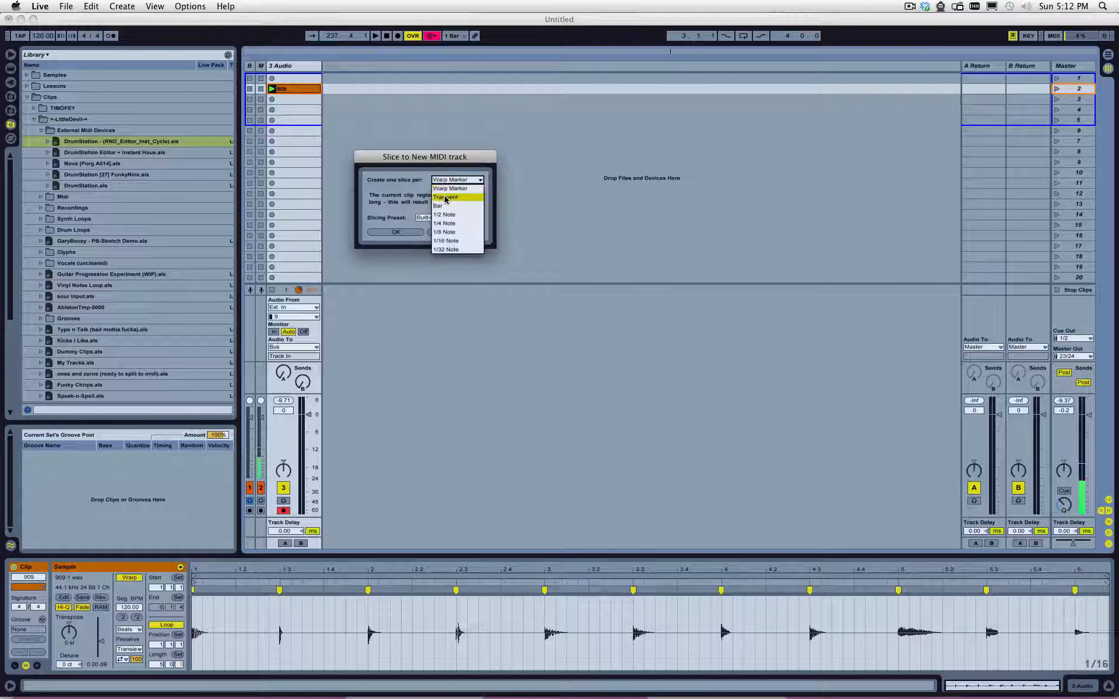
{"action": "mouse_move", "coordinate": [449, 188]}
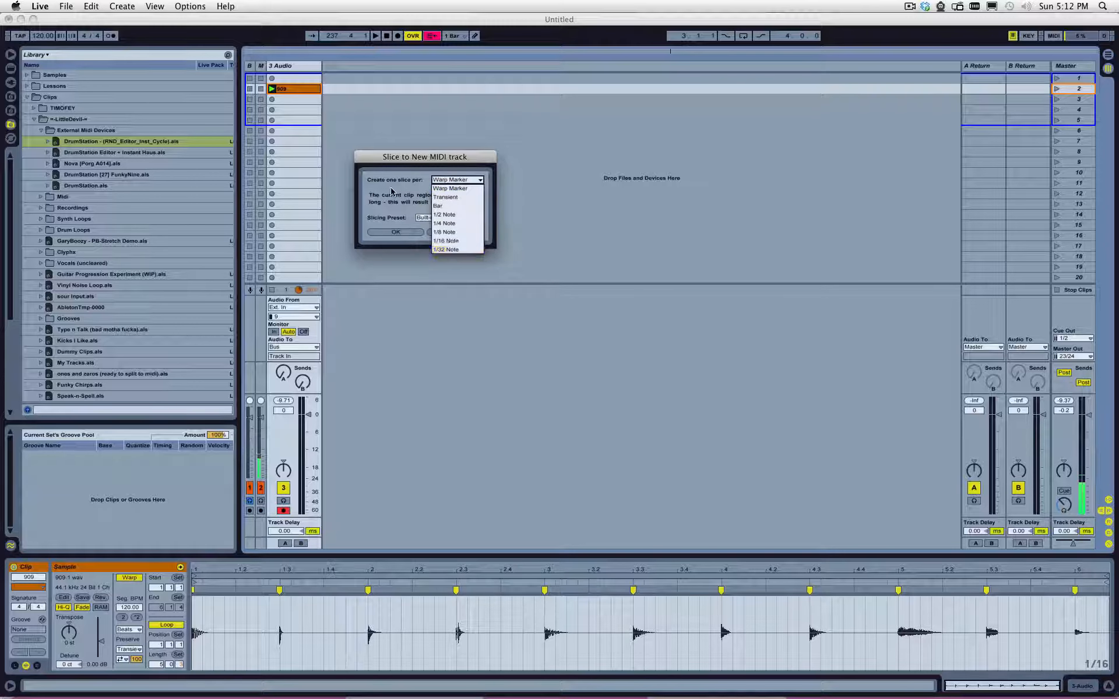
{"action": "left_click", "coordinate": [450, 188]}
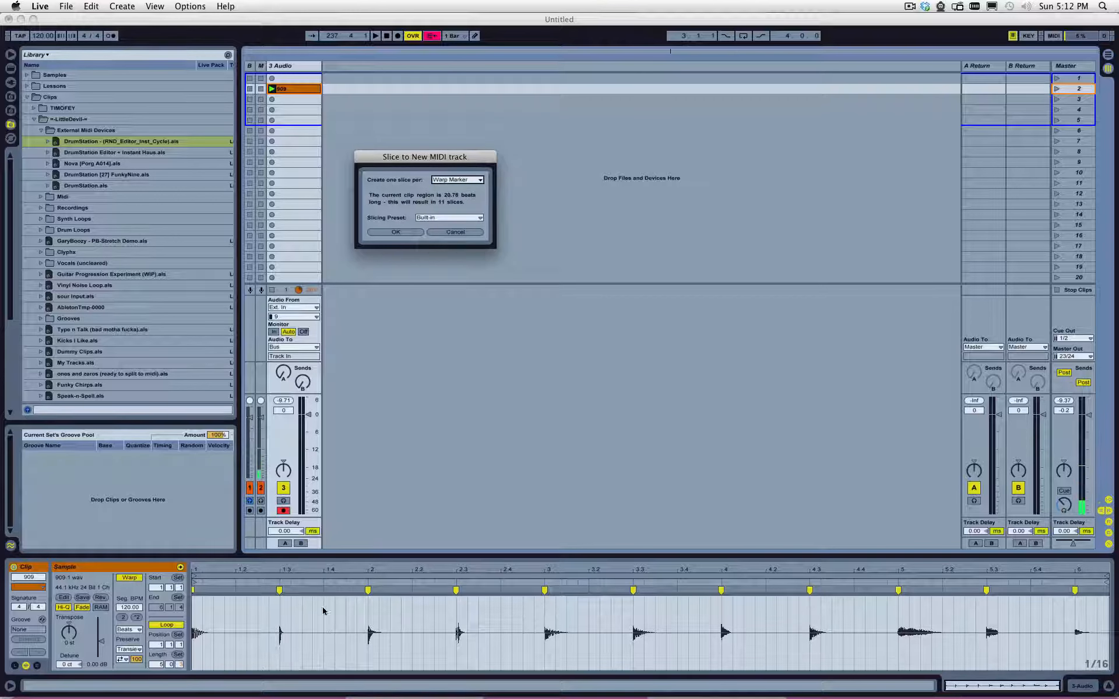
{"action": "mouse_move", "coordinate": [305, 614]}
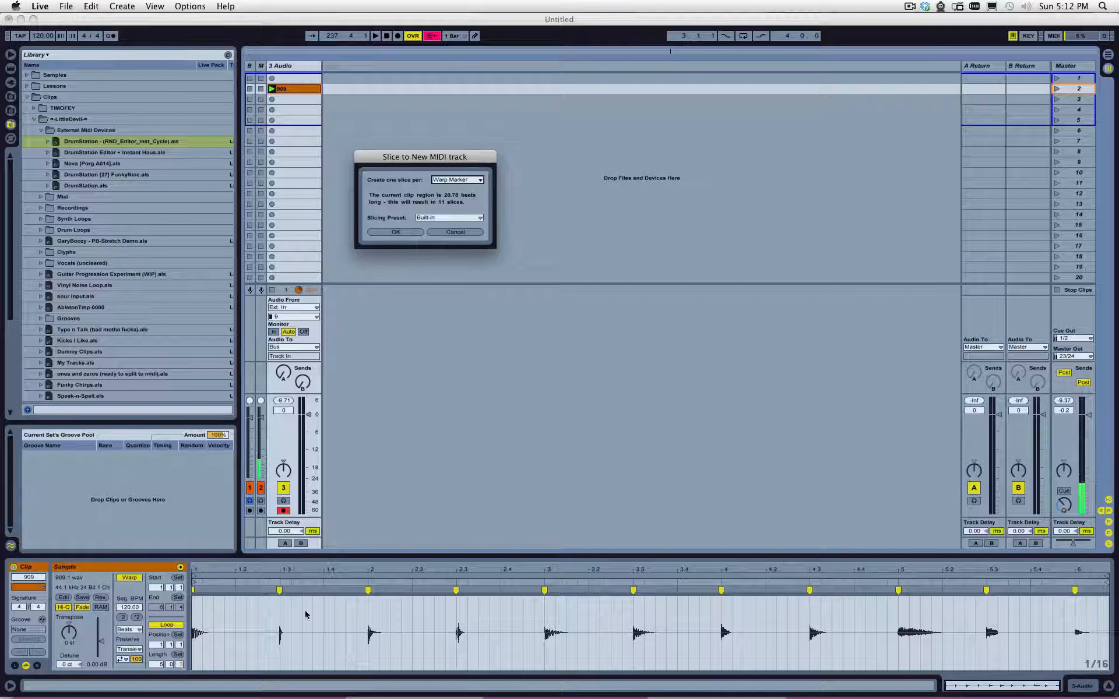
{"action": "mouse_move", "coordinate": [412, 205]}
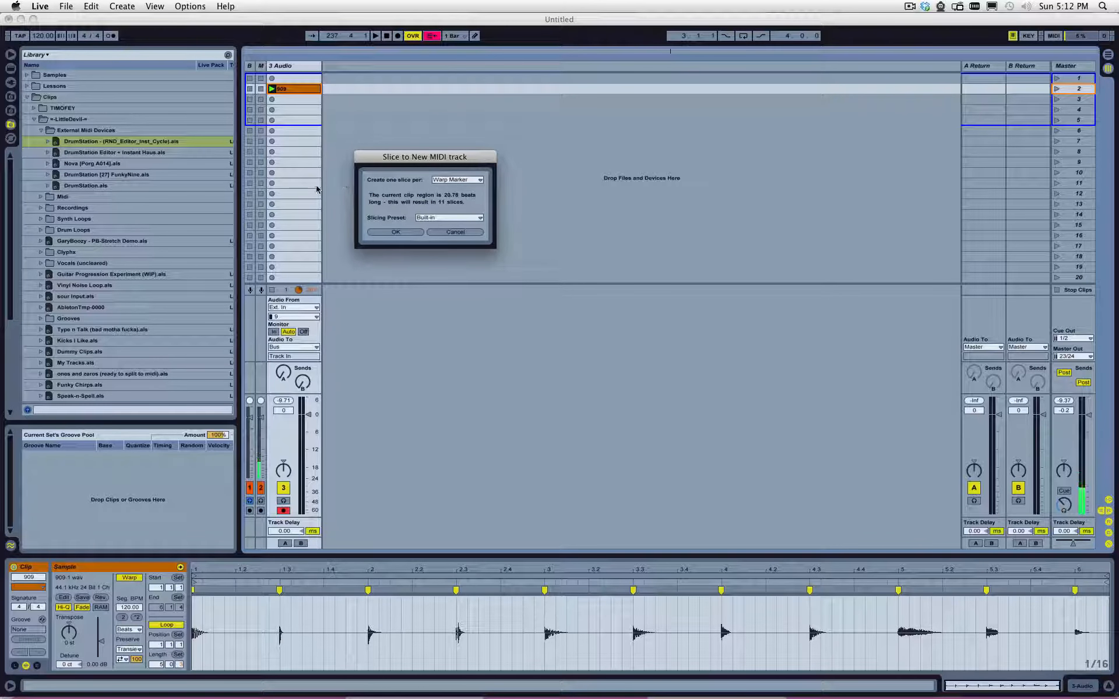
{"action": "mouse_move", "coordinate": [421, 220]}
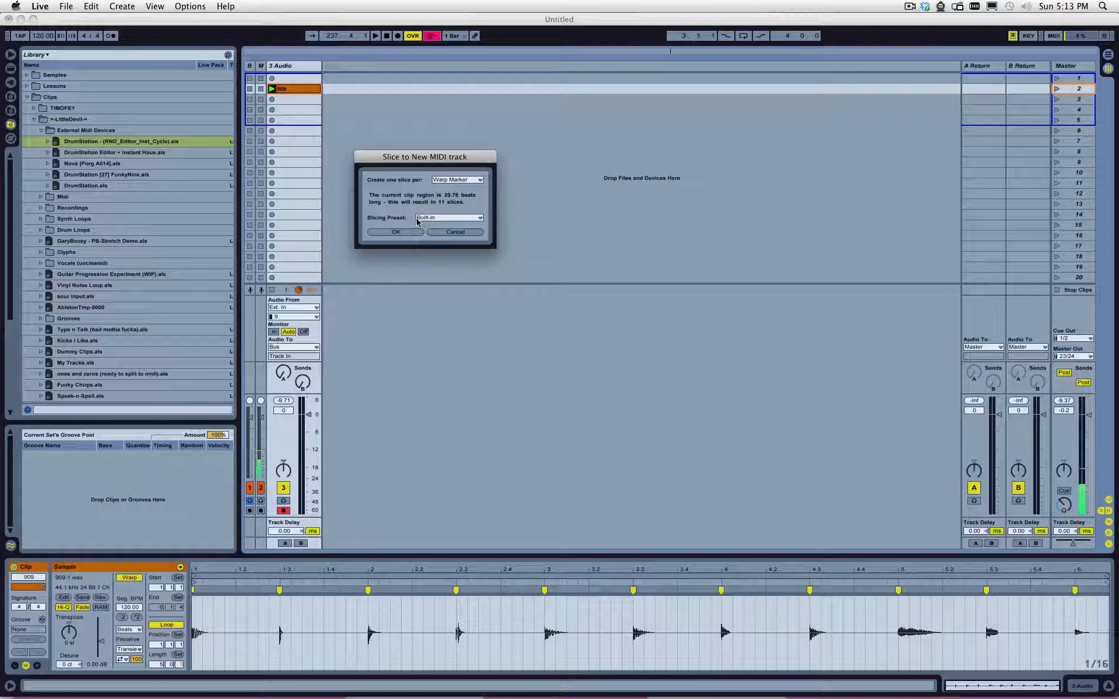
{"action": "left_click", "coordinate": [479, 217]}
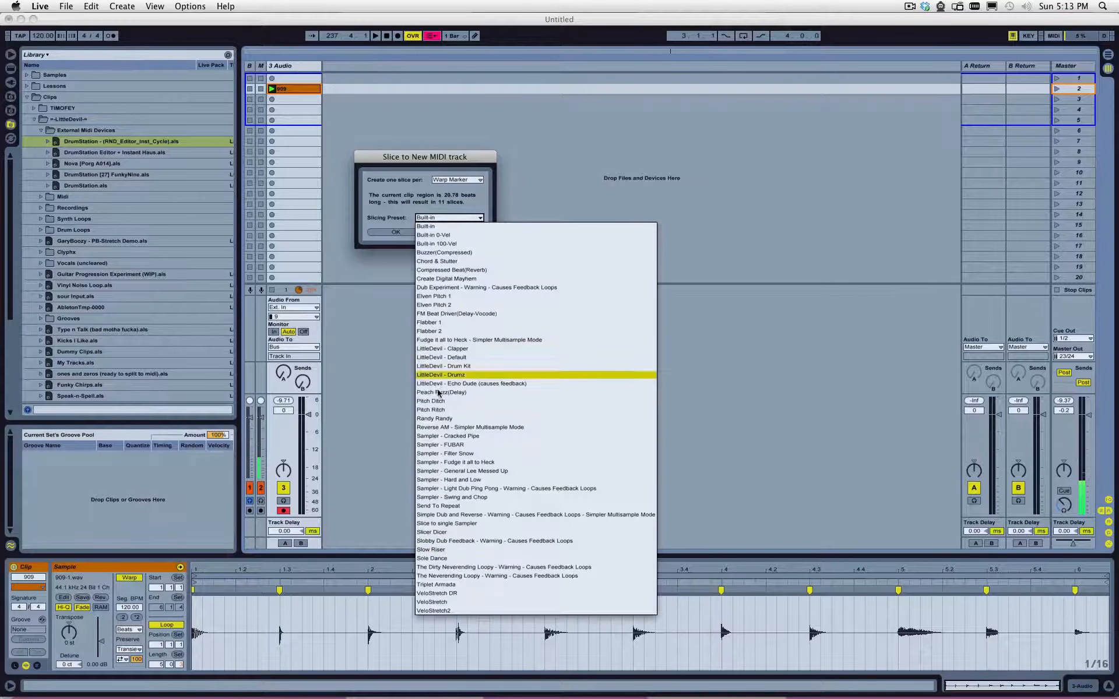
{"action": "left_click", "coordinate": [425, 217]}
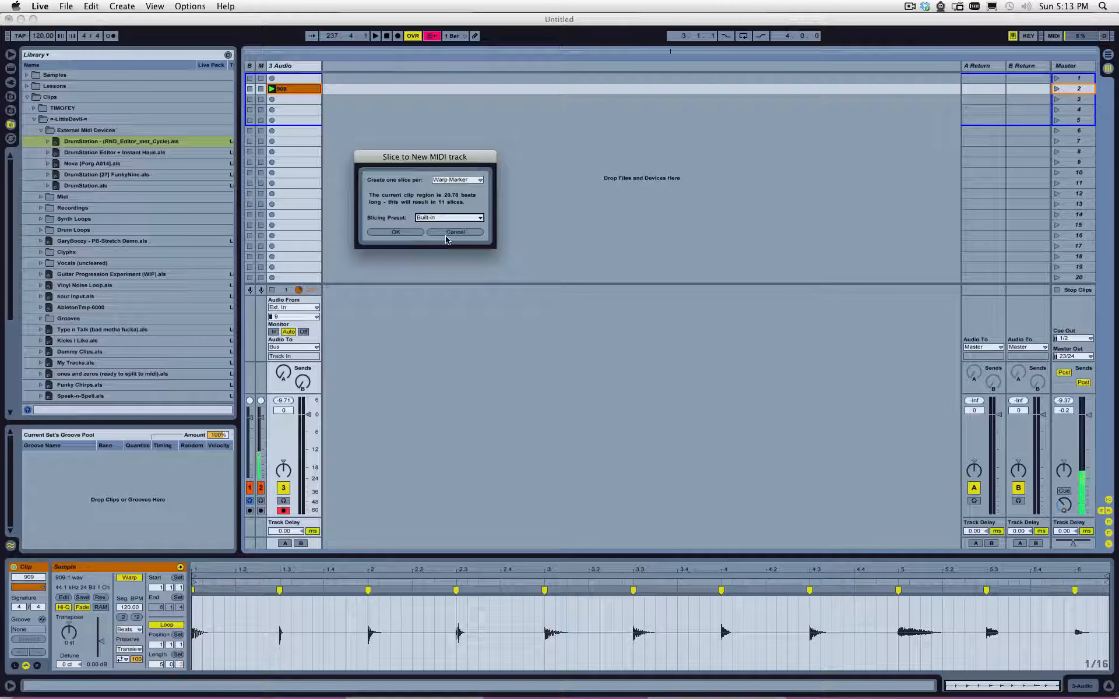
{"action": "left_click", "coordinate": [456, 232]}
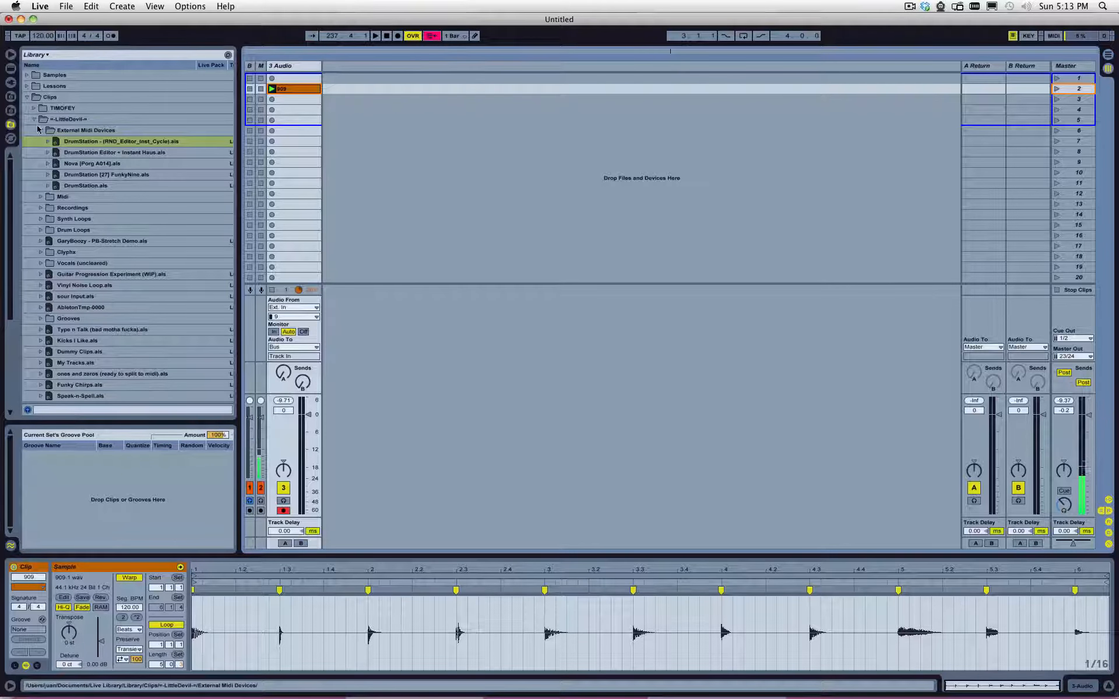
- From Live Devices, add Drum Rack on a new track and load Simpler into its chain
{"action": "left_click", "coordinate": [10, 67]}
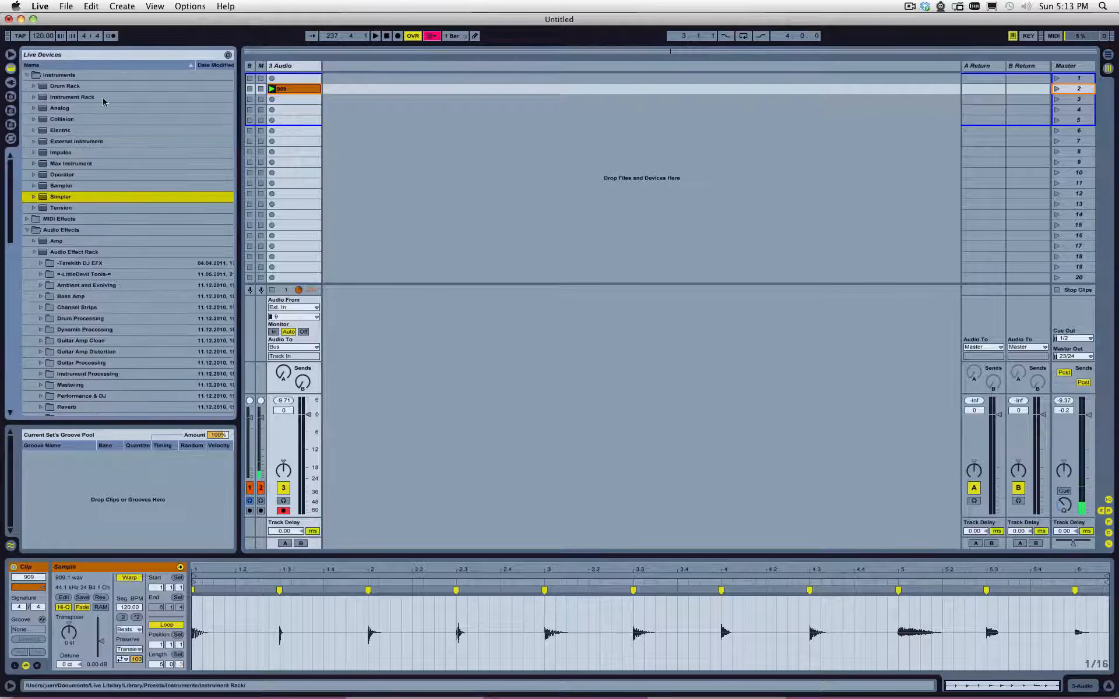
{"action": "left_click", "coordinate": [65, 85]}
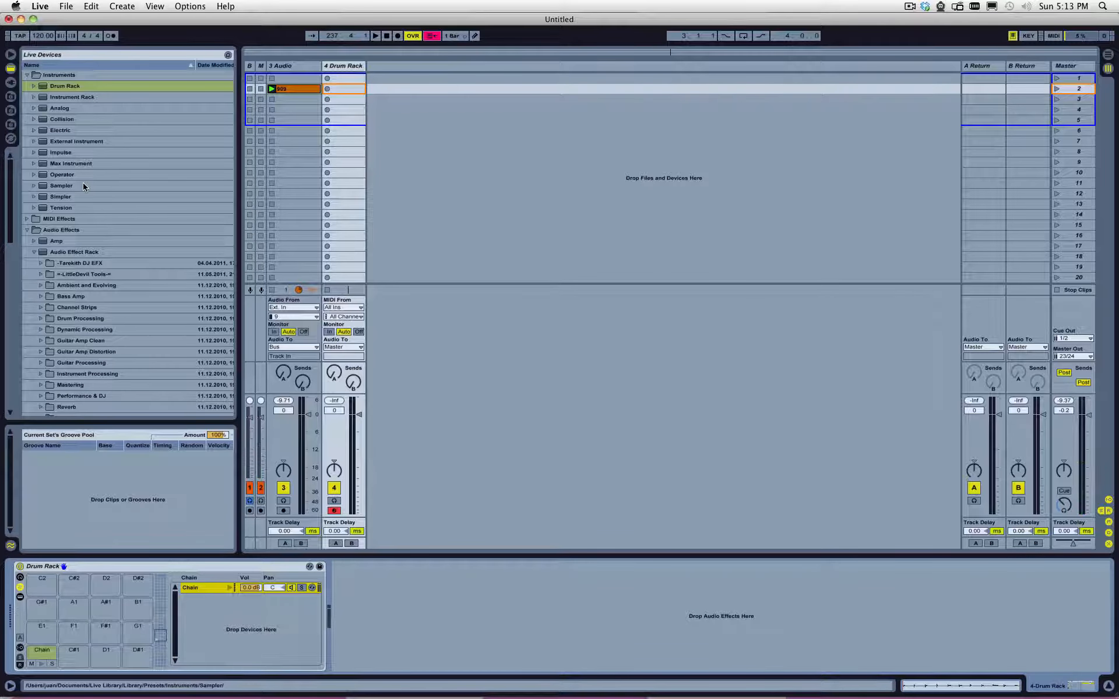
{"action": "left_click", "coordinate": [61, 185]}
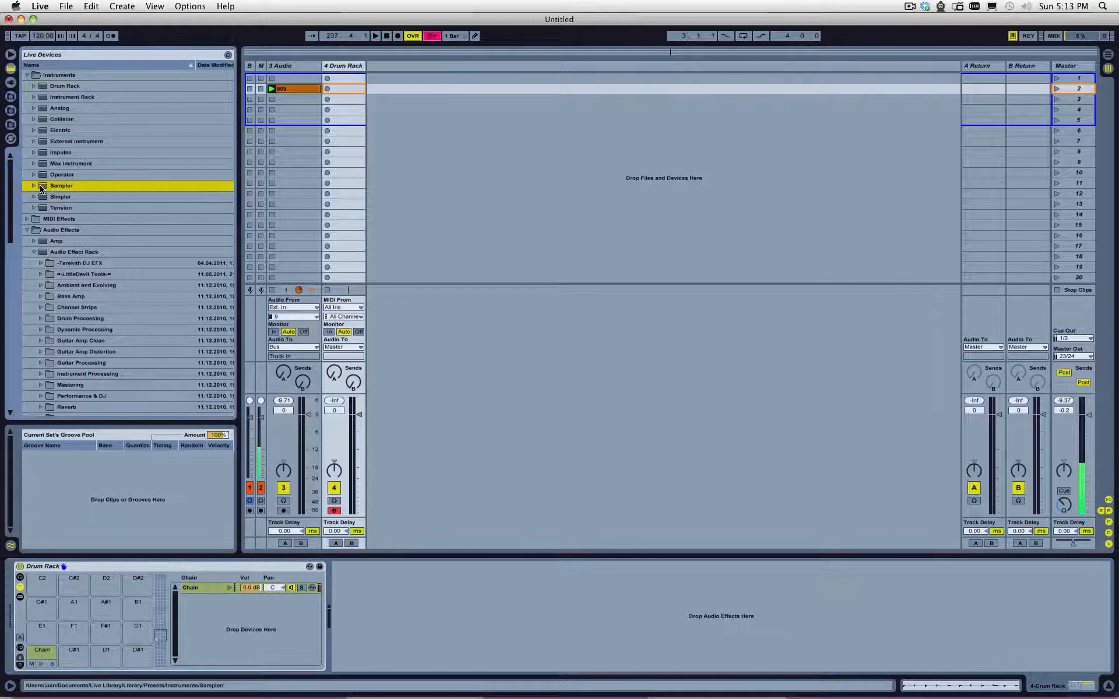
{"action": "left_click", "coordinate": [61, 197]}
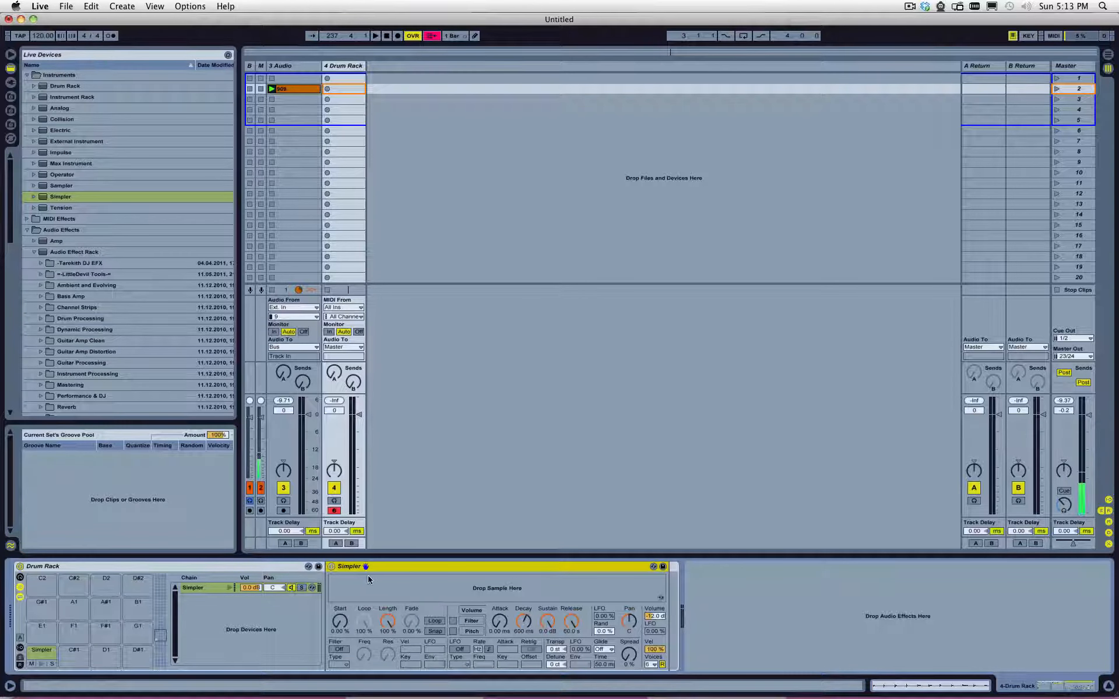
{"action": "mouse_move", "coordinate": [455, 582]}
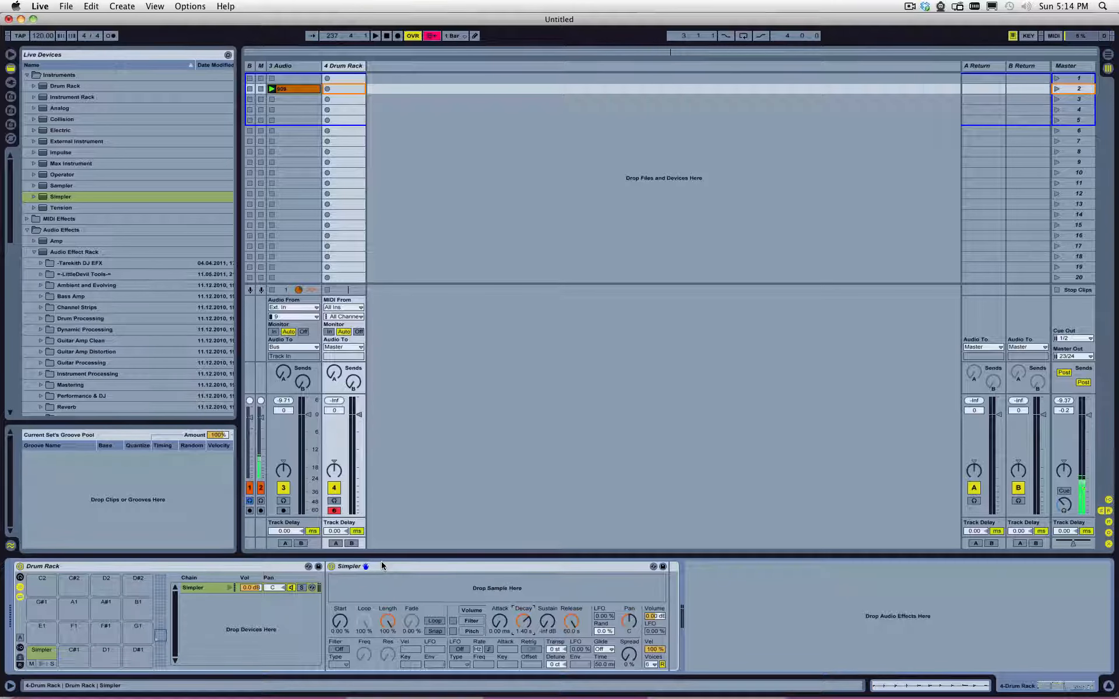
{"action": "mouse_move", "coordinate": [579, 628]}
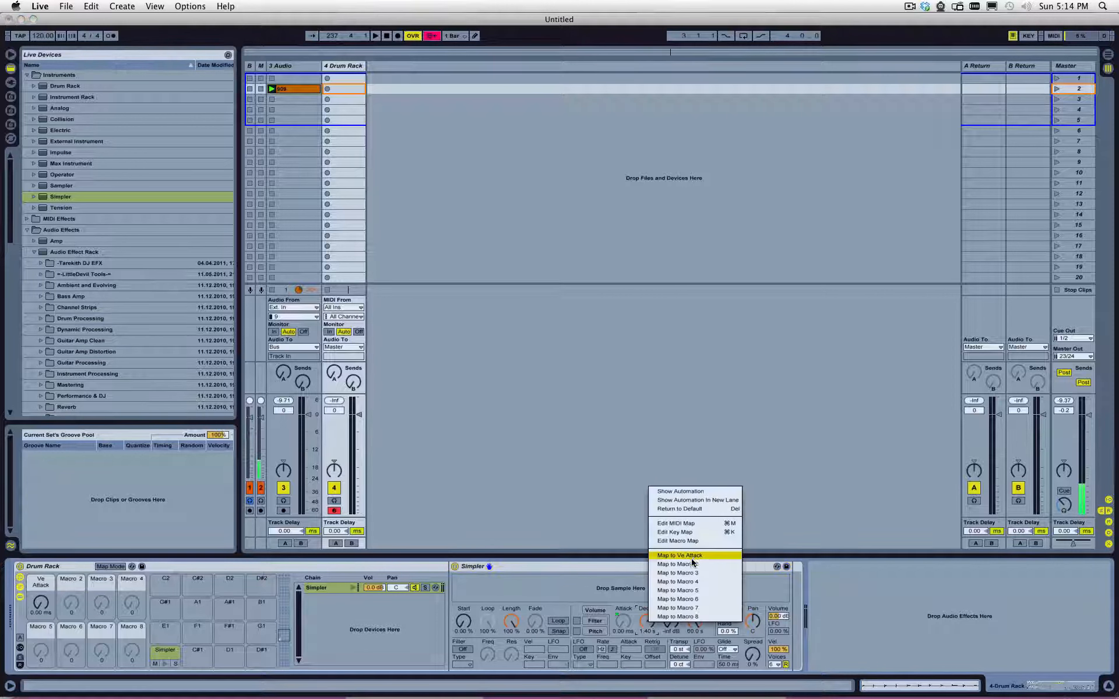
- Map envelope decay to Macro 2, switch the filter on, and map frequency to Macro 3
{"action": "left_click", "coordinate": [677, 563]}
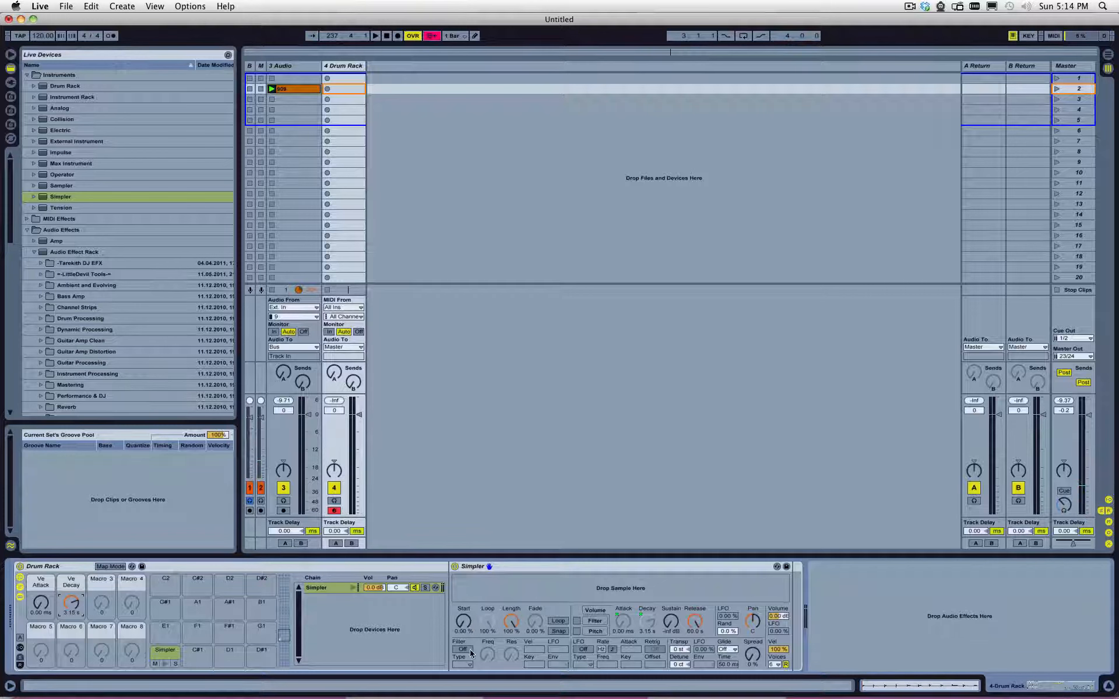
{"action": "left_click", "coordinate": [462, 649]}
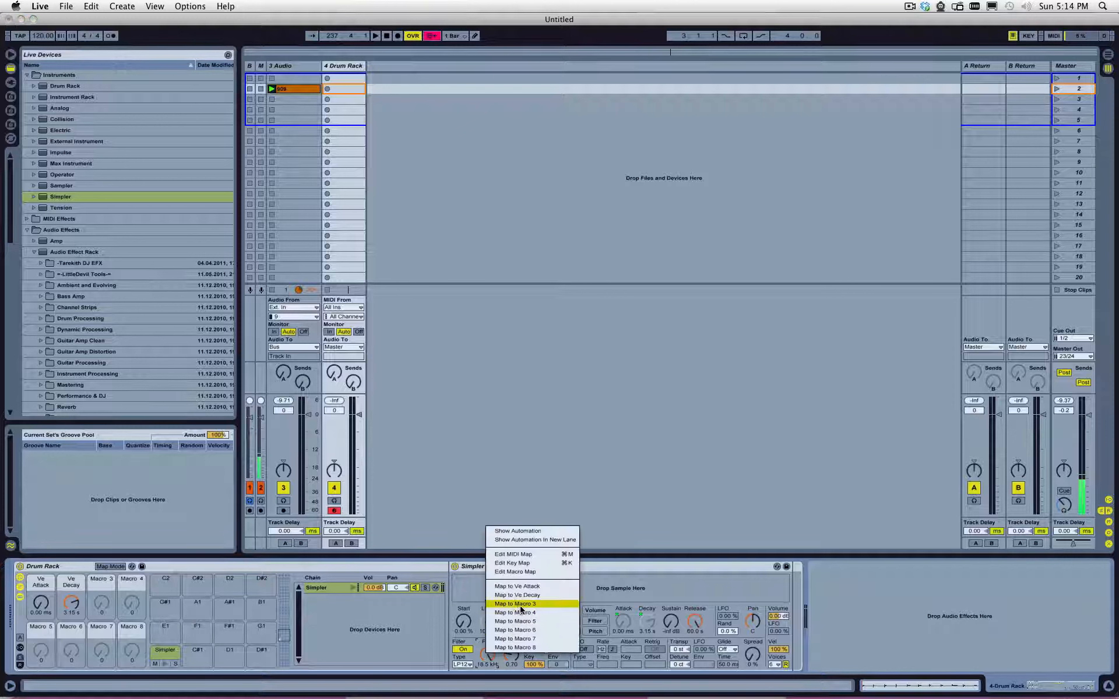
{"action": "left_click", "coordinate": [515, 604]}
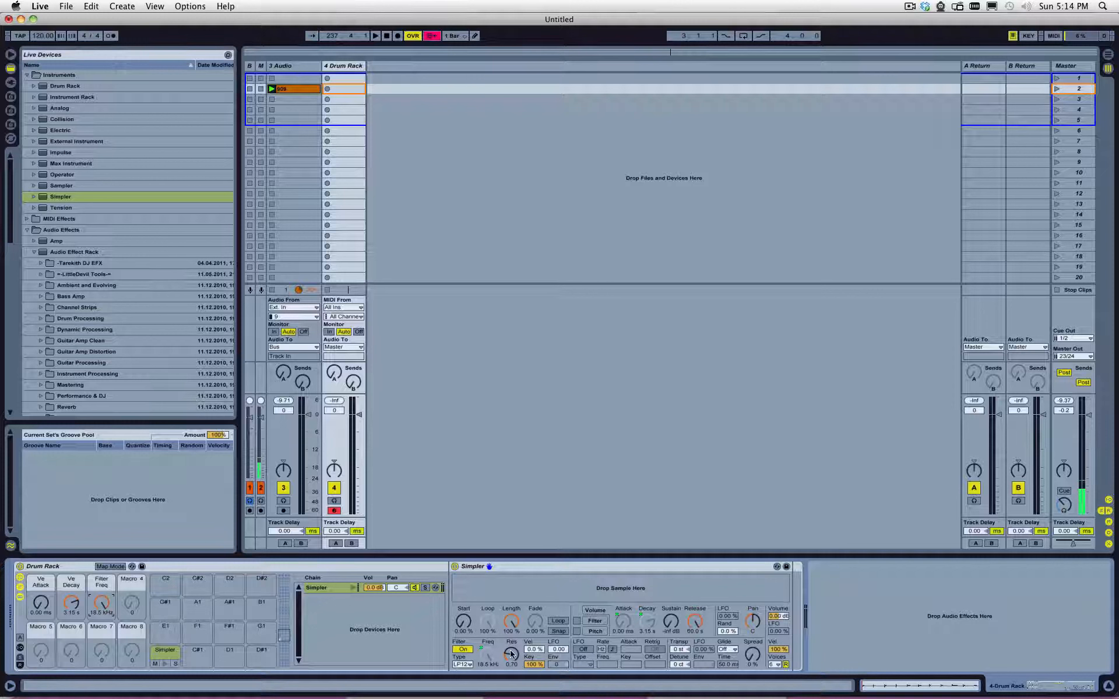
- Map filter resonance to Macro 4 and filter type to Macro 7
{"action": "right_click", "coordinate": [511, 653]}
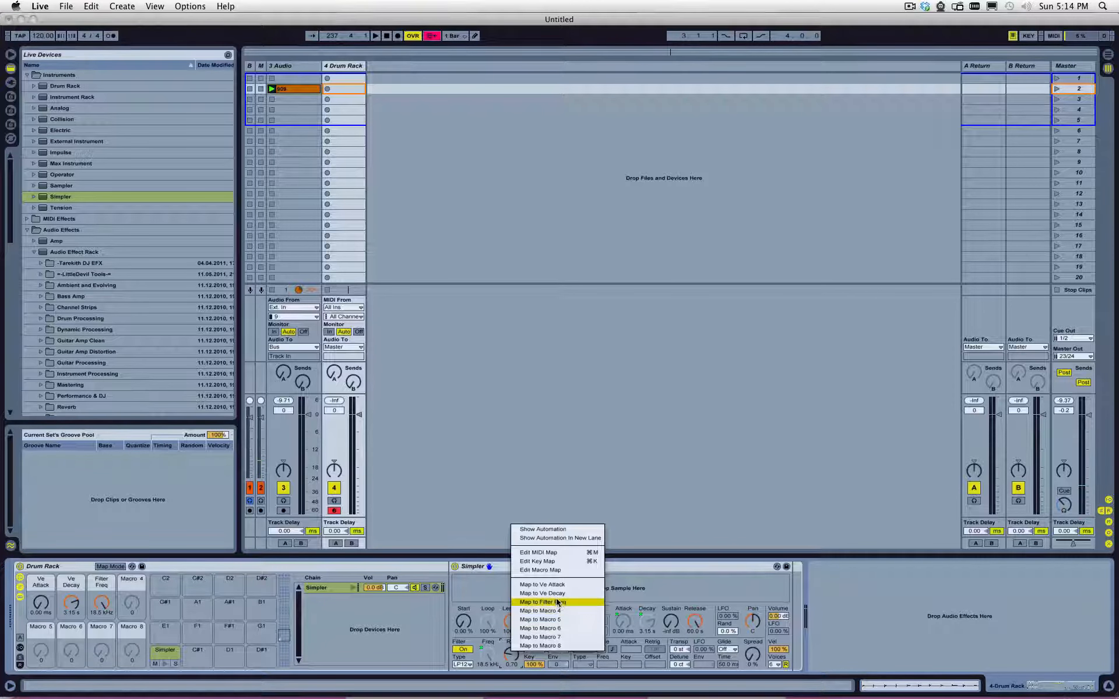
{"action": "left_click", "coordinate": [542, 601]}
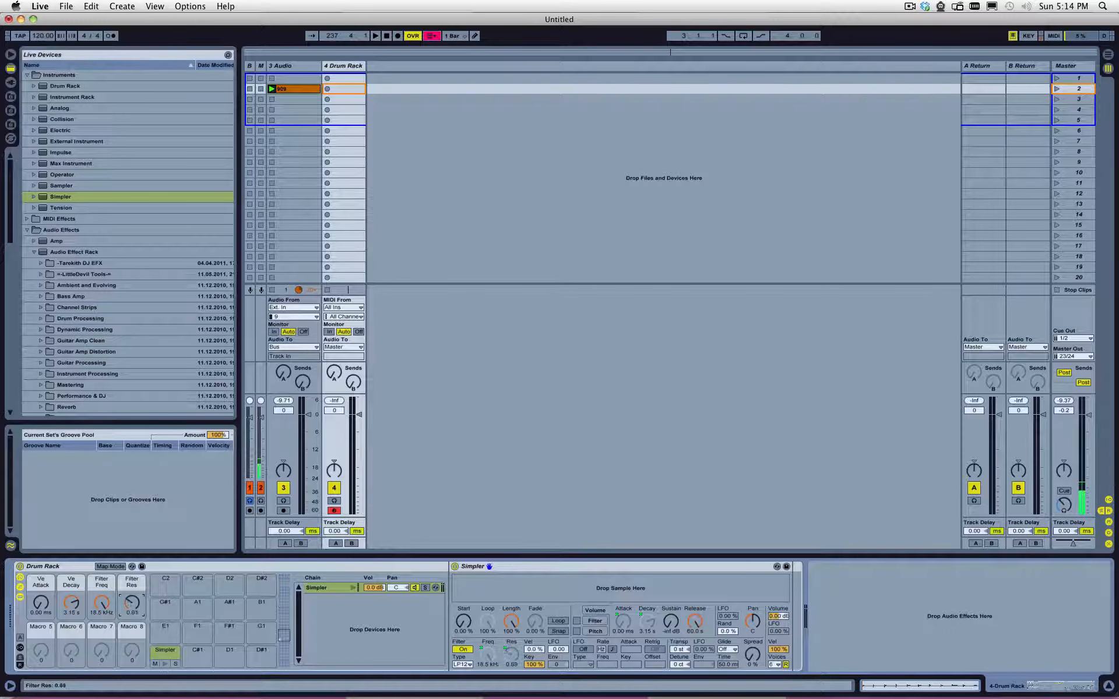
{"action": "right_click", "coordinate": [462, 665]}
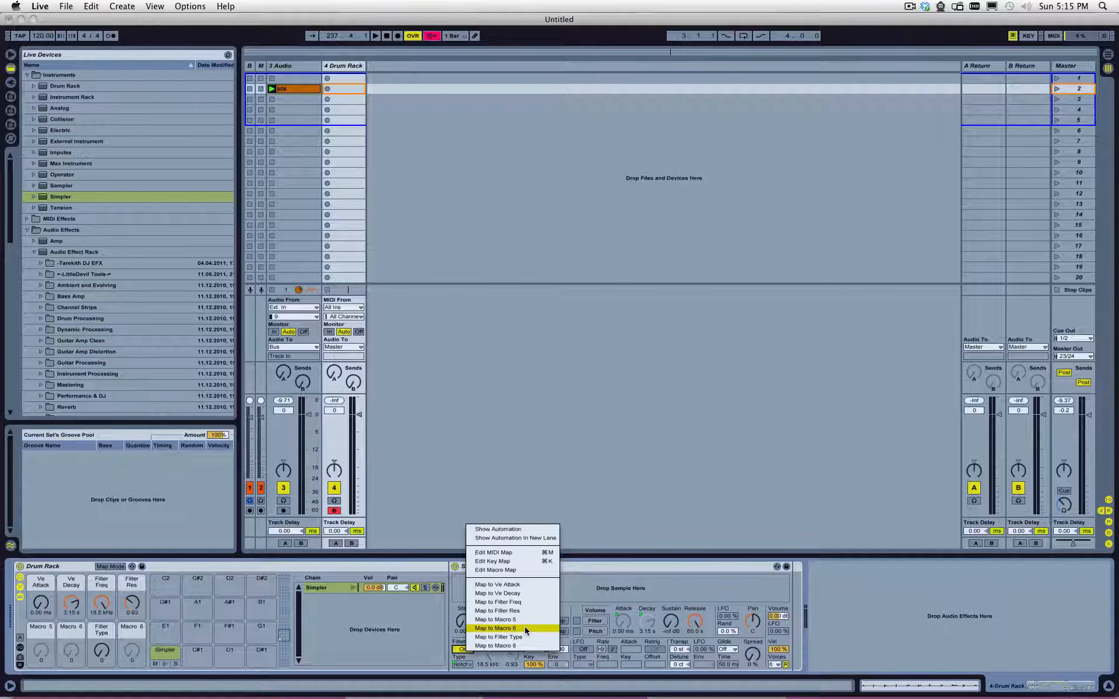
{"action": "left_click", "coordinate": [495, 628]}
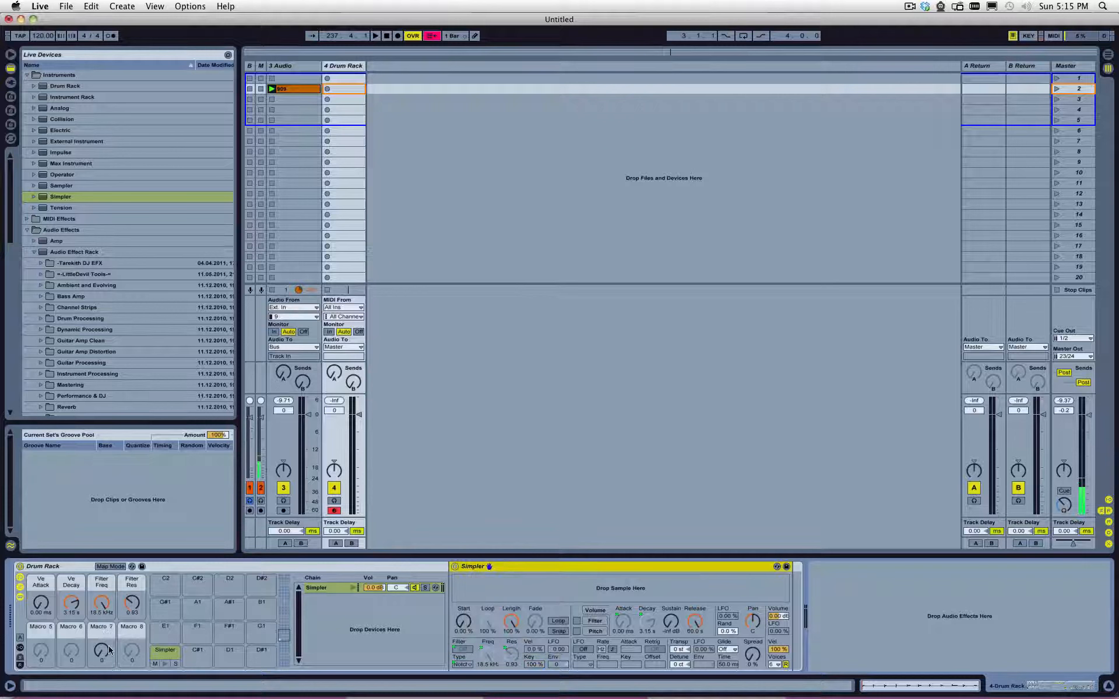
{"action": "left_click", "coordinate": [111, 566]}
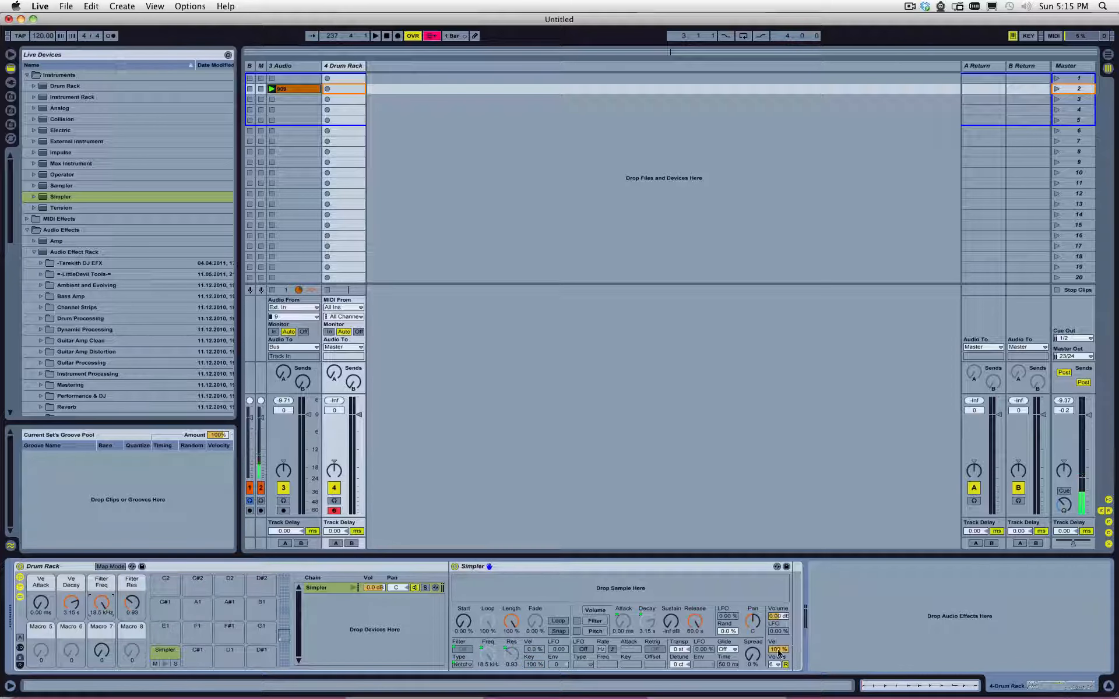
- Map volume-by-velocity to Macro 8 and transpose to Macro 5
{"action": "right_click", "coordinate": [778, 651]}
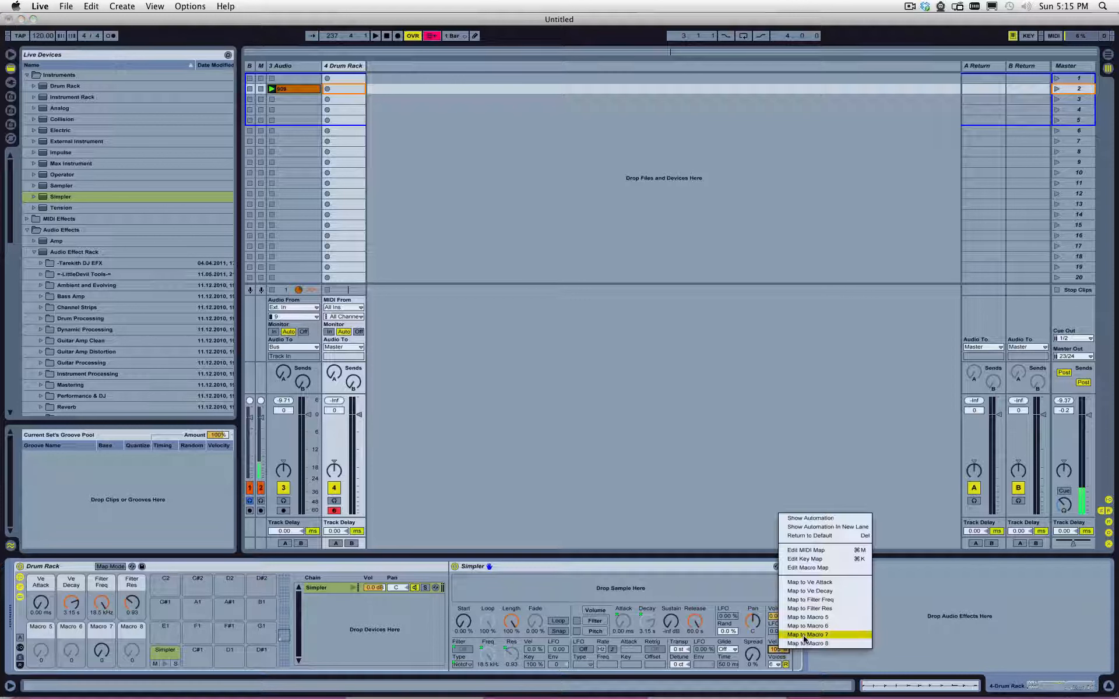
{"action": "mouse_move", "coordinate": [807, 643]}
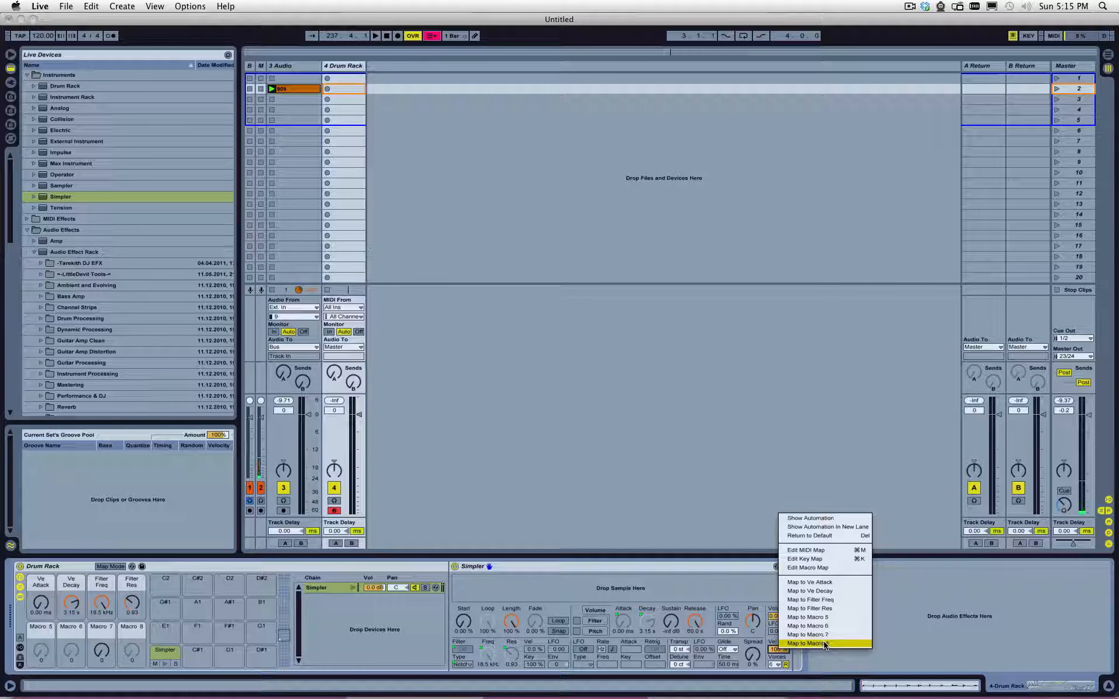
{"action": "left_click", "coordinate": [807, 643]}
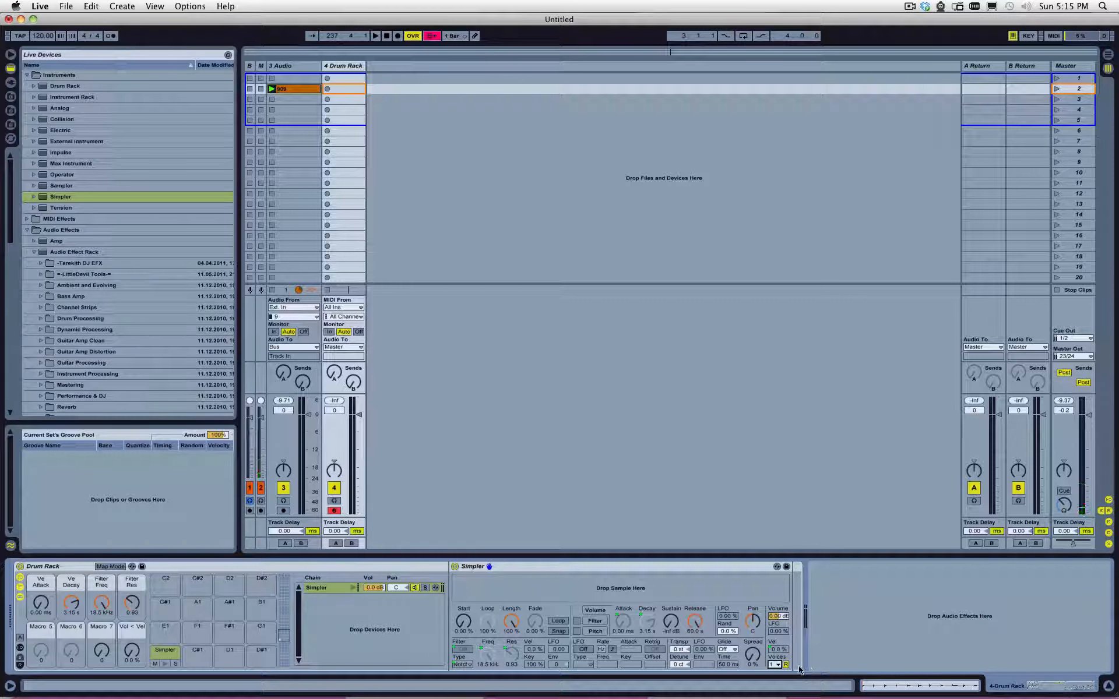
{"action": "mouse_move", "coordinate": [486, 624]}
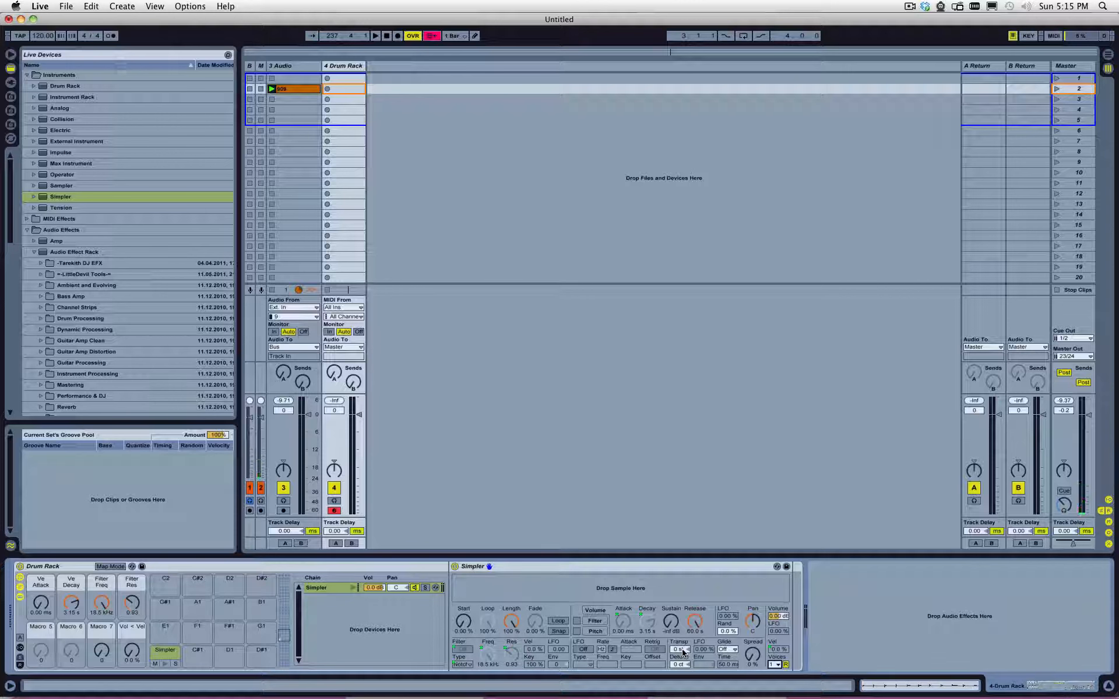
{"action": "right_click", "coordinate": [680, 650]}
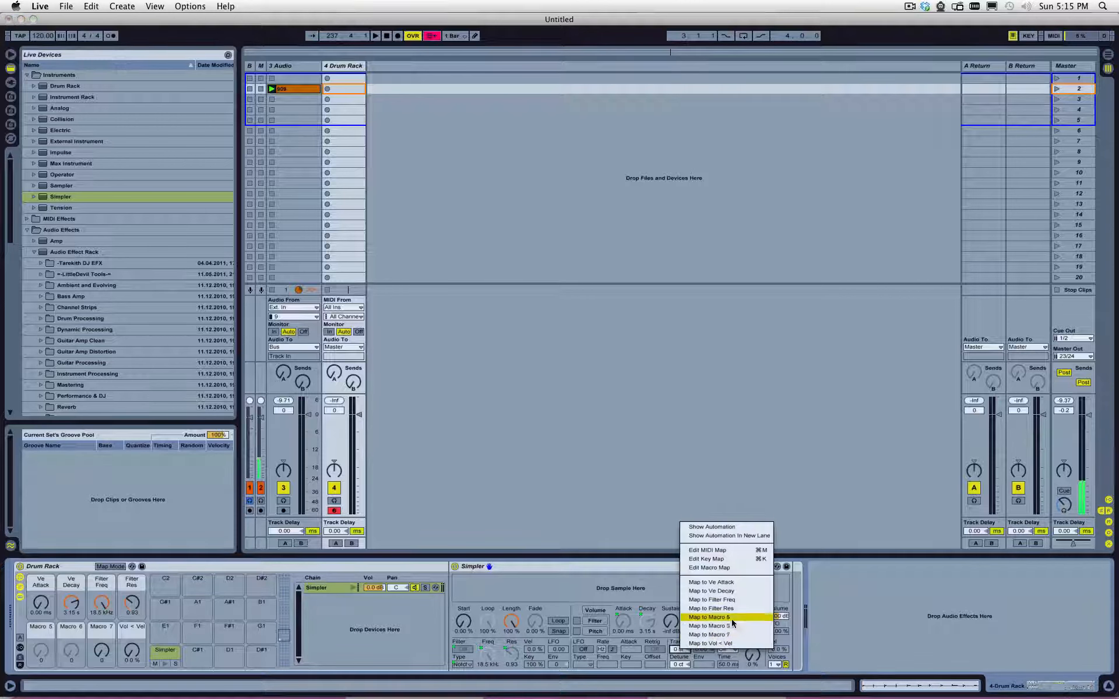
{"action": "left_click", "coordinate": [709, 617]}
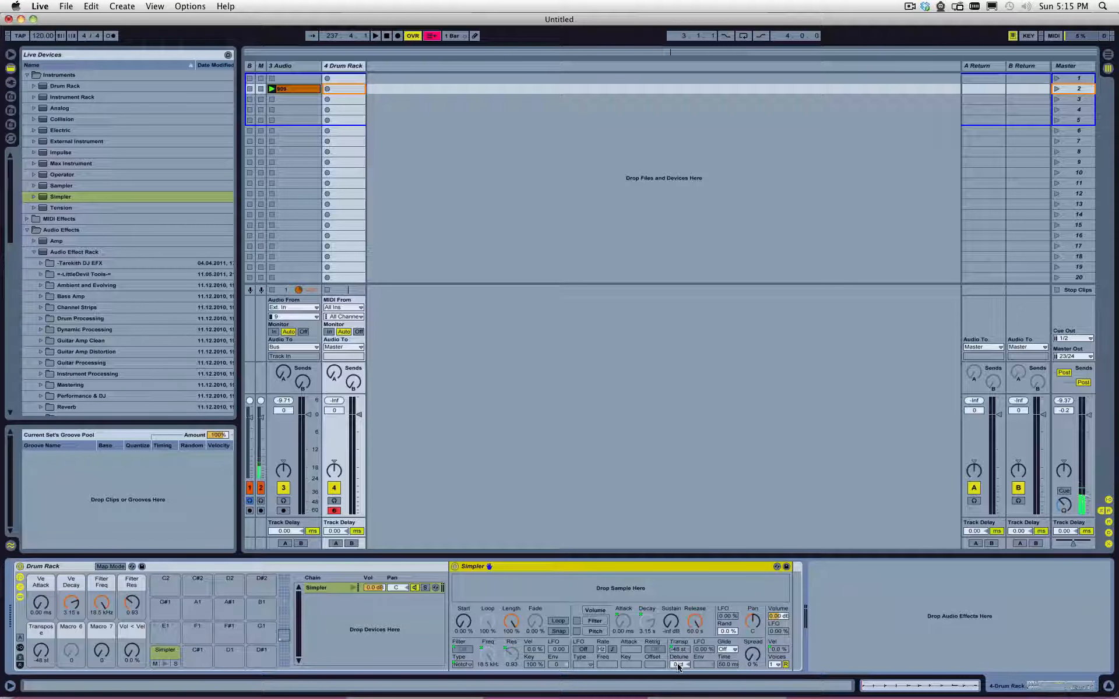
- Map detune to Macro 6 and name the macros, e.g. Attack, Decay, Pitch, Detune
{"action": "right_click", "coordinate": [678, 664]}
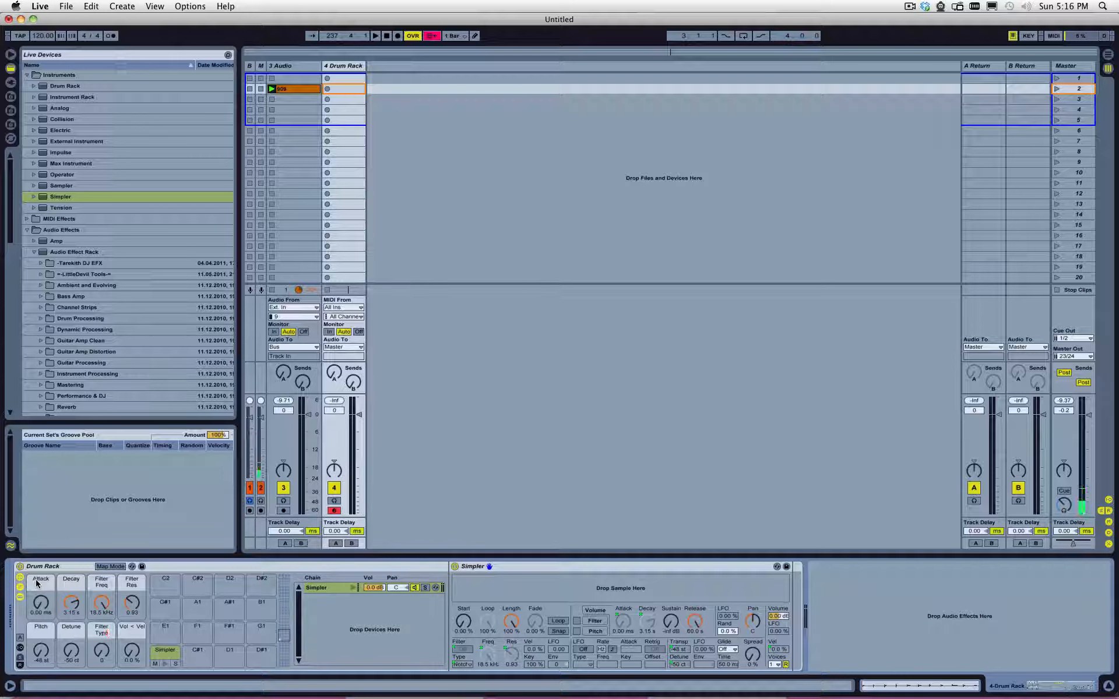
{"action": "mouse_move", "coordinate": [25, 617]}
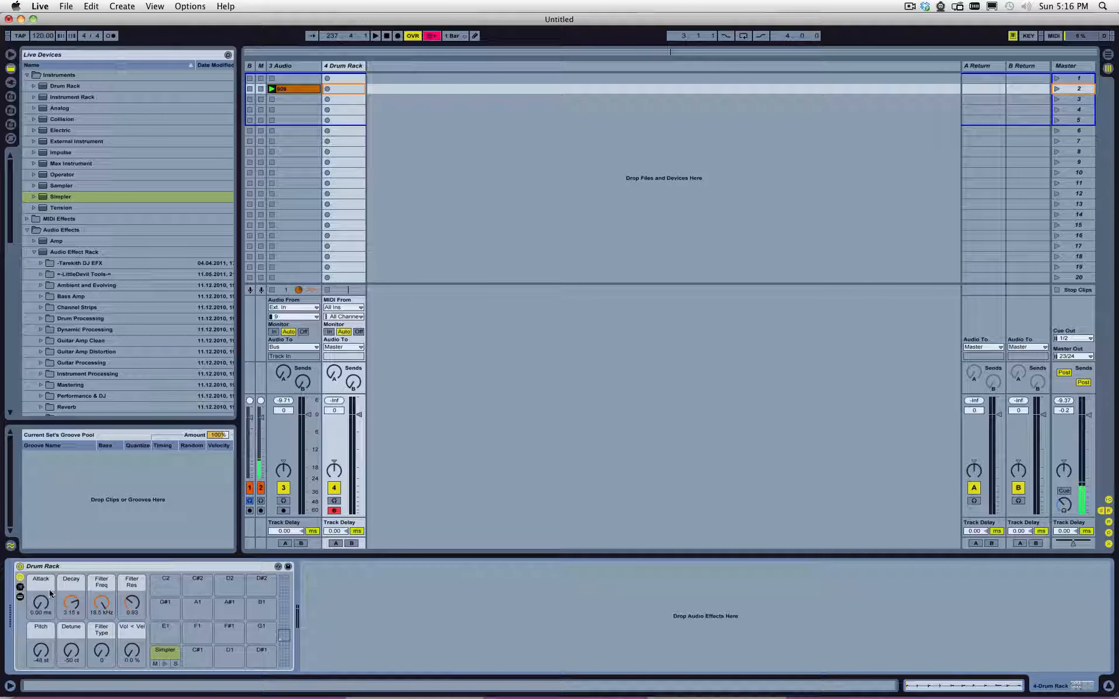
{"action": "left_click", "coordinate": [43, 566]}
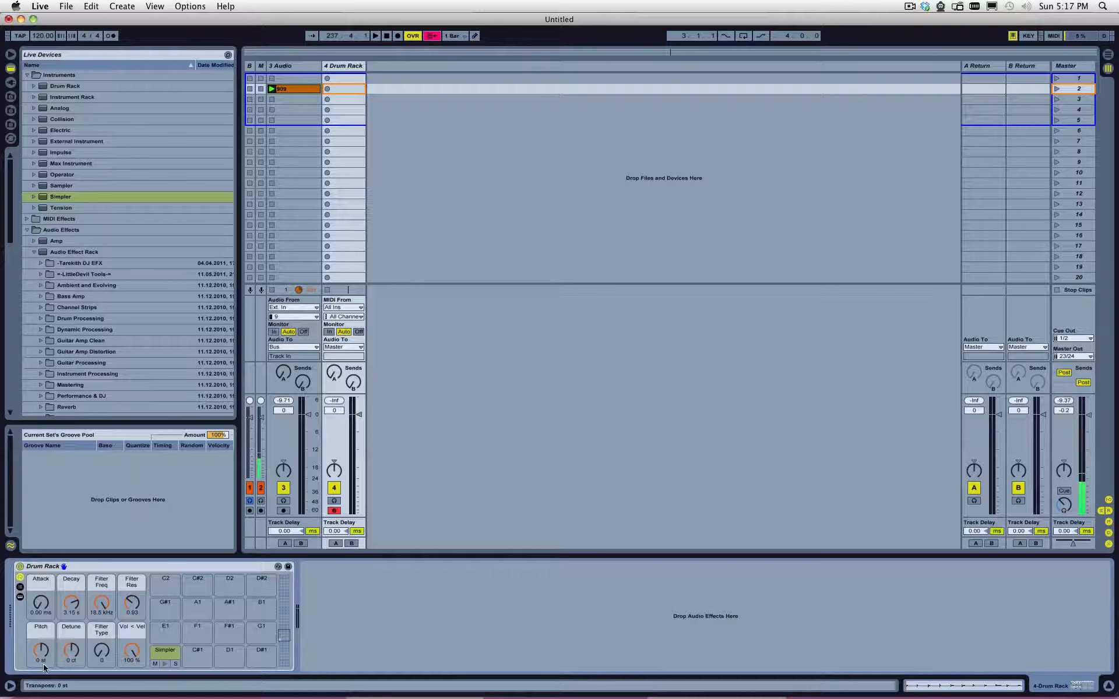
{"action": "left_click", "coordinate": [175, 655]}
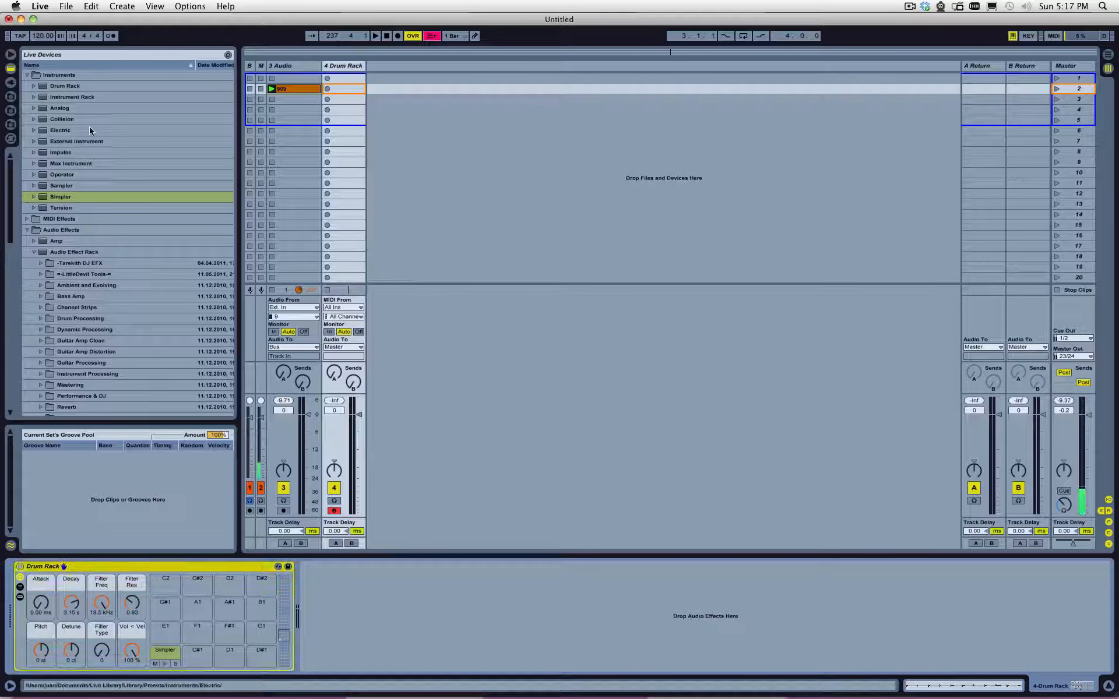
- Browse the user library to the Defaults > Slicing folder
{"action": "left_click", "coordinate": [10, 68]}
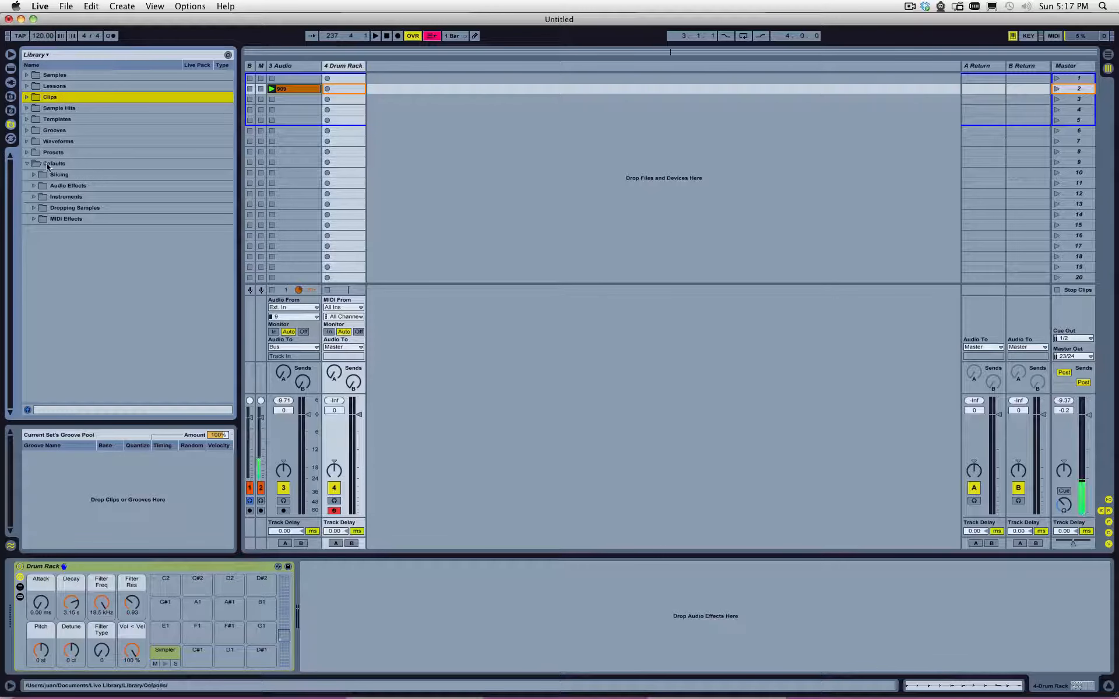
{"action": "left_click", "coordinate": [53, 163]}
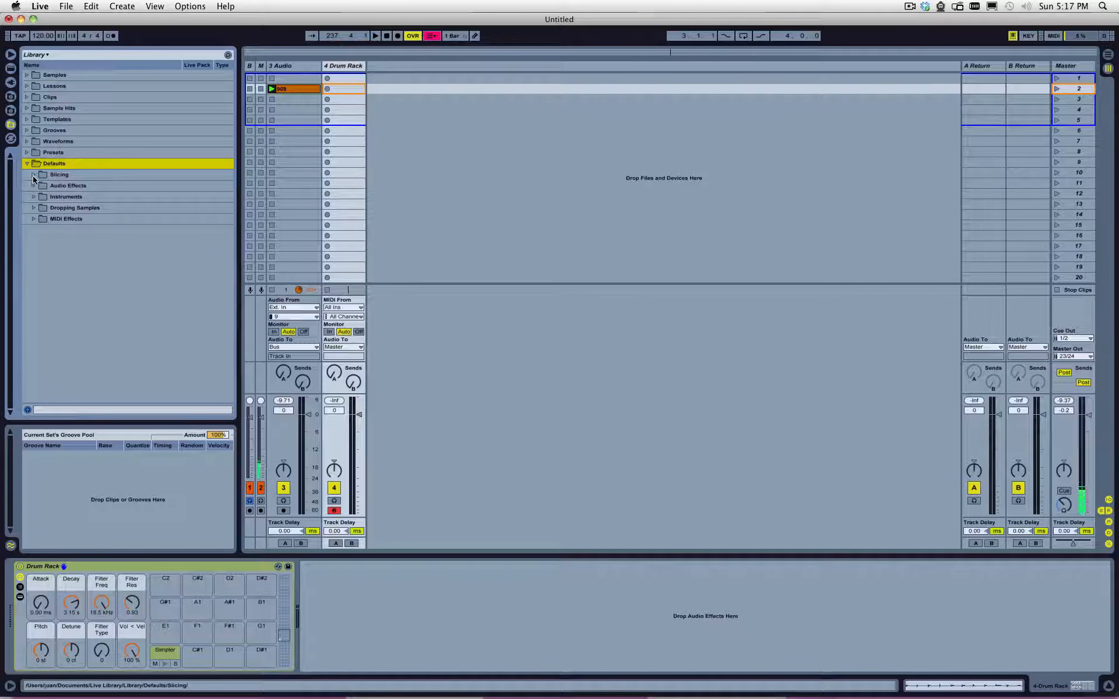
{"action": "left_click", "coordinate": [32, 174]}
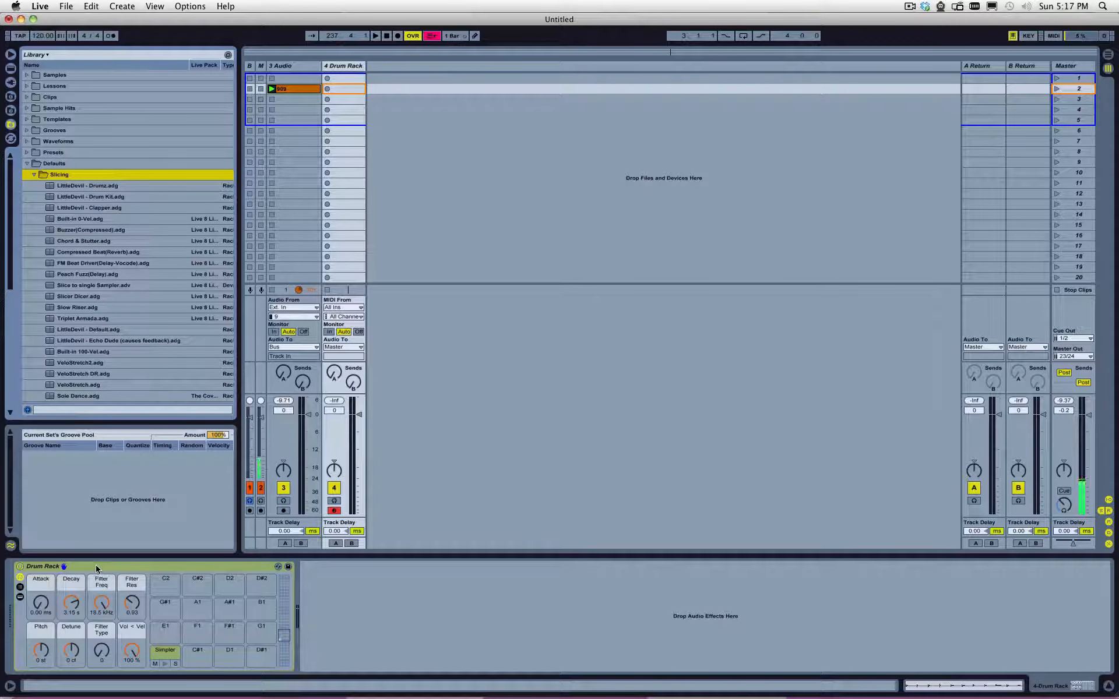
{"action": "mouse_move", "coordinate": [166, 633]}
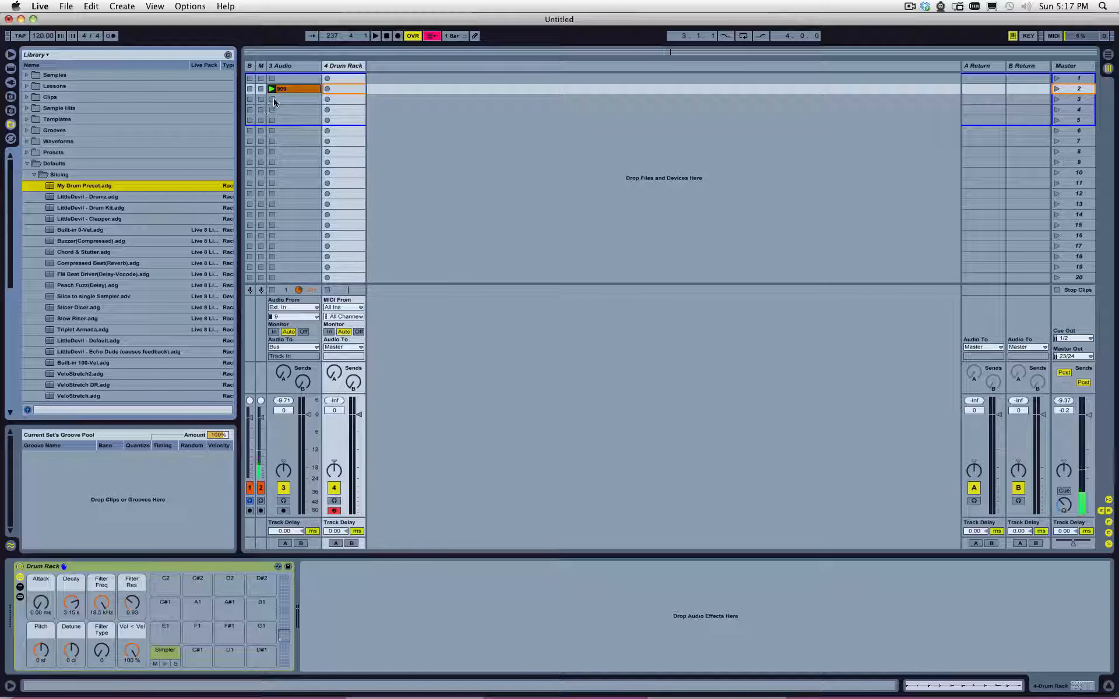
{"action": "mouse_move", "coordinate": [336, 79]}
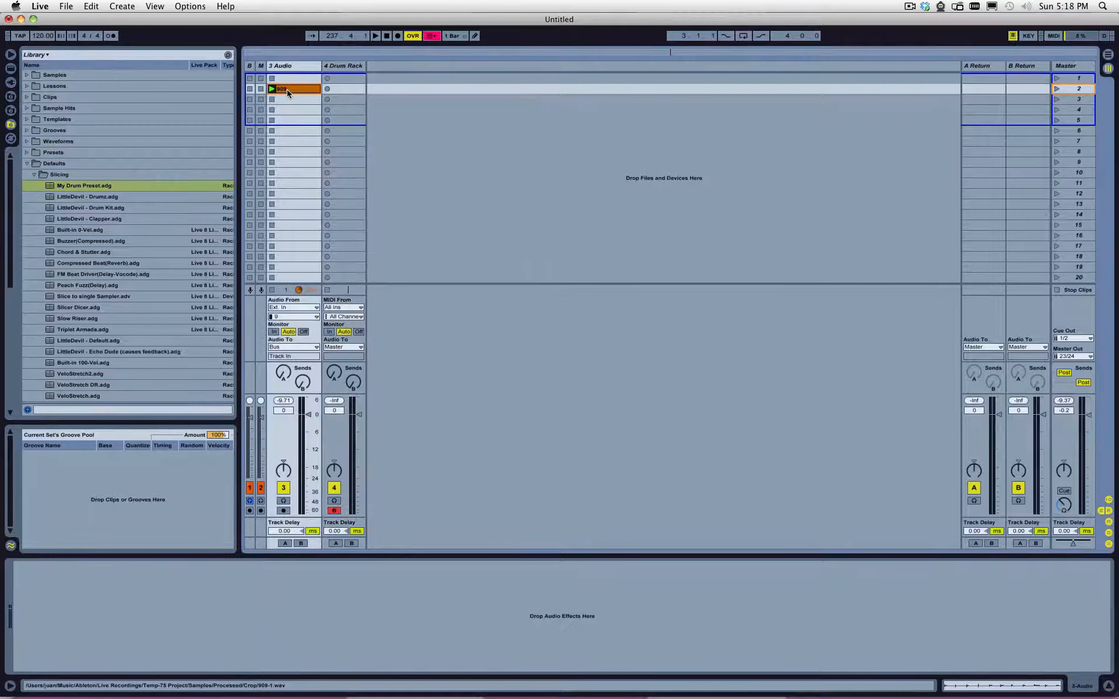
- Slice the 909 clip to a new MIDI track using the My Drum Preset slicing preset
{"action": "right_click", "coordinate": [289, 88]}
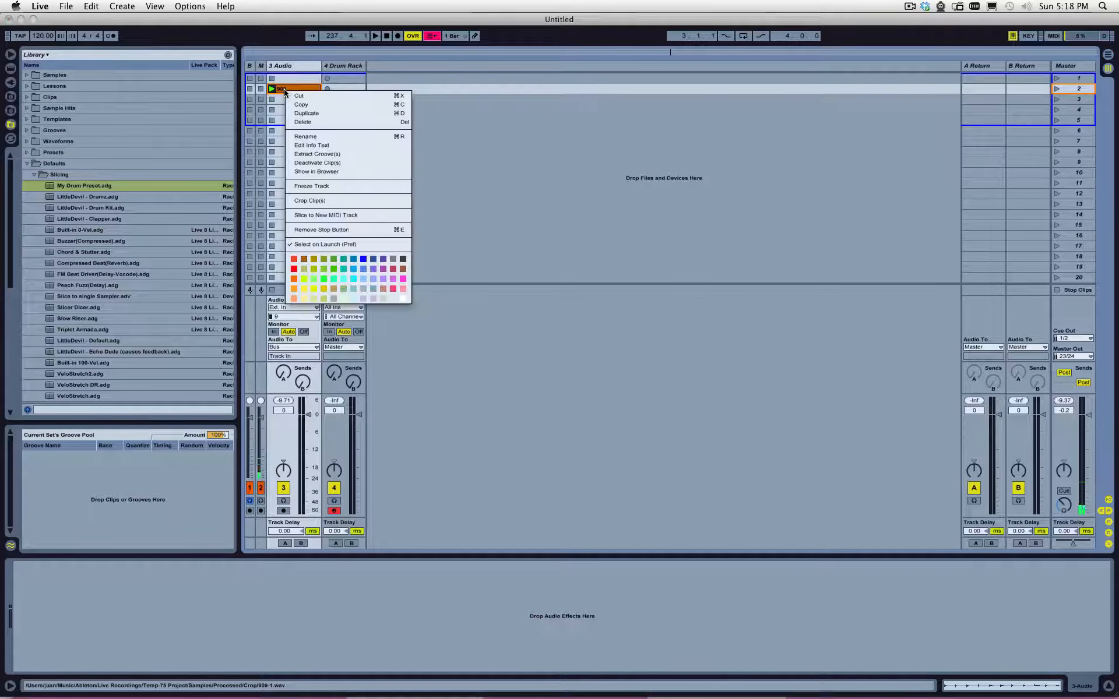
{"action": "mouse_move", "coordinate": [325, 216]}
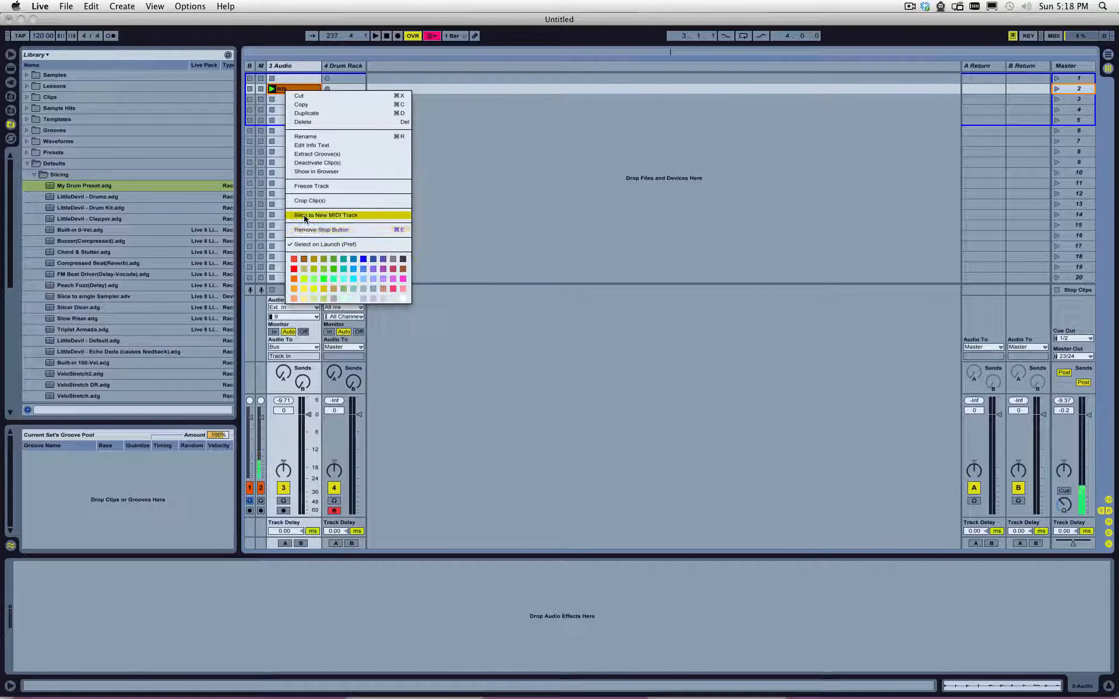
{"action": "left_click", "coordinate": [324, 215]}
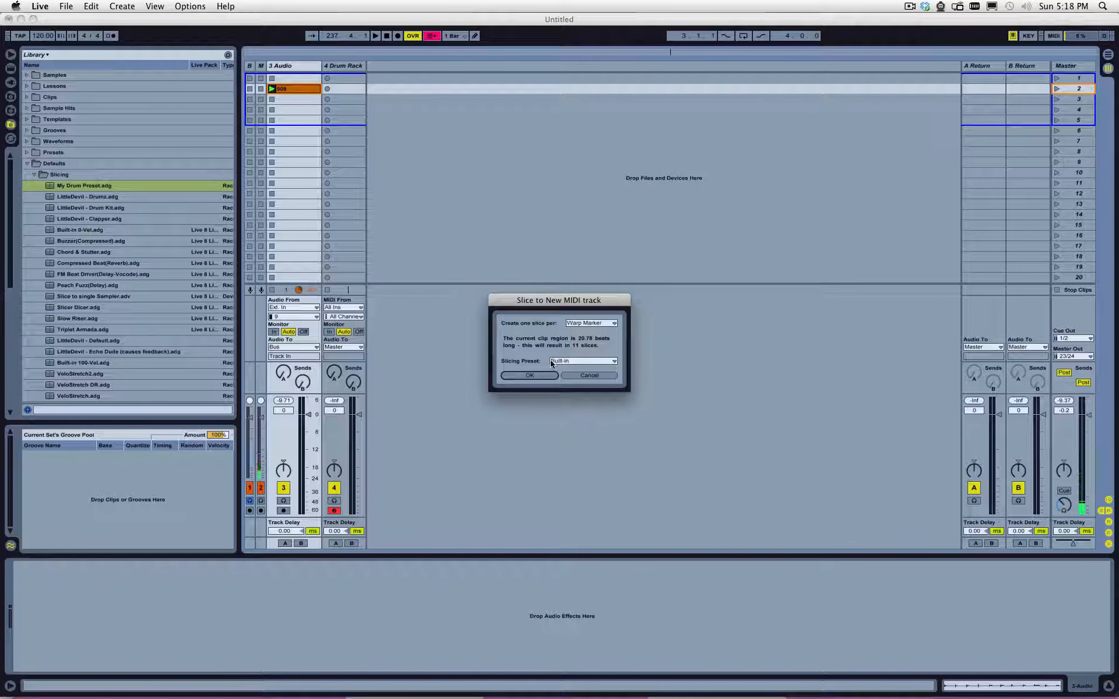
{"action": "left_click", "coordinate": [582, 360]}
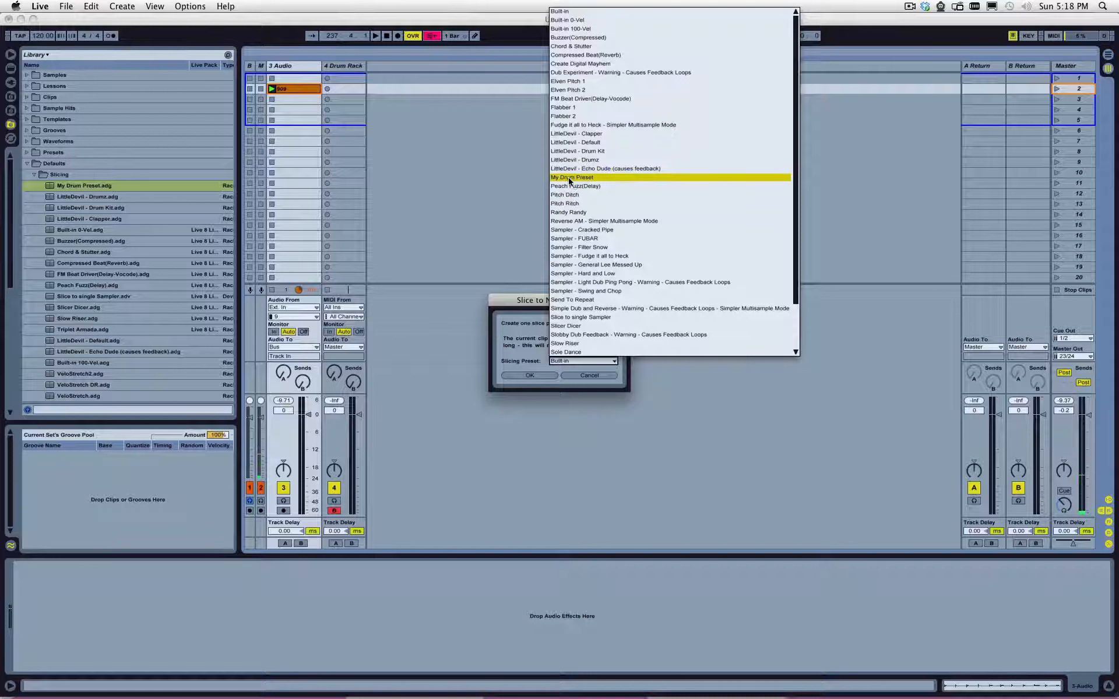
{"action": "left_click", "coordinate": [571, 177]}
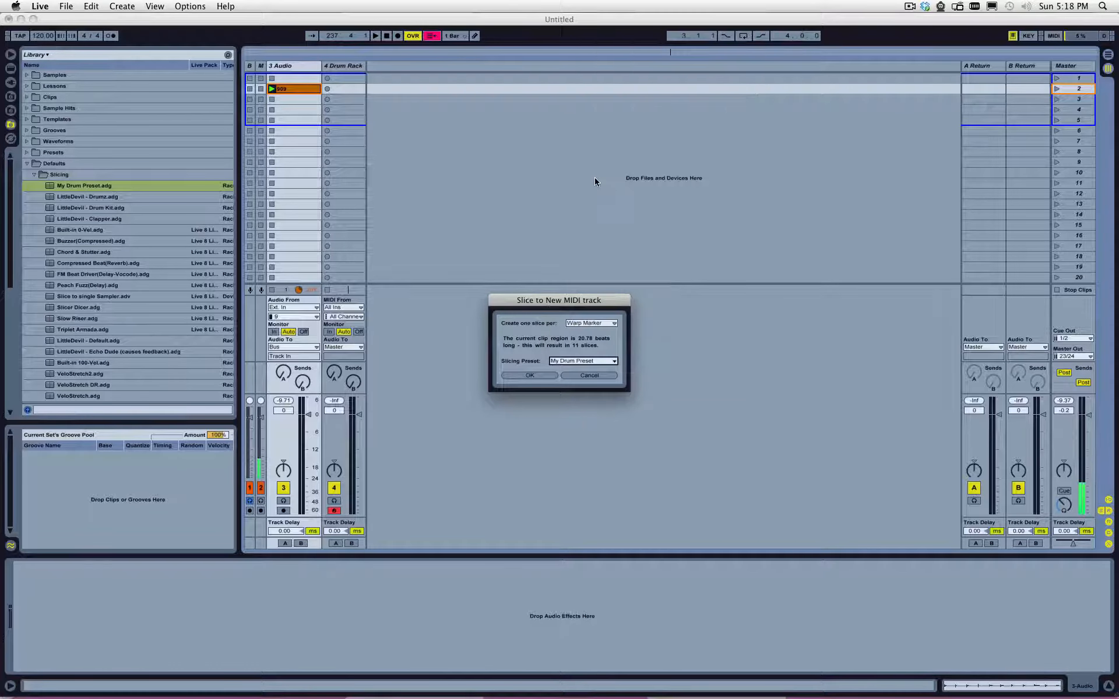
{"action": "left_click", "coordinate": [529, 375]}
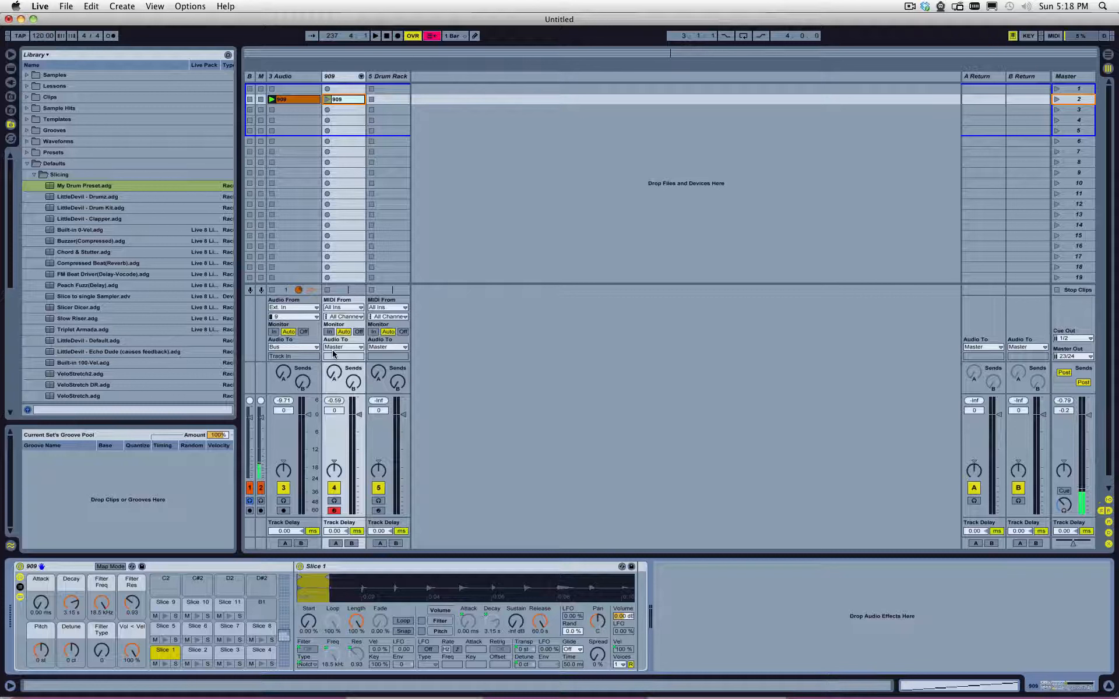
- Route the 909 track's output to Bus and show the Drum Rack's slice chain list
{"action": "left_click", "coordinate": [343, 348]}
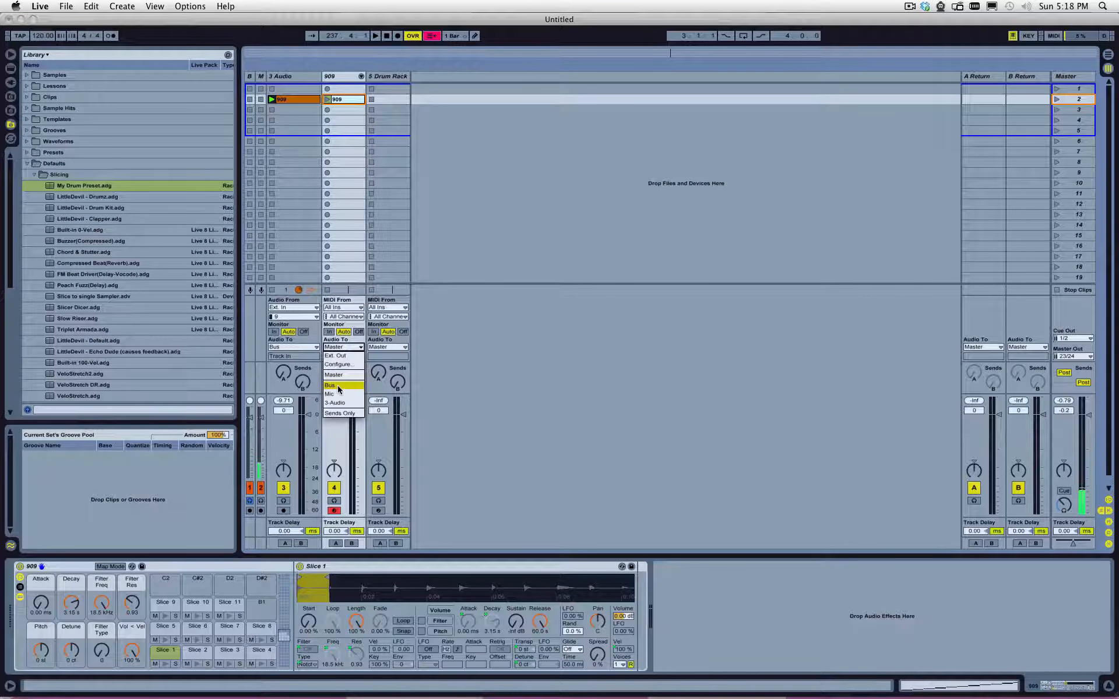
{"action": "left_click", "coordinate": [330, 385]}
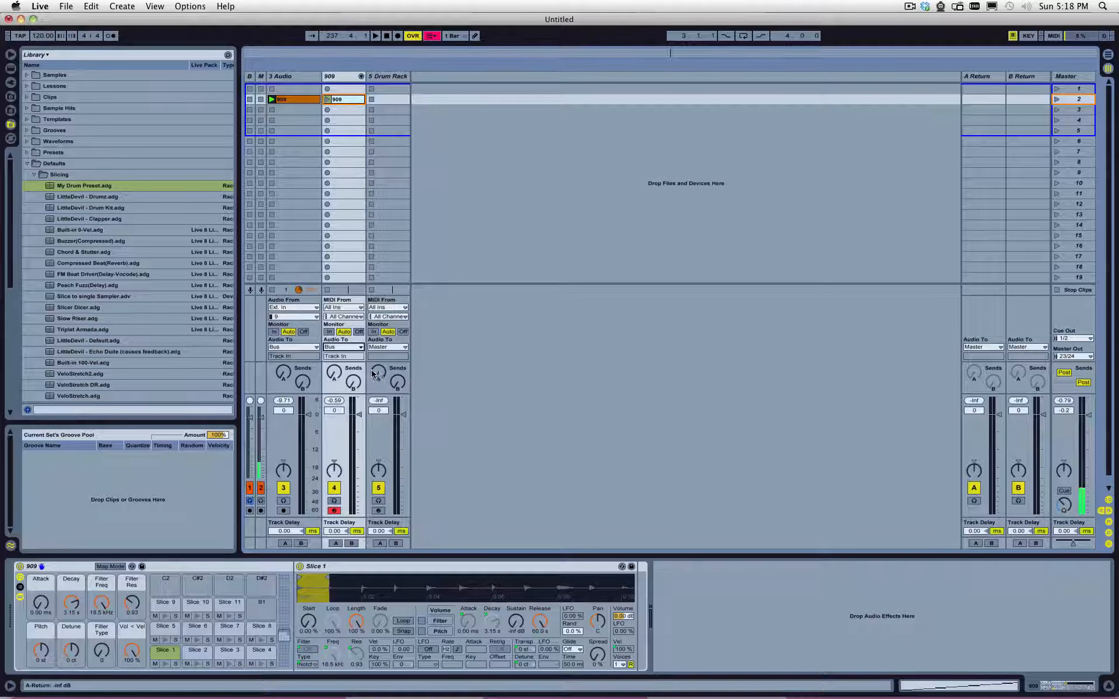
{"action": "left_click", "coordinate": [165, 651]}
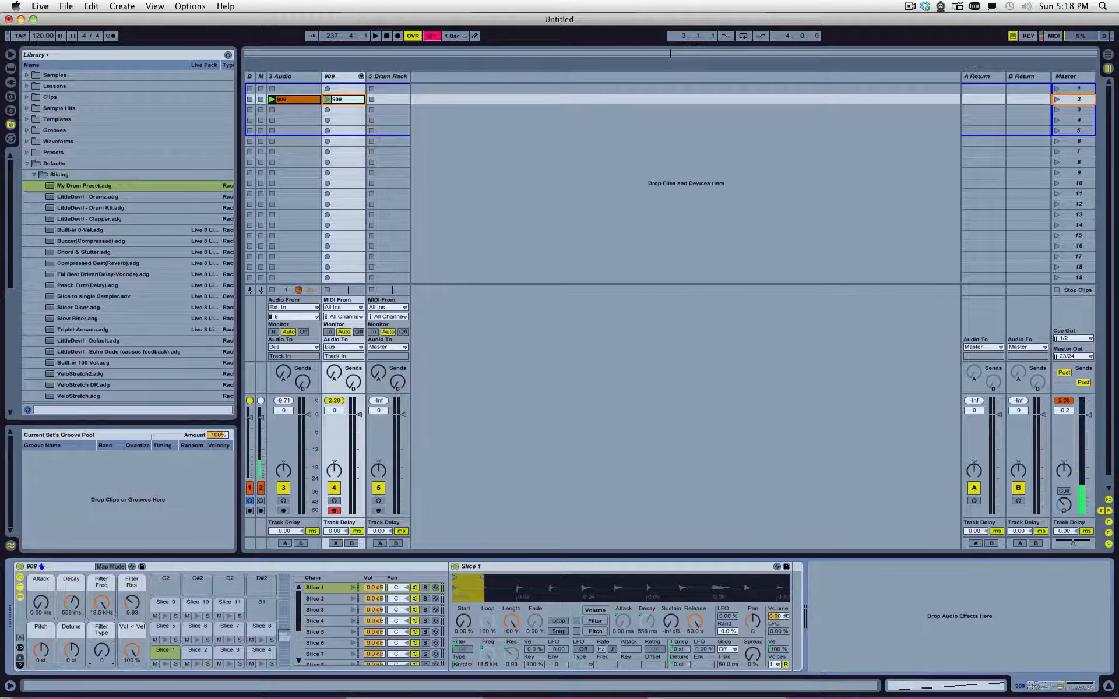
{"action": "mouse_move", "coordinate": [228, 603]}
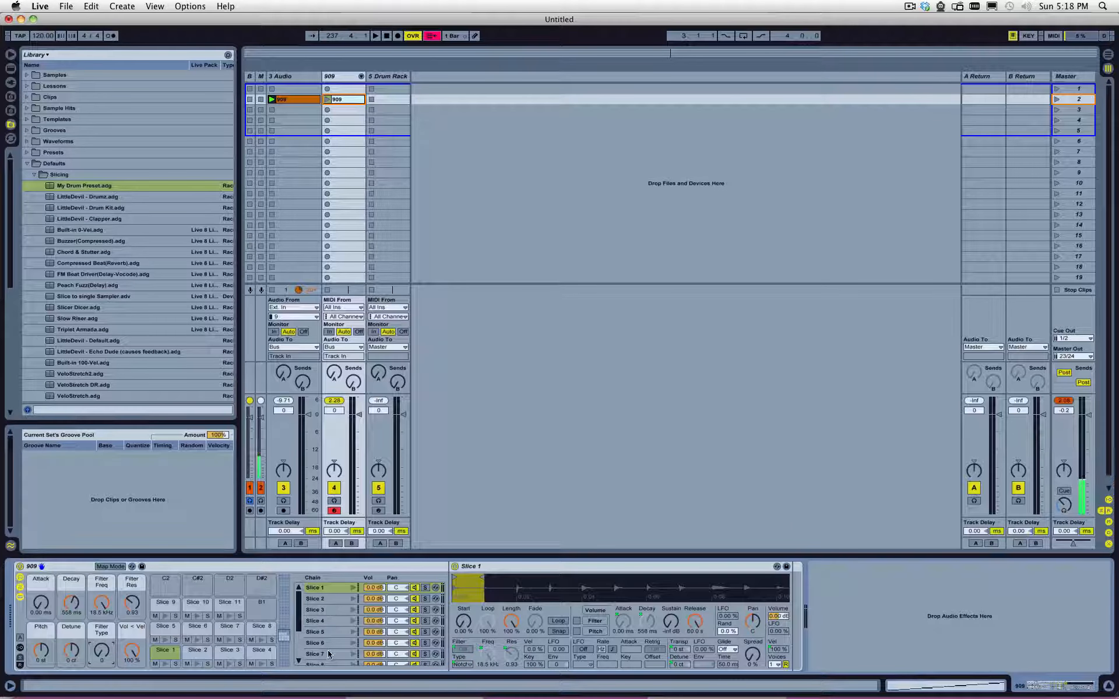
{"action": "scroll", "scroll_direction": "down", "scroll_amount": 3}
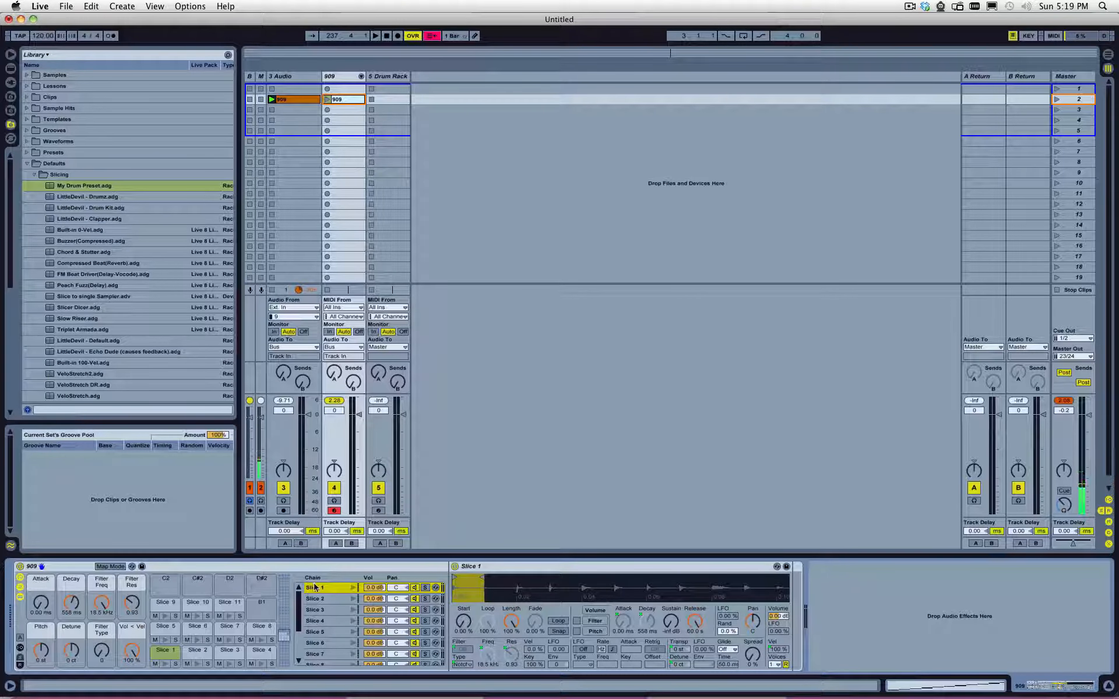
{"action": "mouse_move", "coordinate": [382, 564]}
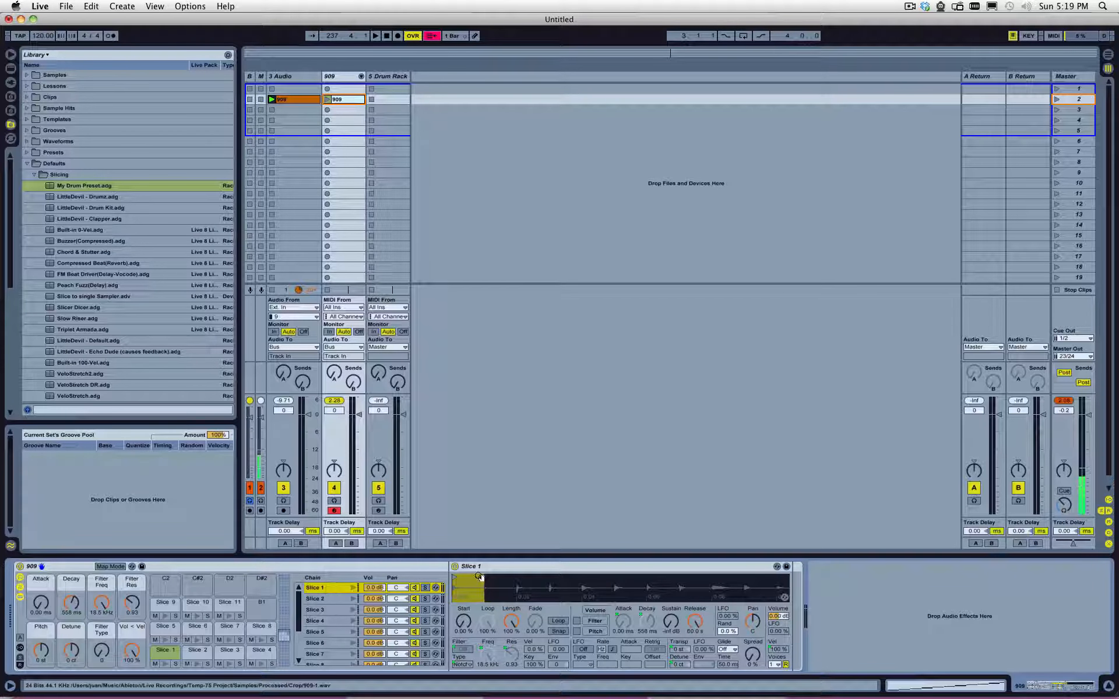
- Group the Slice 1 and Slice 2 samplers each into their own Instrument Rack
{"action": "left_click", "coordinate": [471, 566]}
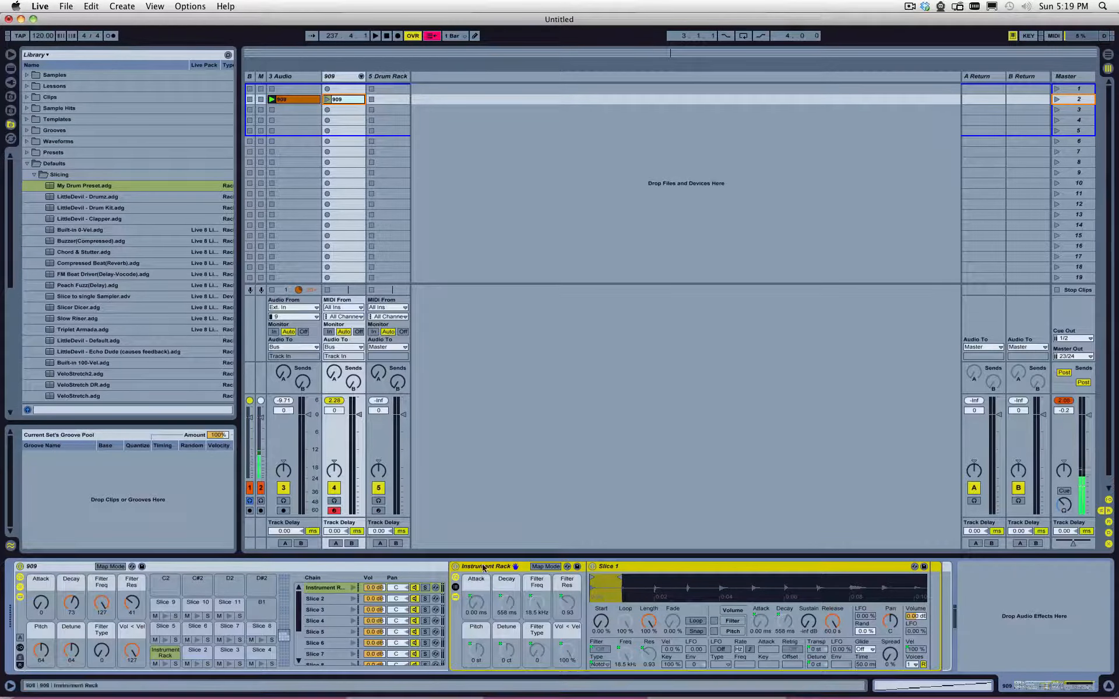
{"action": "left_click", "coordinate": [325, 587]}
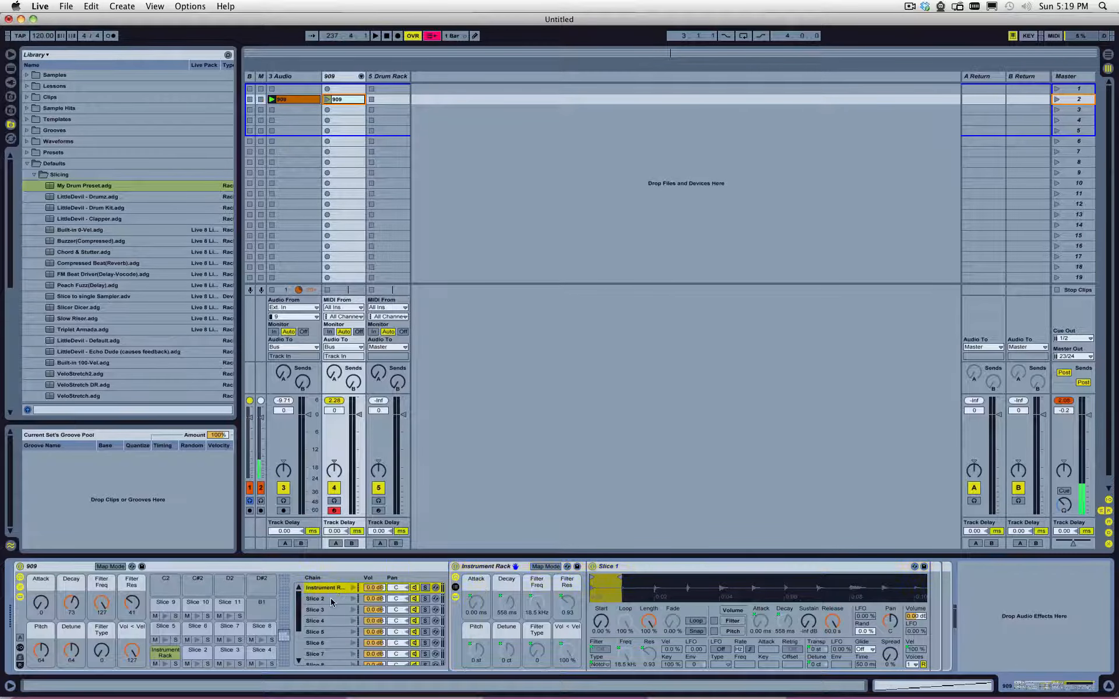
{"action": "left_click", "coordinate": [316, 598]}
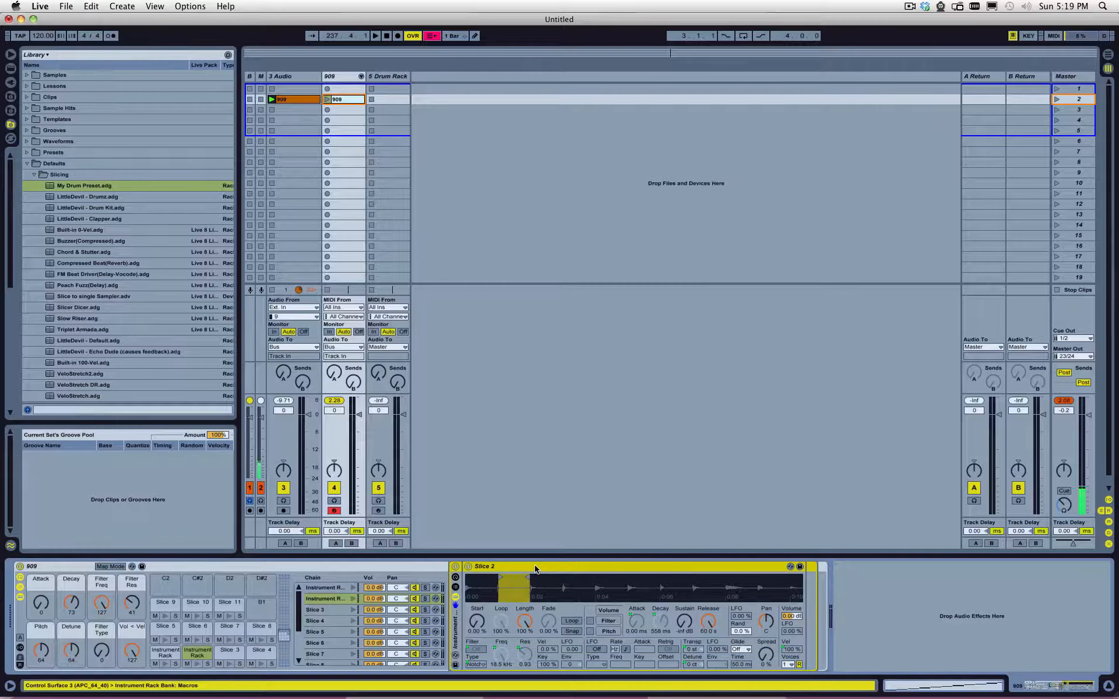
{"action": "left_click", "coordinate": [316, 620]}
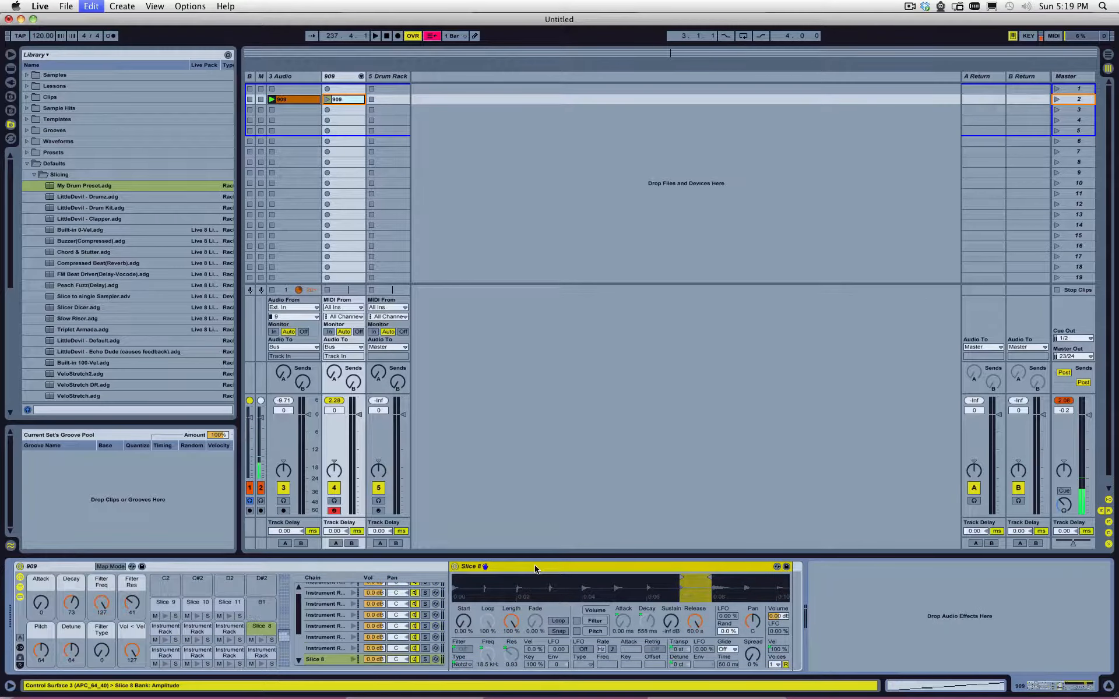
{"action": "left_click", "coordinate": [197, 602]}
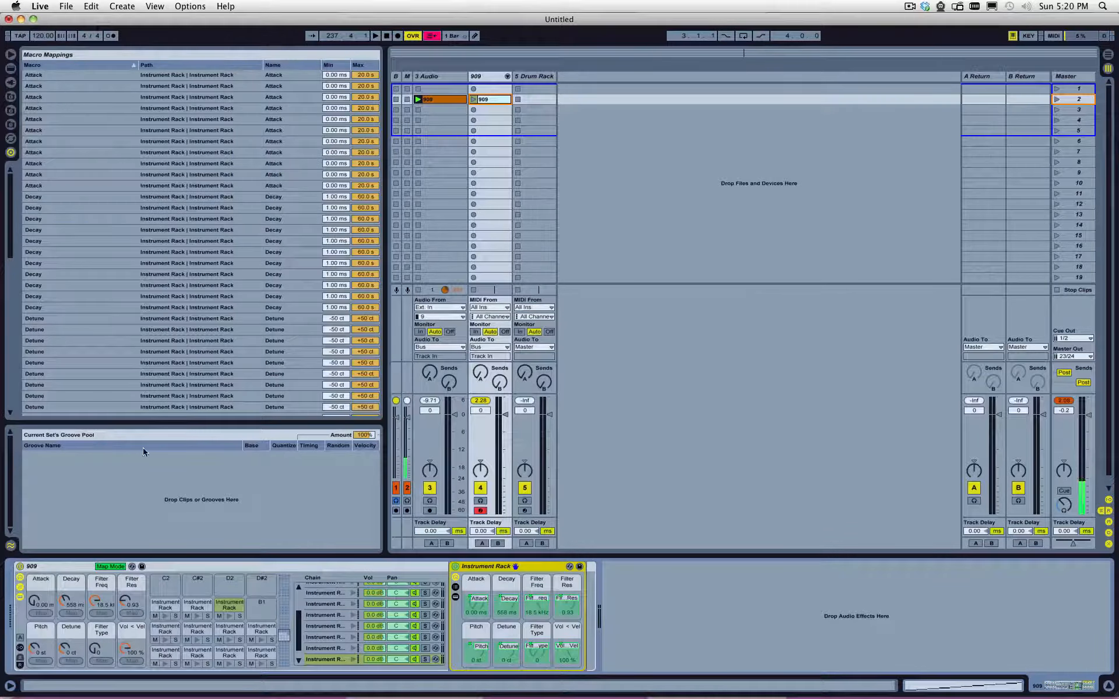
- Operate the 909 Drum Rack's macro mapping controls
{"action": "left_click", "coordinate": [107, 207]}
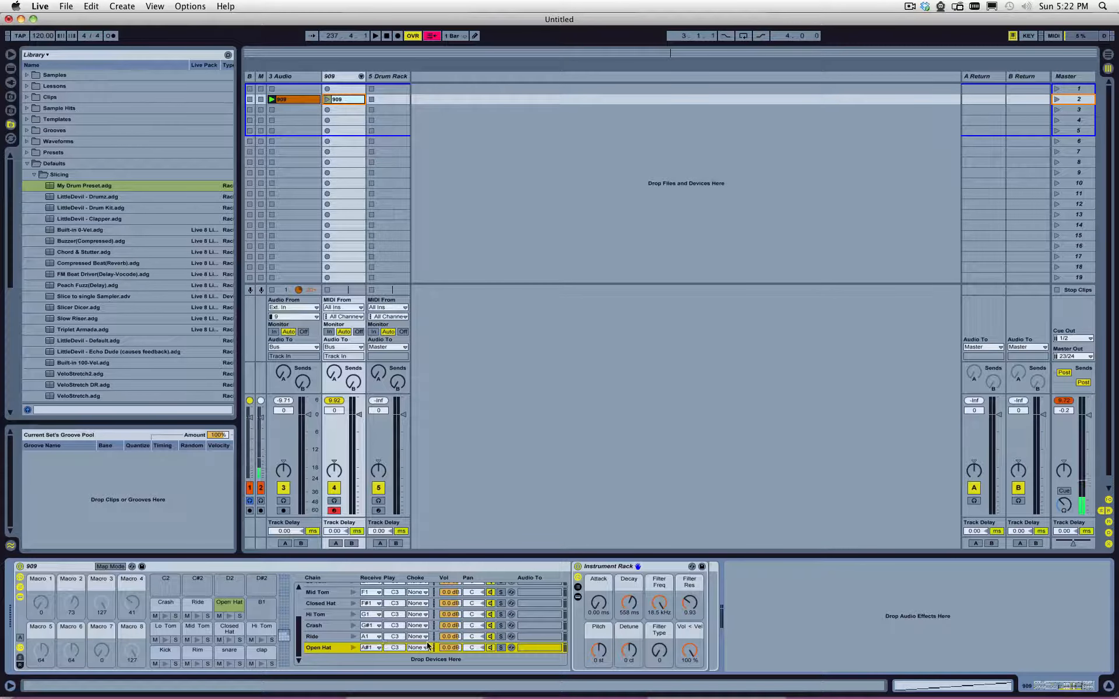
- Put the Open Hat and Closed Hat chains into choke group 1
{"action": "left_click", "coordinate": [318, 603]}
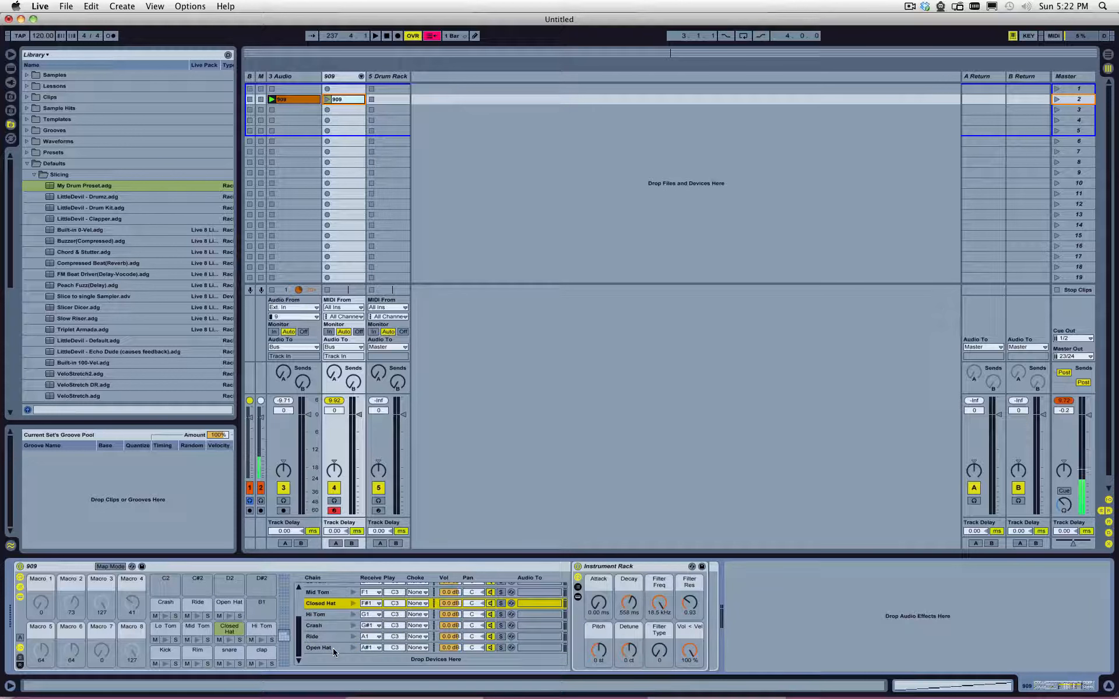
{"action": "left_click", "coordinate": [319, 648]}
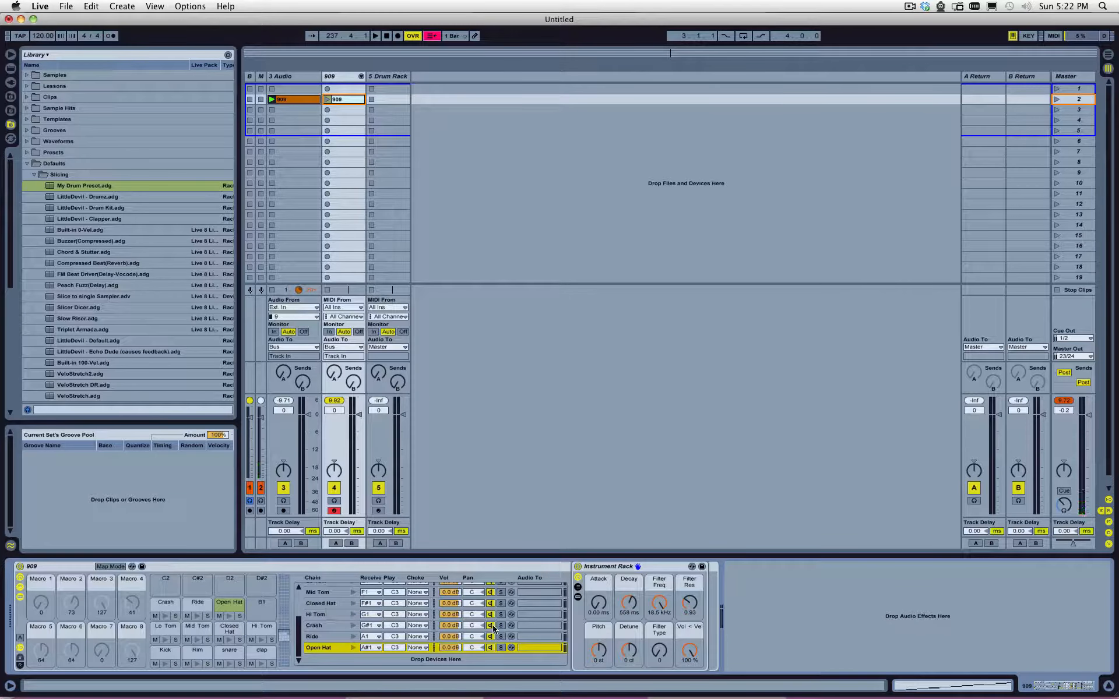
{"action": "left_click", "coordinate": [418, 648]}
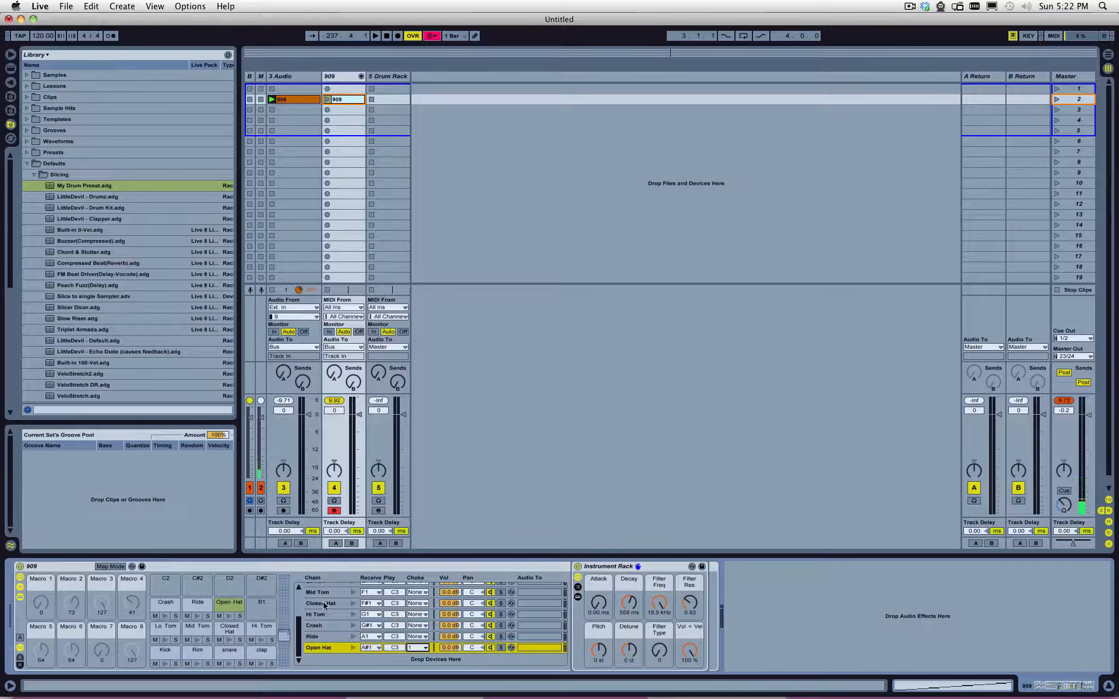
{"action": "left_click", "coordinate": [419, 603]}
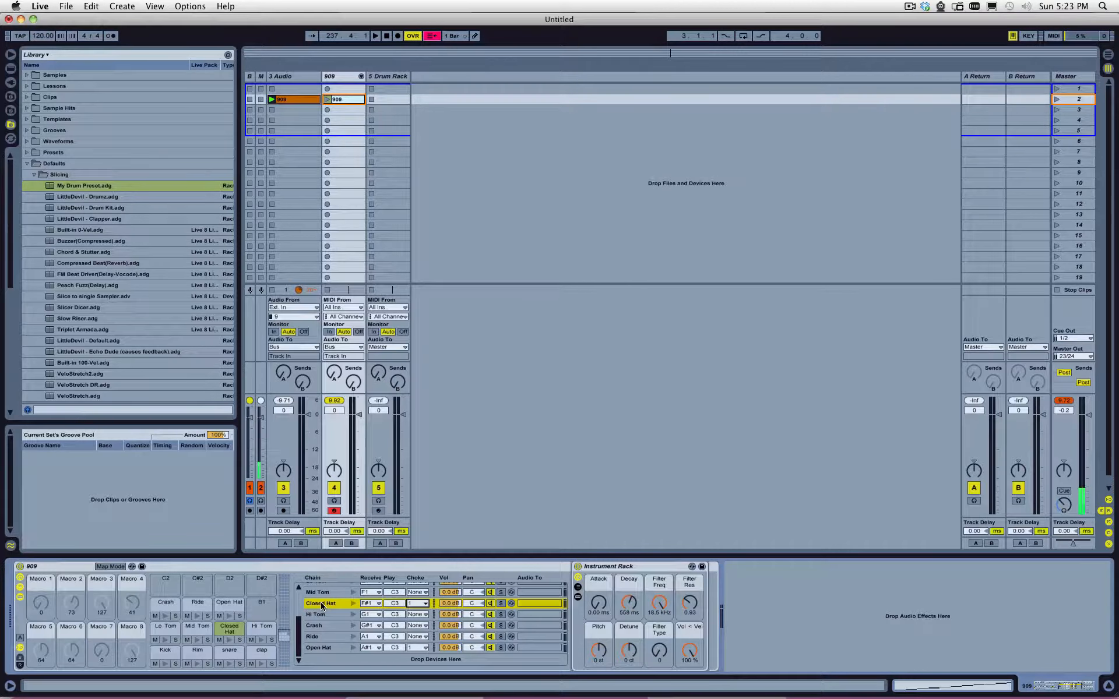
{"action": "scroll", "scroll_direction": "down", "scroll_amount": 3}
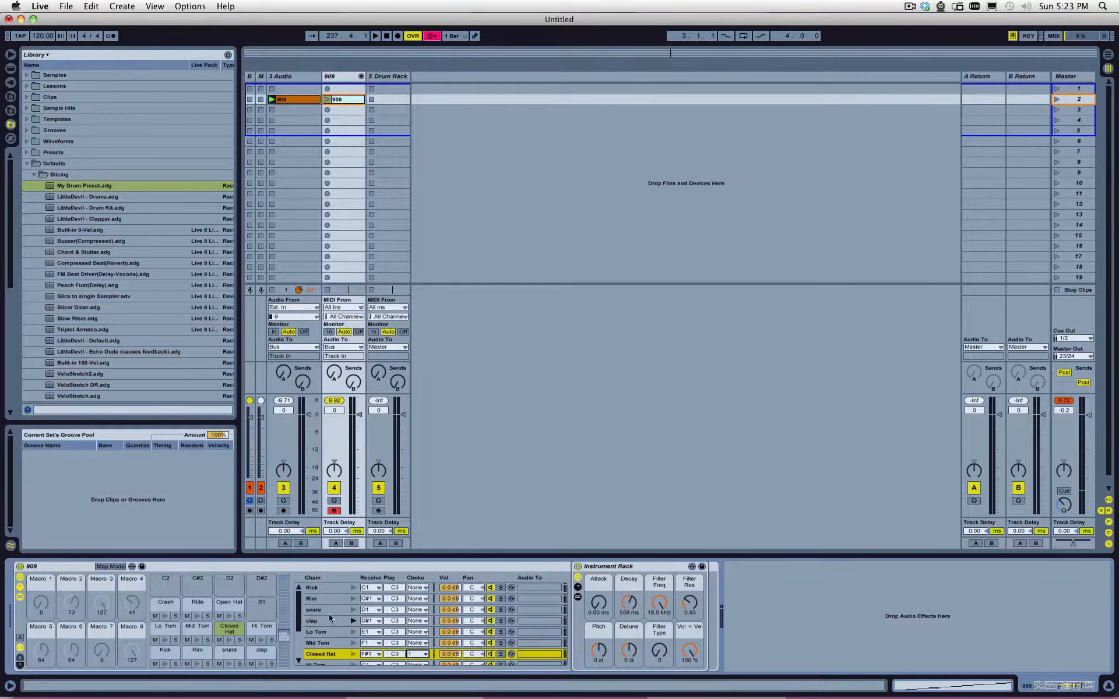